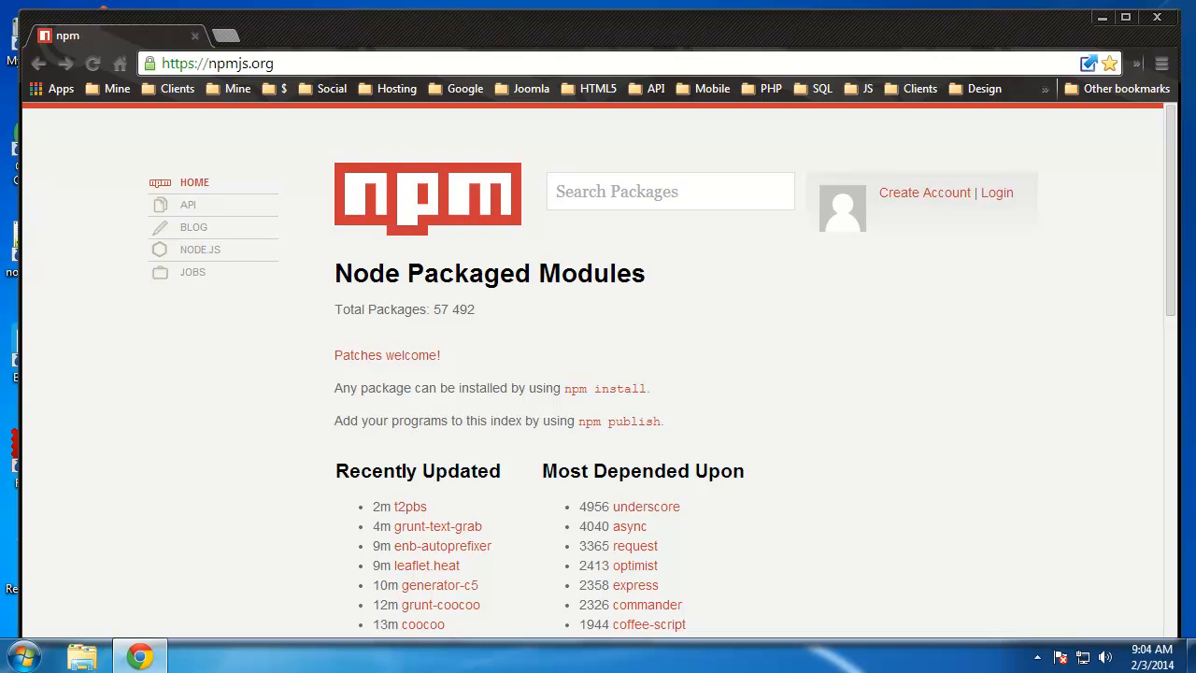
mouse_move(956, 338)
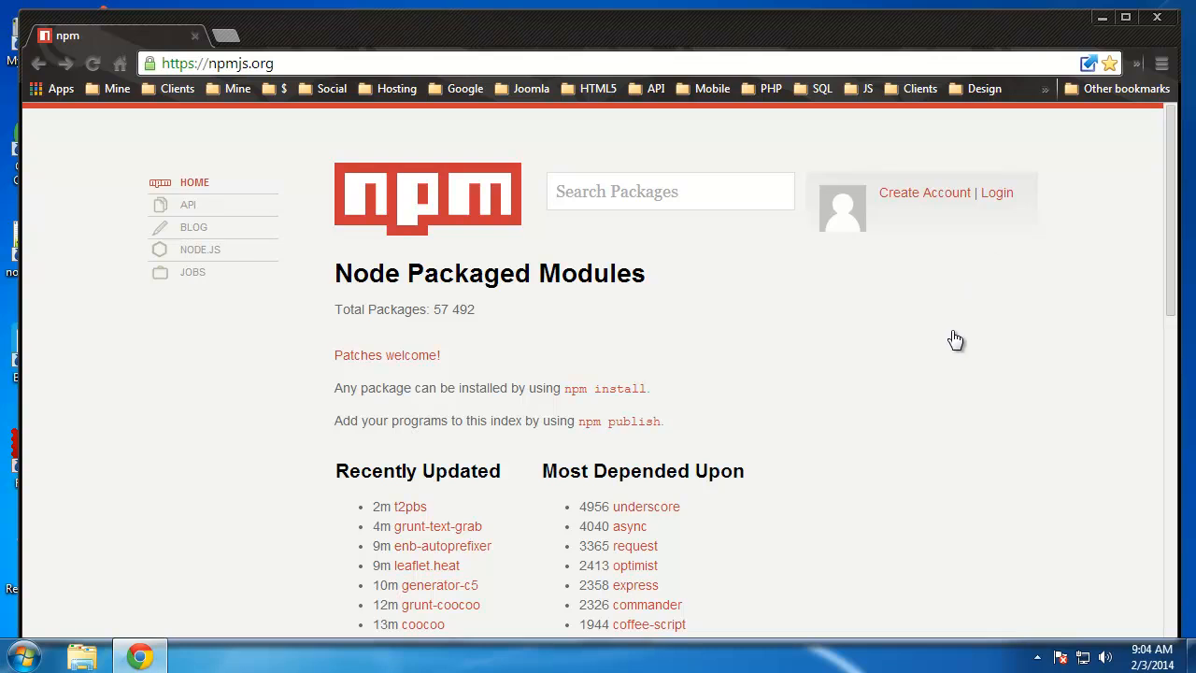
mouse_move(1107, 394)
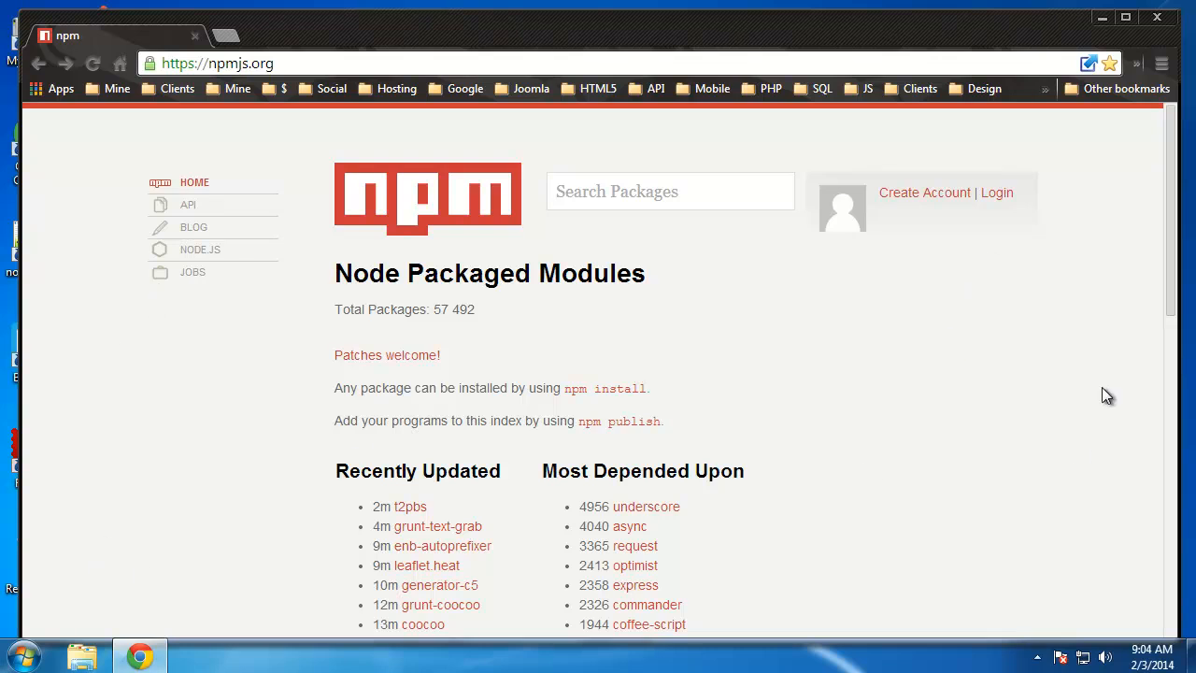
mouse_move(755, 392)
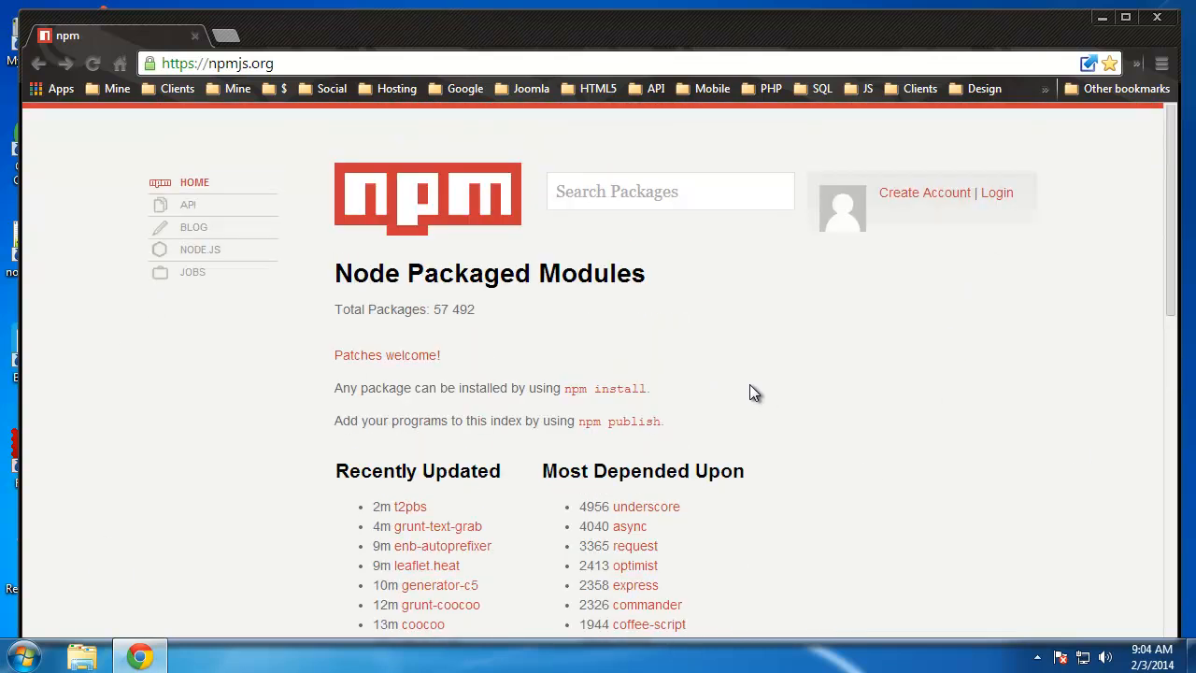
Scroll the npmjs.org/doc command list past npm-init and npm-install, then return to the top
scroll(down, 3)
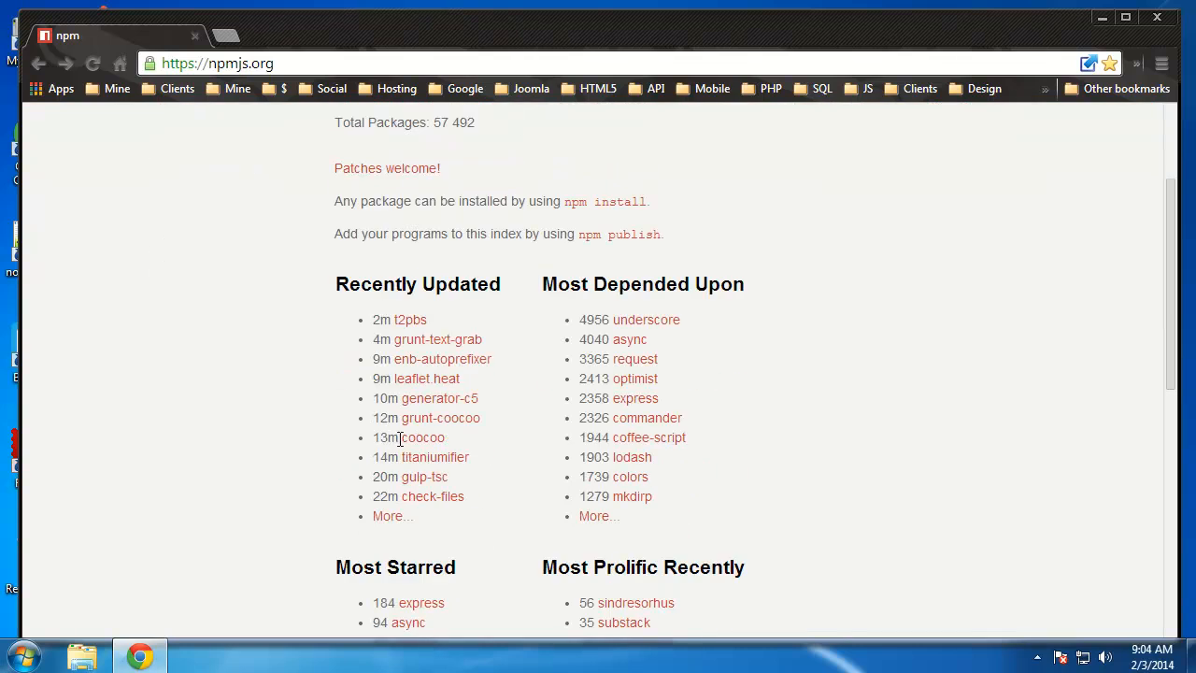
mouse_move(685, 290)
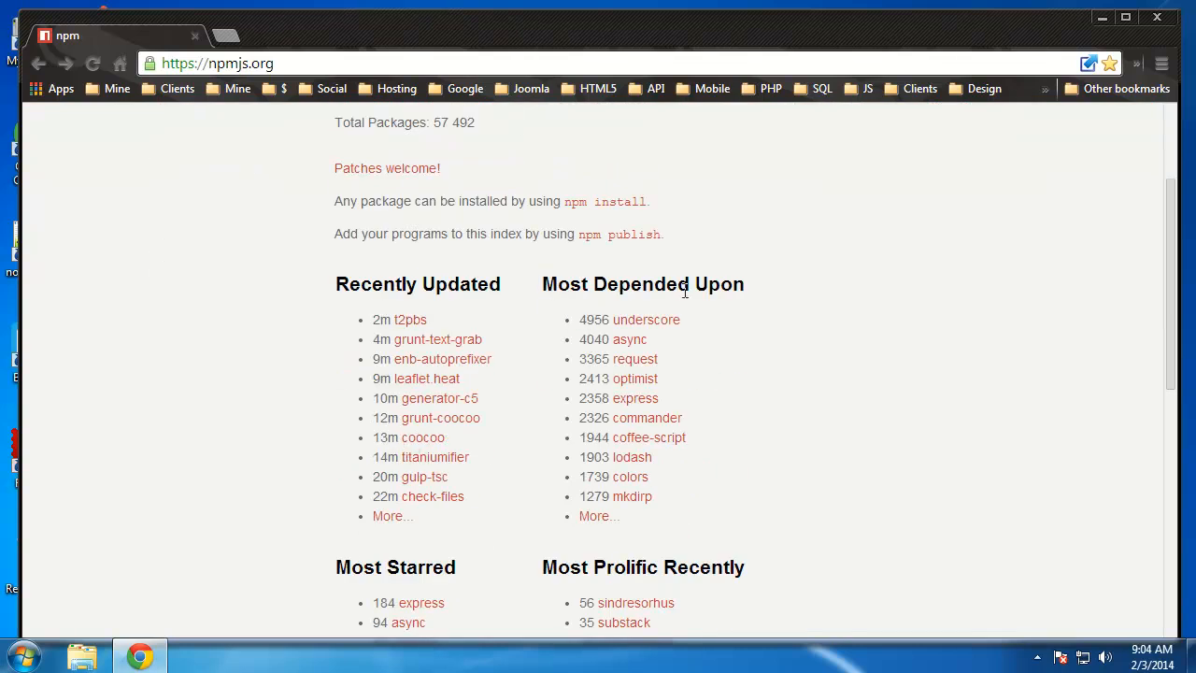
mouse_move(646, 417)
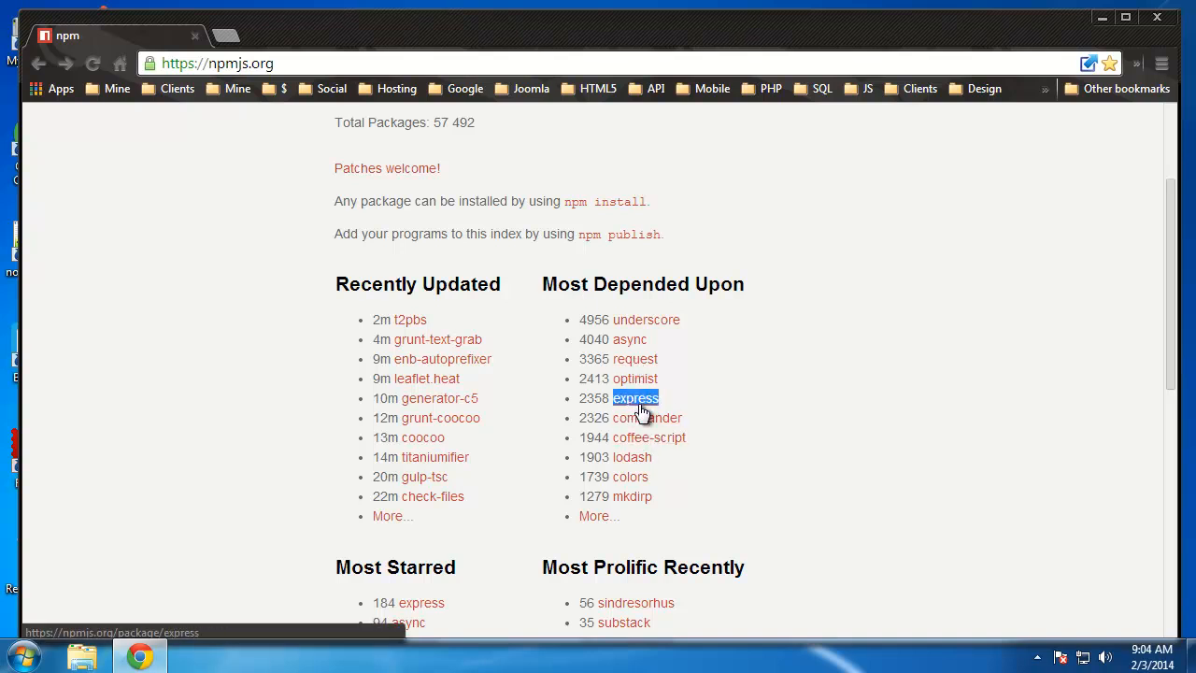
mouse_move(645, 318)
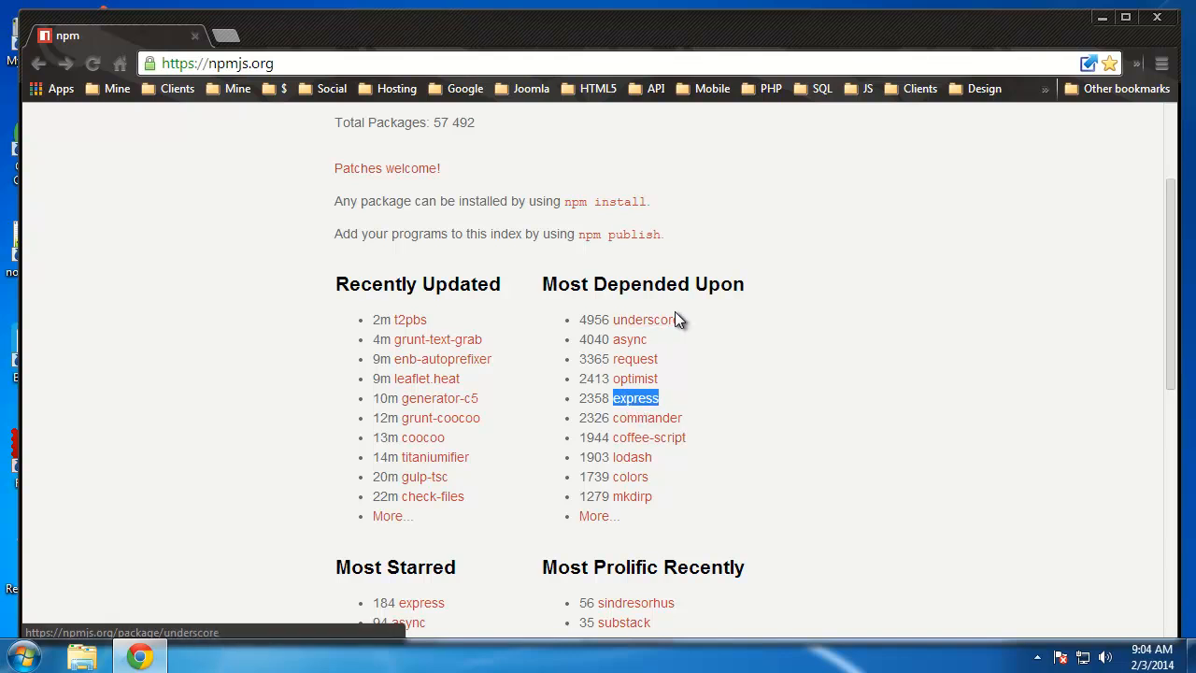
scroll(down, 3)
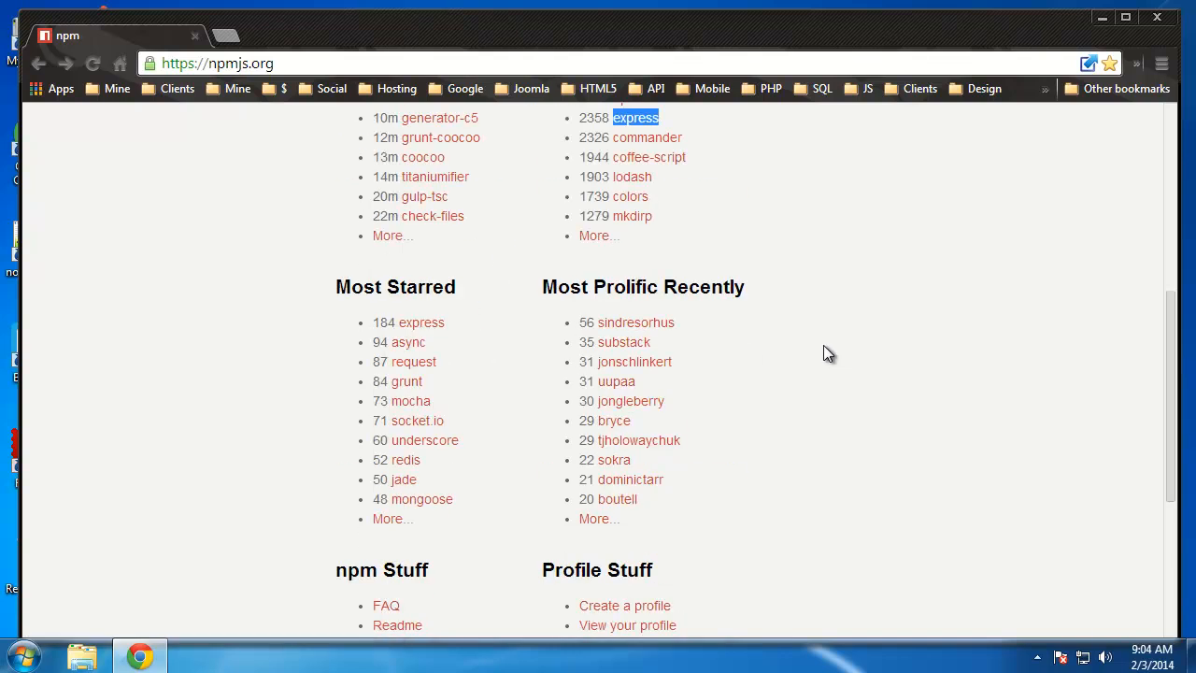
scroll(down, 3)
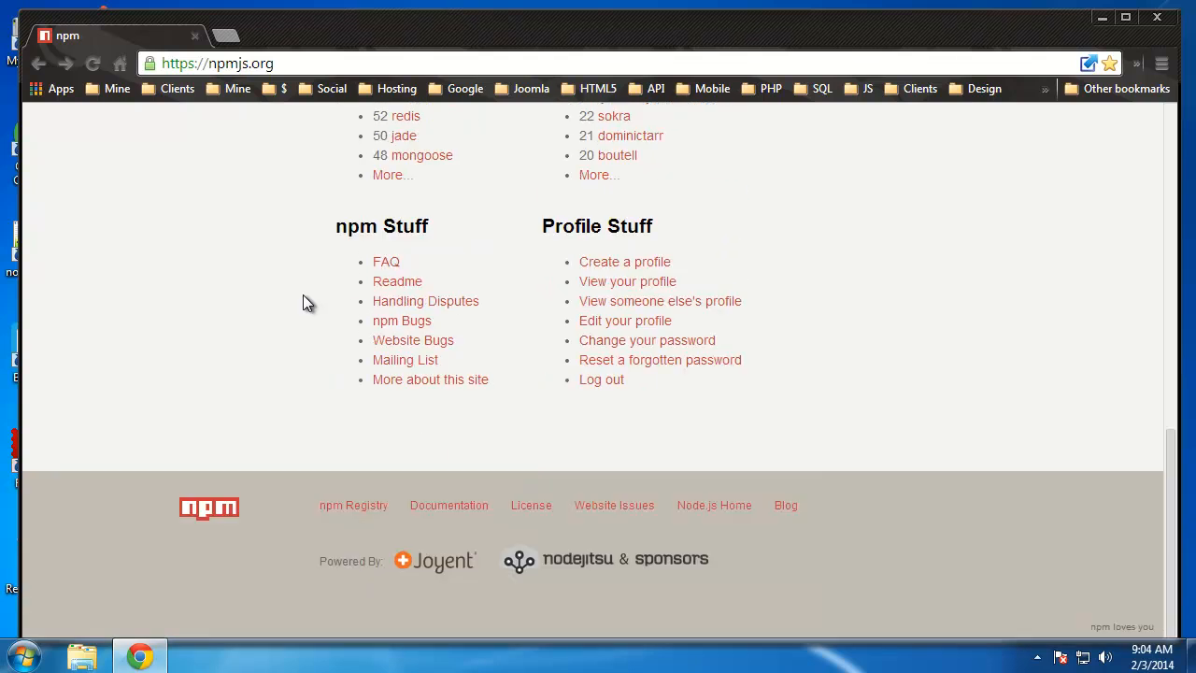
scroll(up, 3)
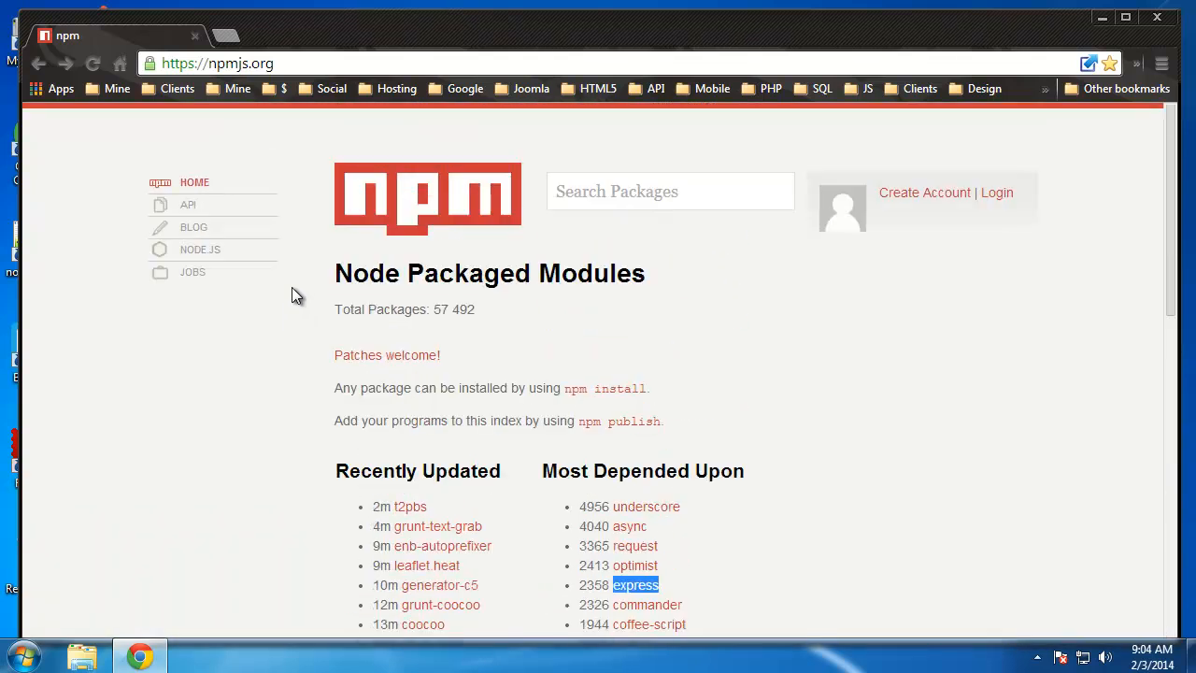
mouse_move(174, 358)
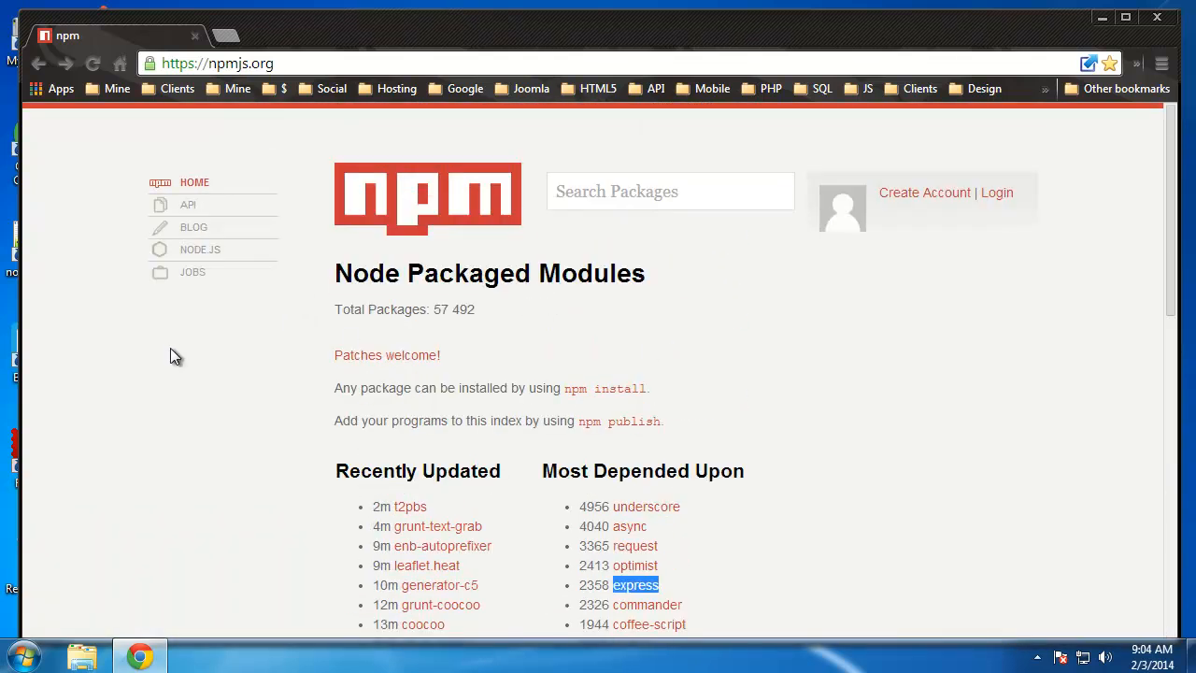
scroll(down, 3)
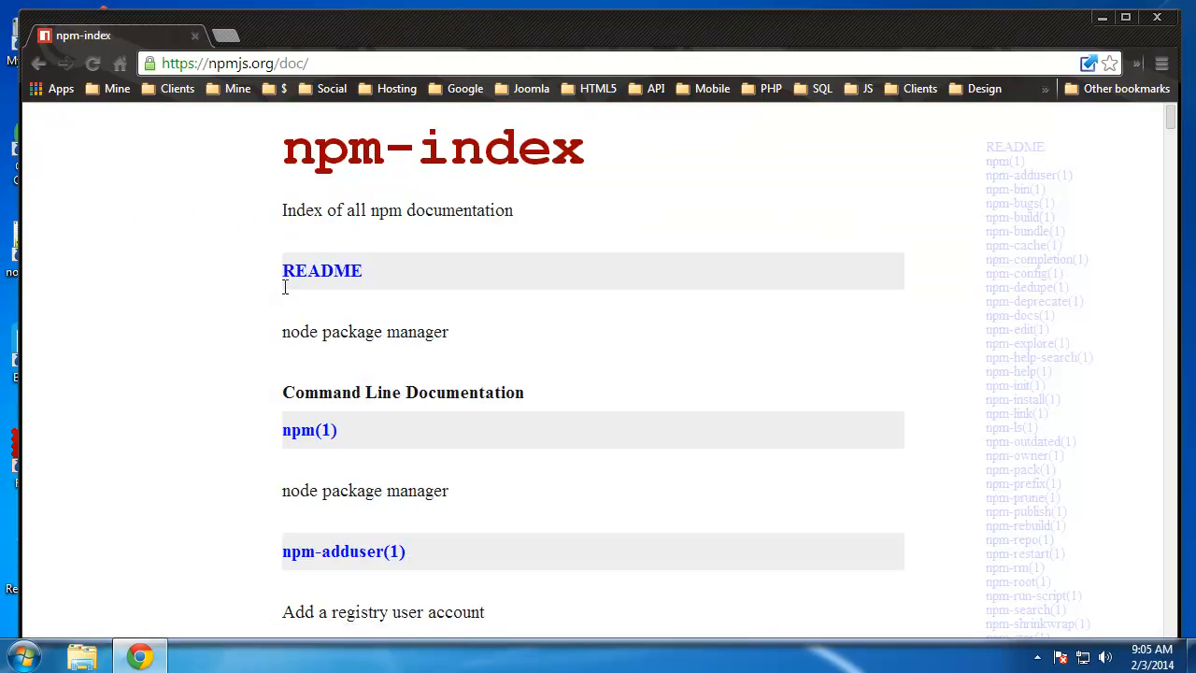
mouse_move(213, 409)
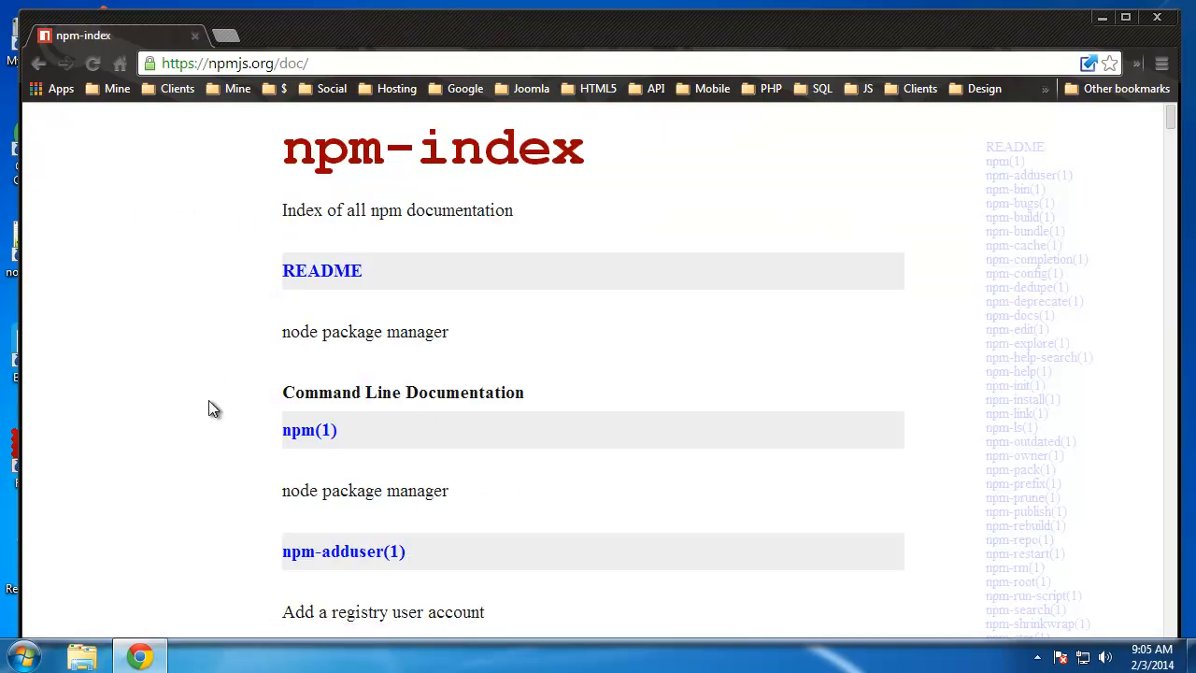
scroll(down, 3)
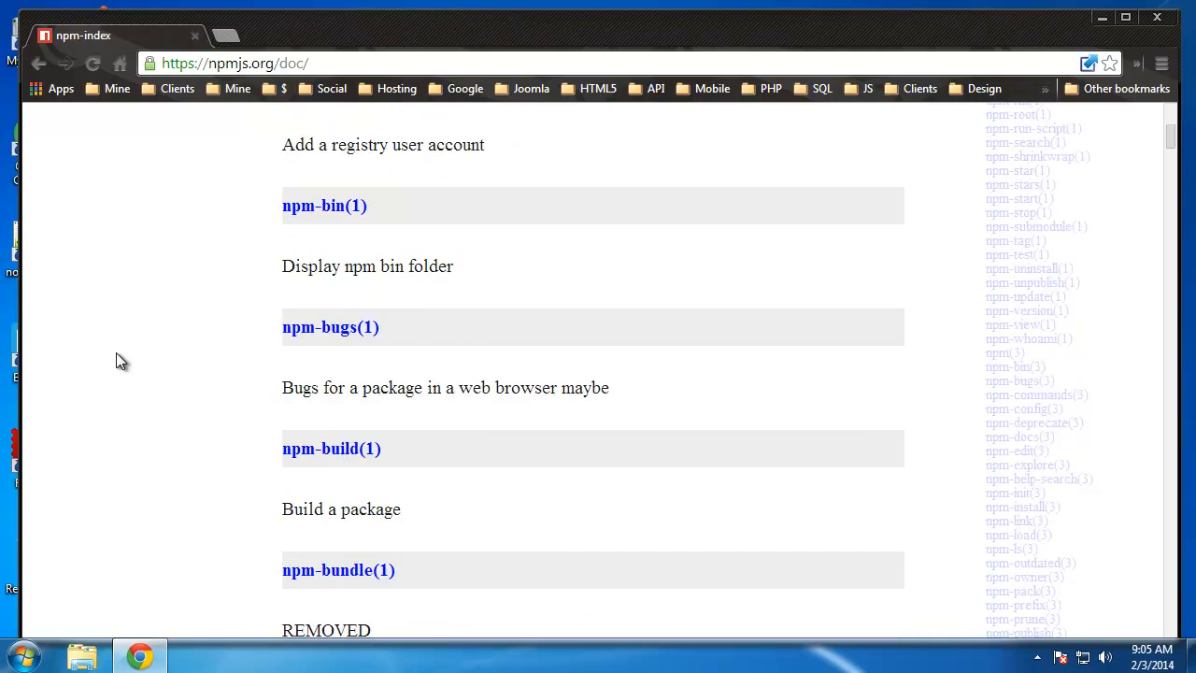
scroll(down, 3)
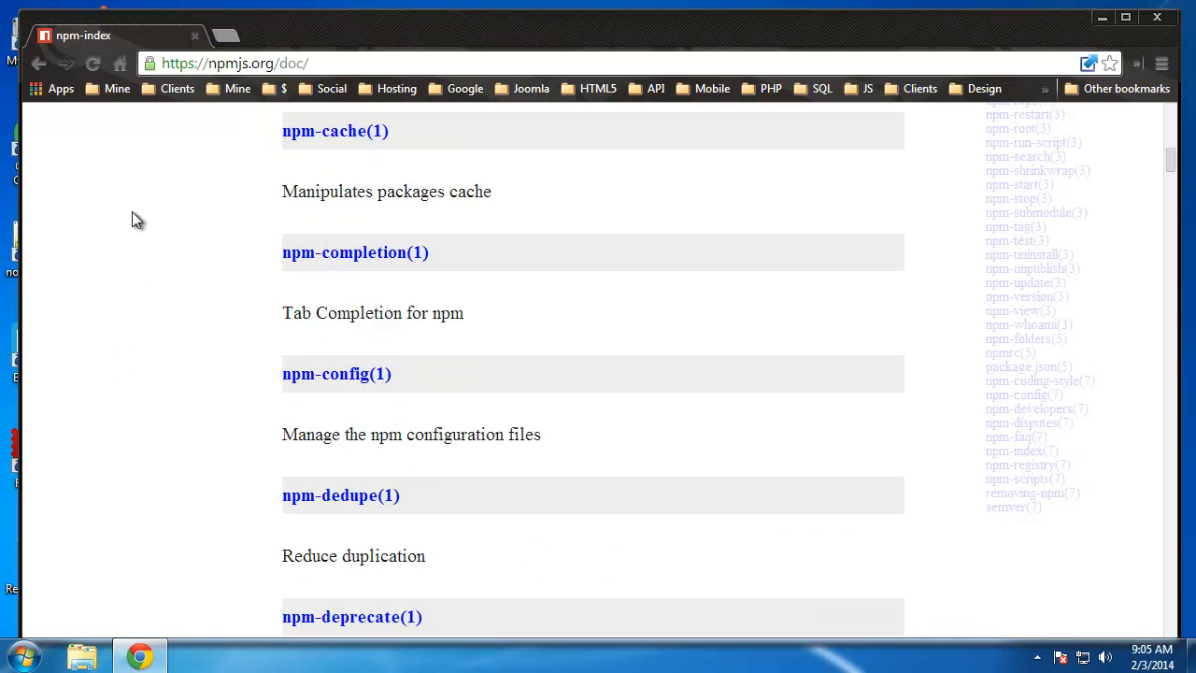
scroll(down, 3)
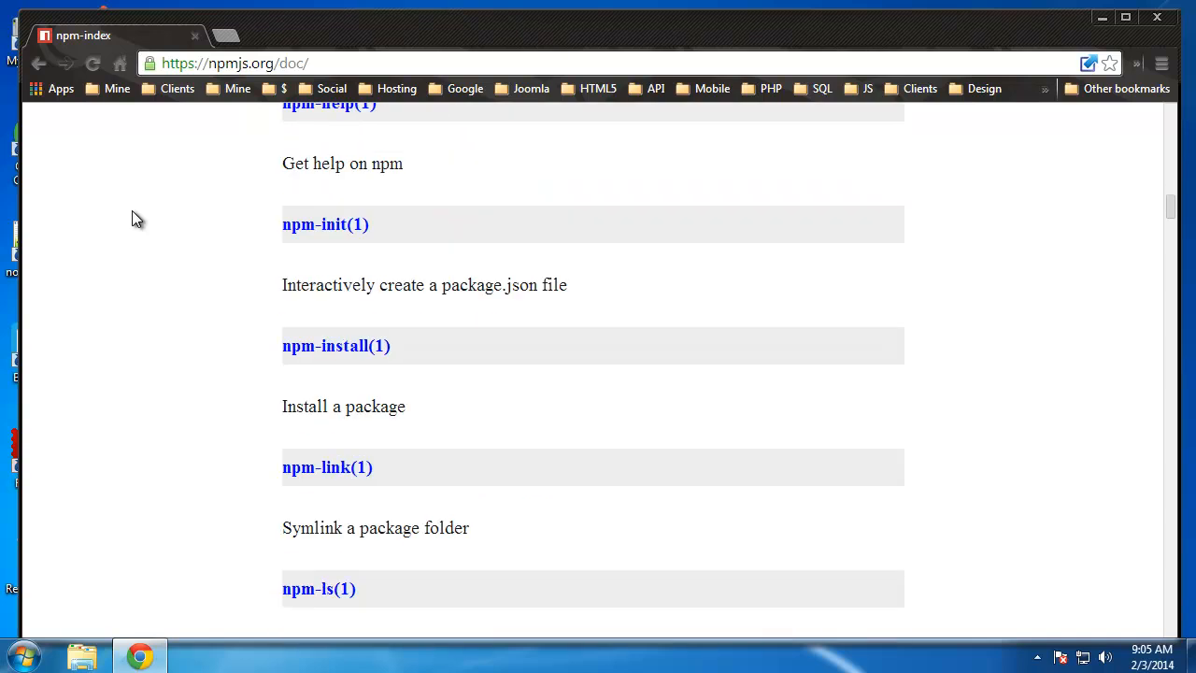
scroll(down, 3)
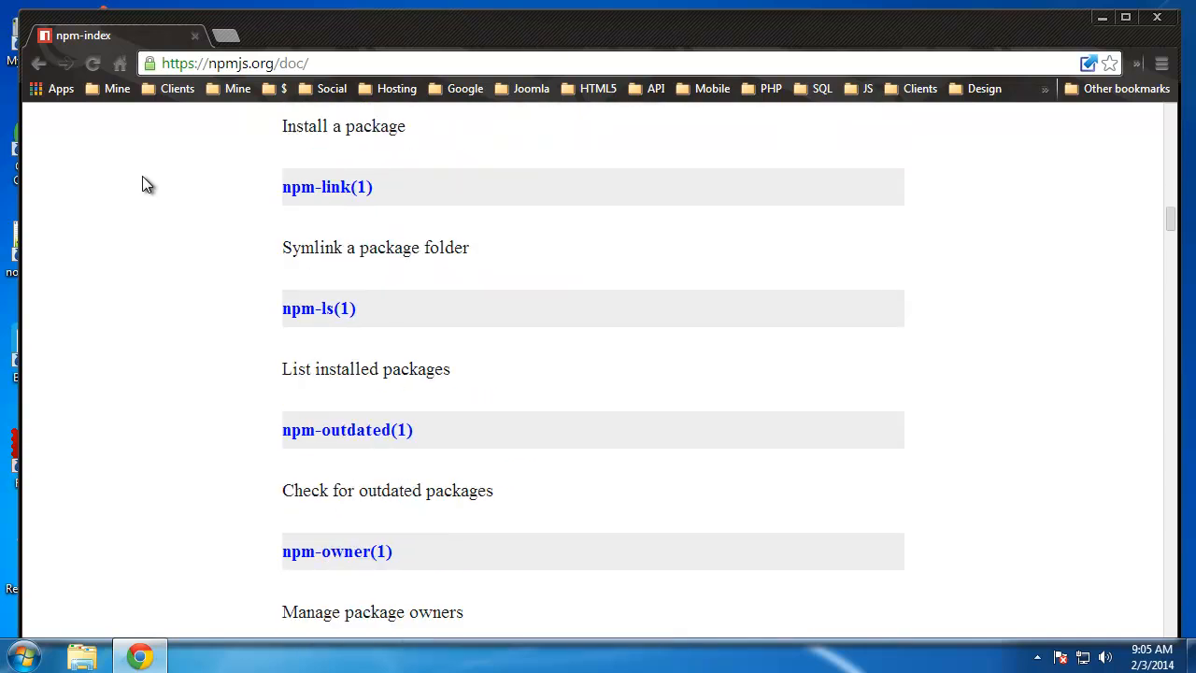
scroll(down, 3)
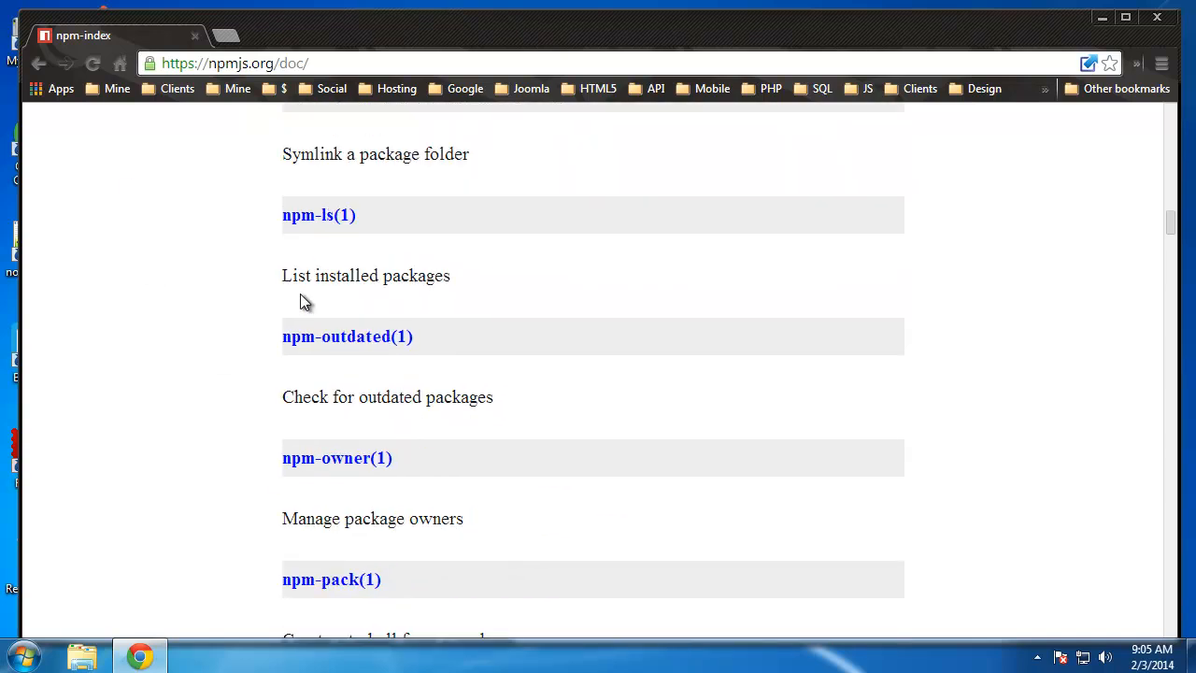
scroll(up, 3)
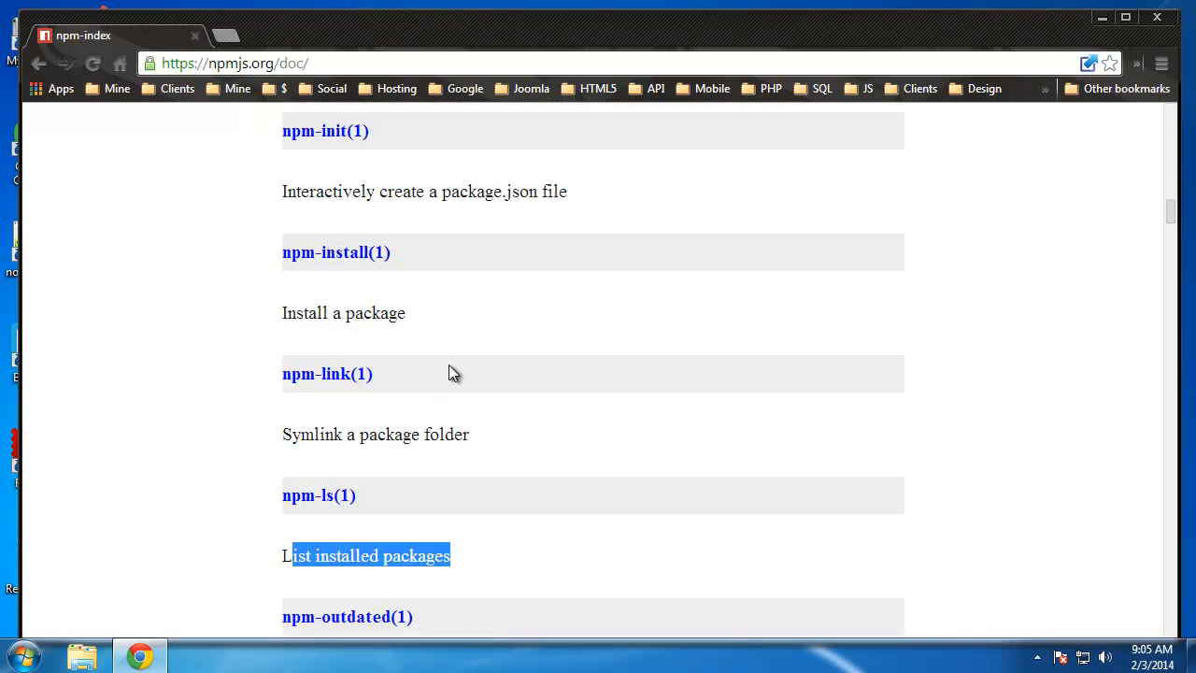
mouse_move(203, 290)
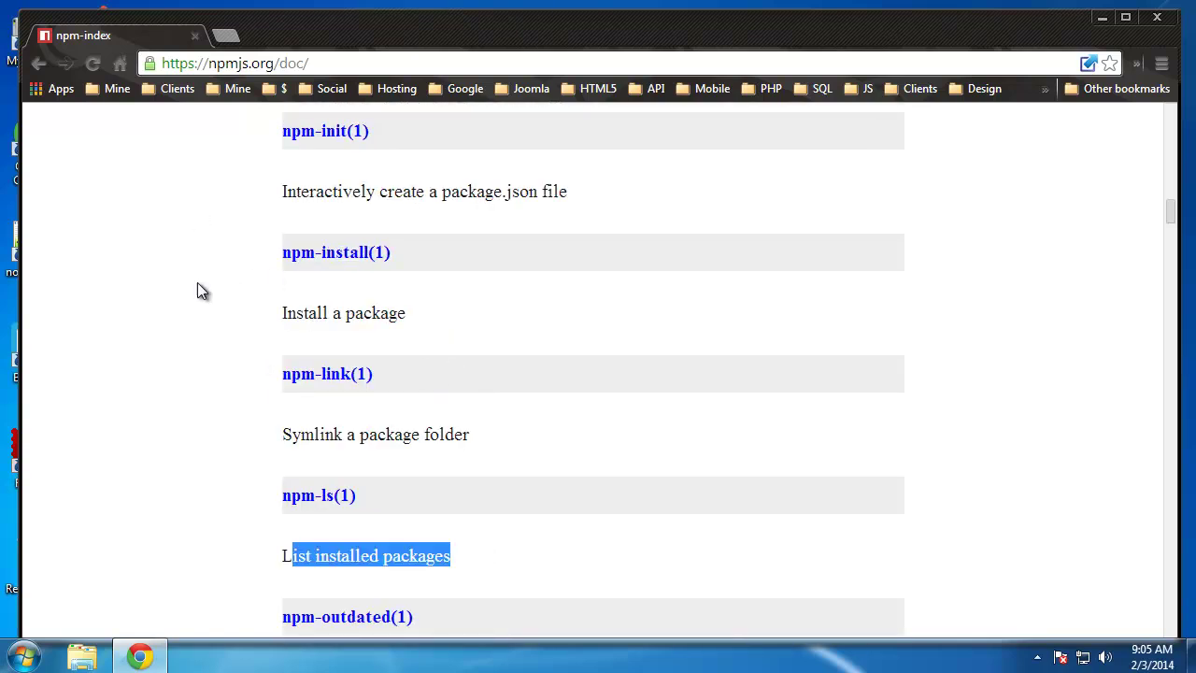
mouse_move(312, 313)
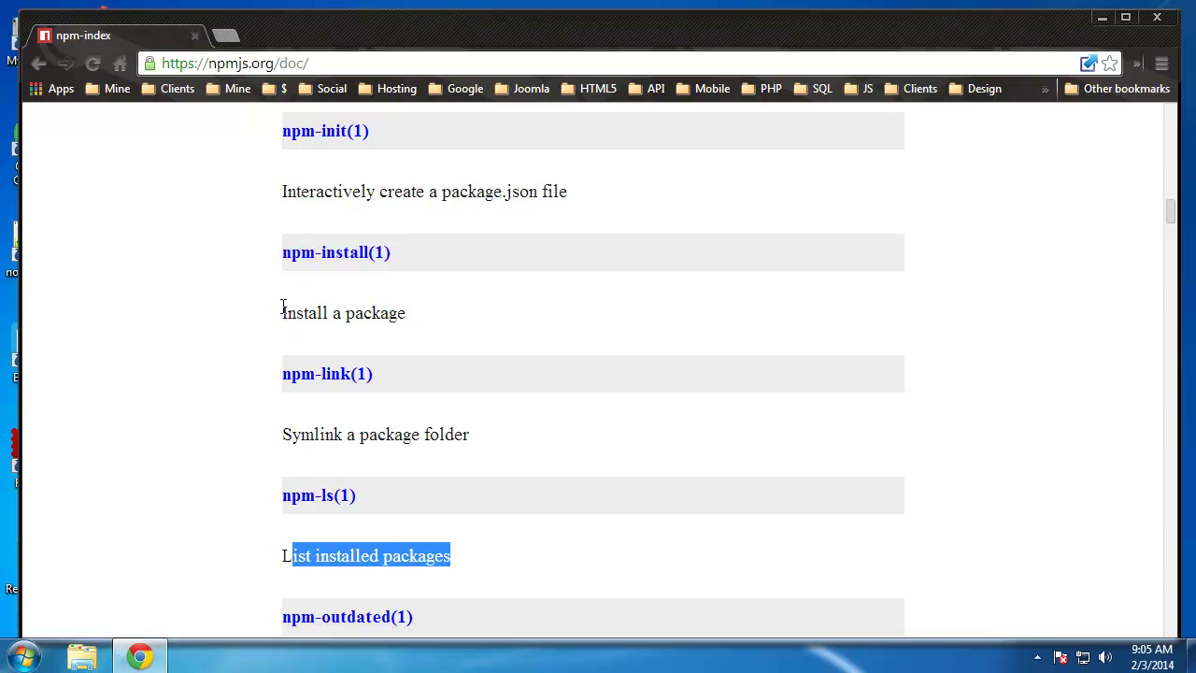
mouse_move(336, 253)
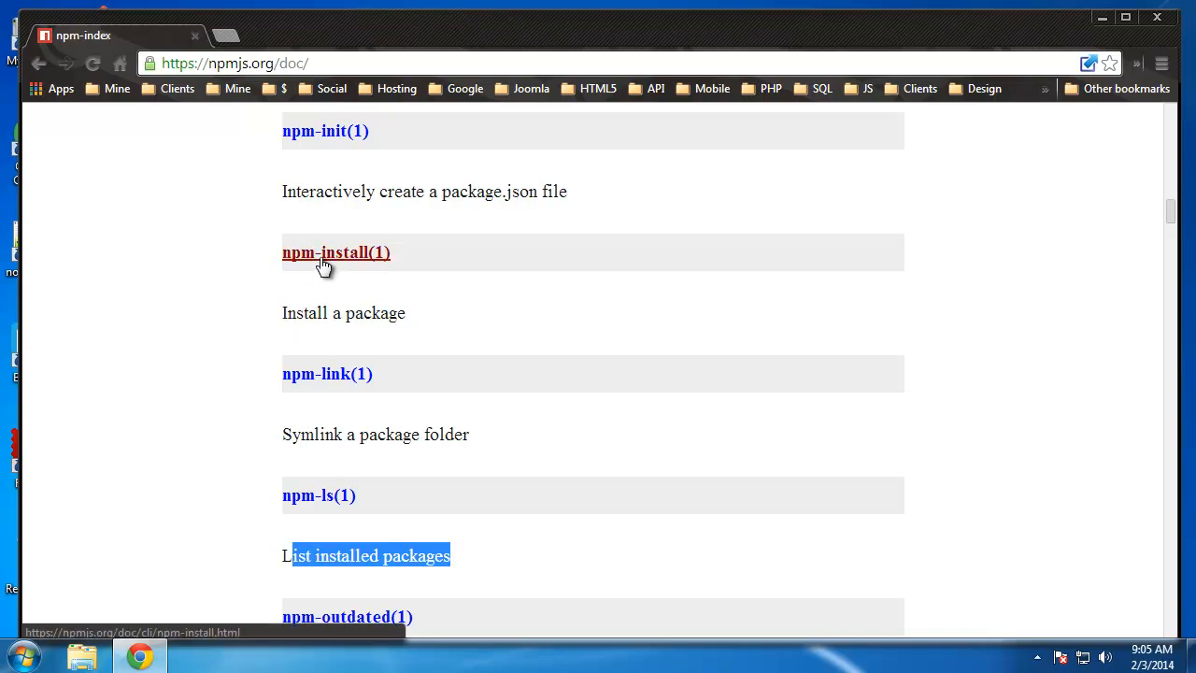
mouse_move(335, 264)
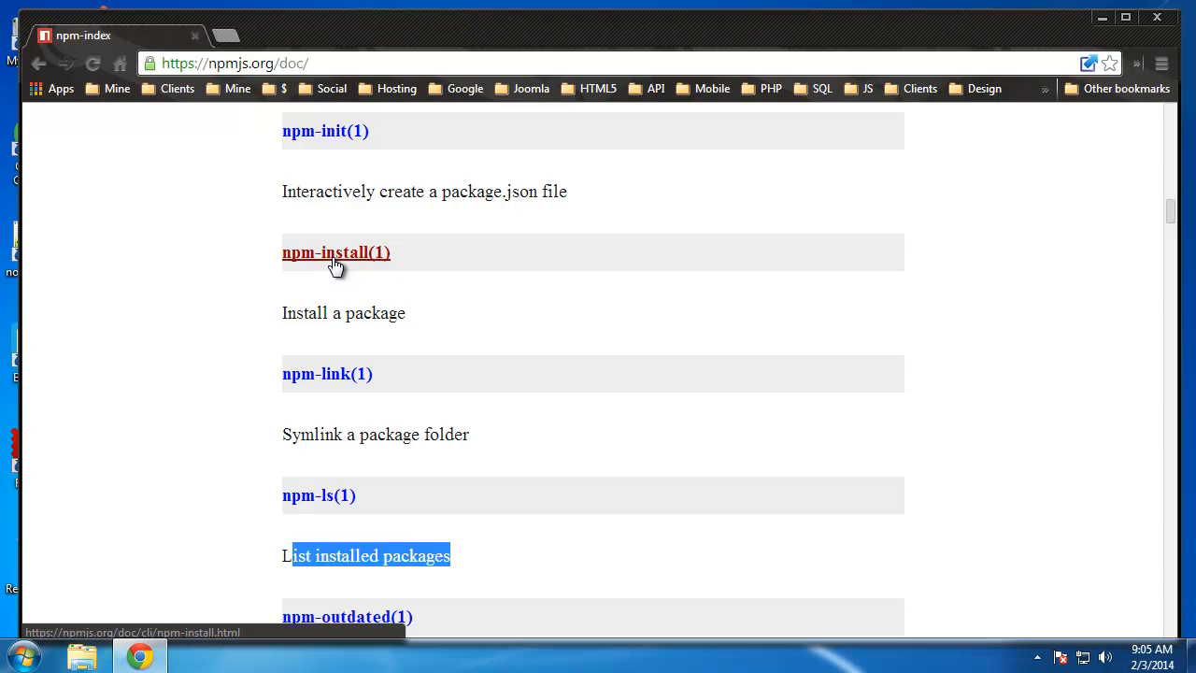
mouse_move(325, 131)
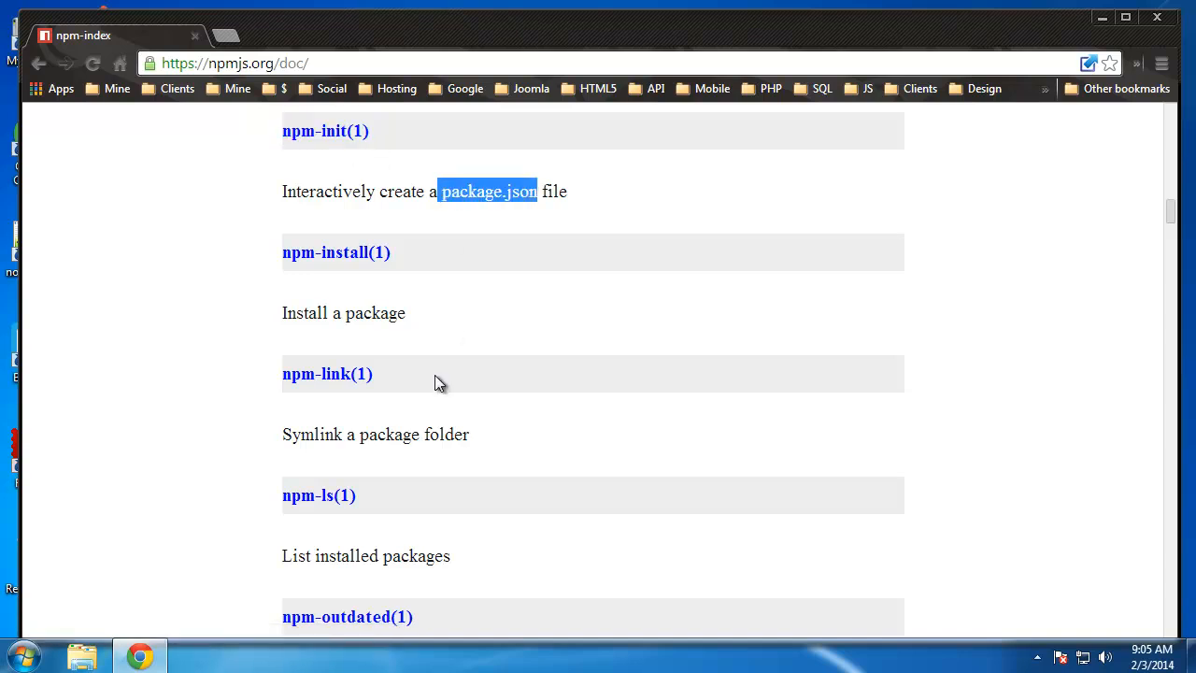
mouse_move(454, 260)
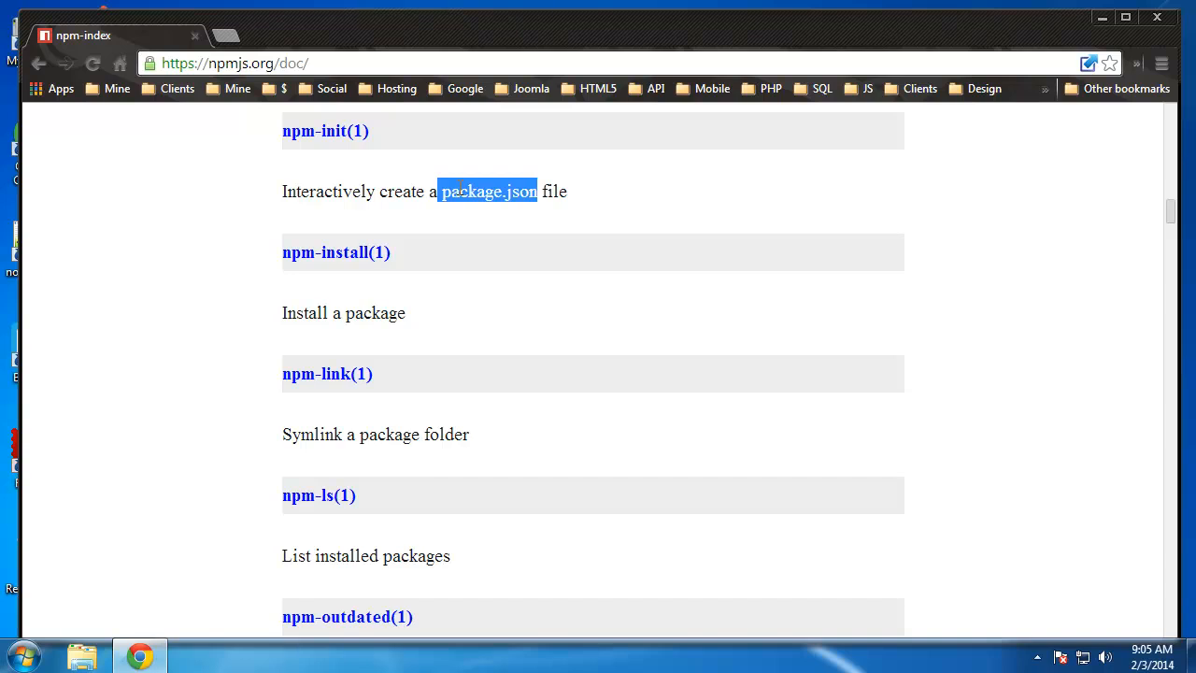
mouse_move(567, 179)
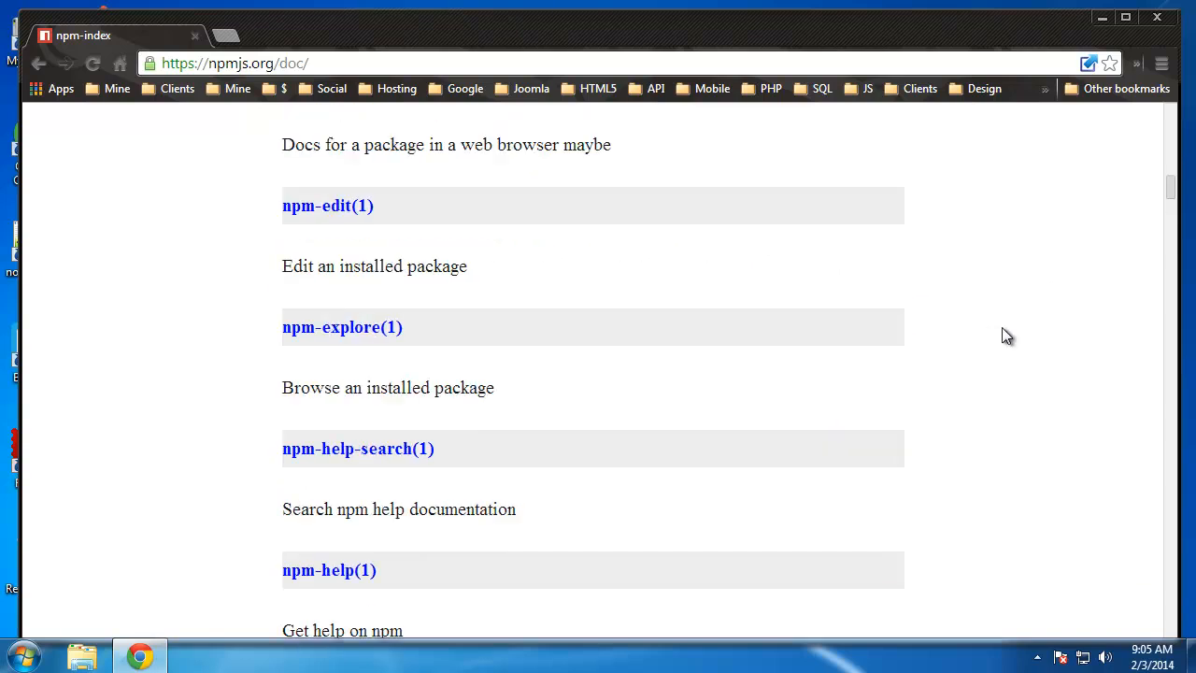
scroll(up, 3)
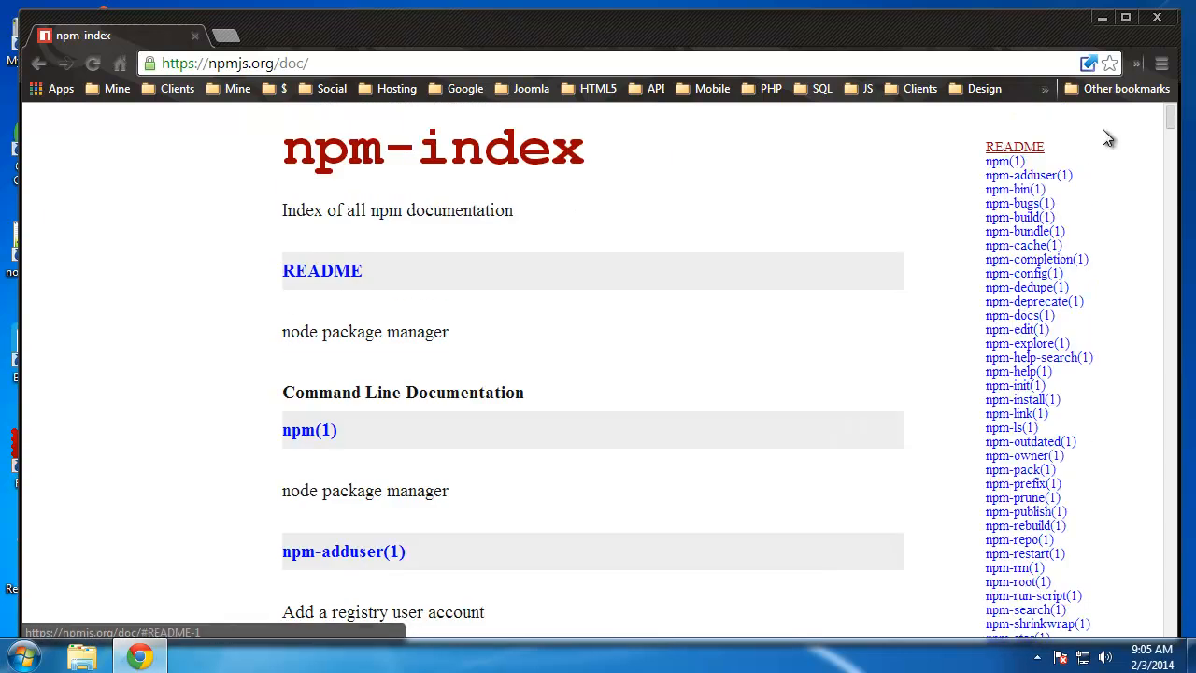
click(1101, 17)
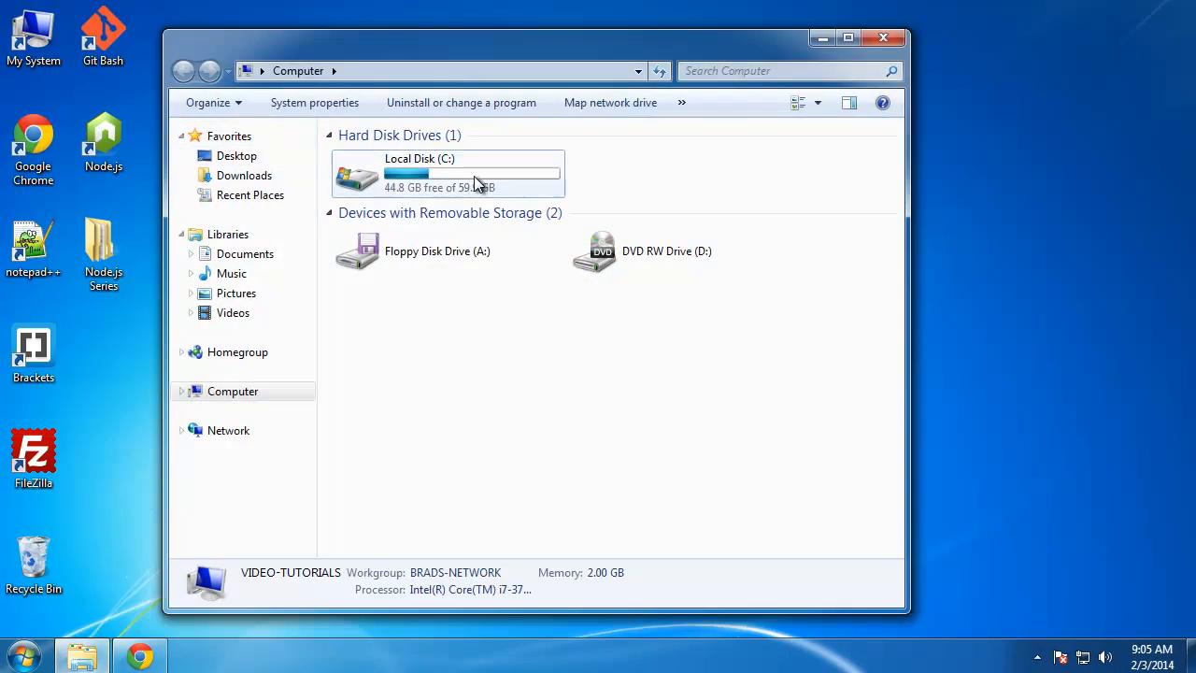
Open the C drive, name the new nodeapps folder testapp, and open it
double_click(447, 173)
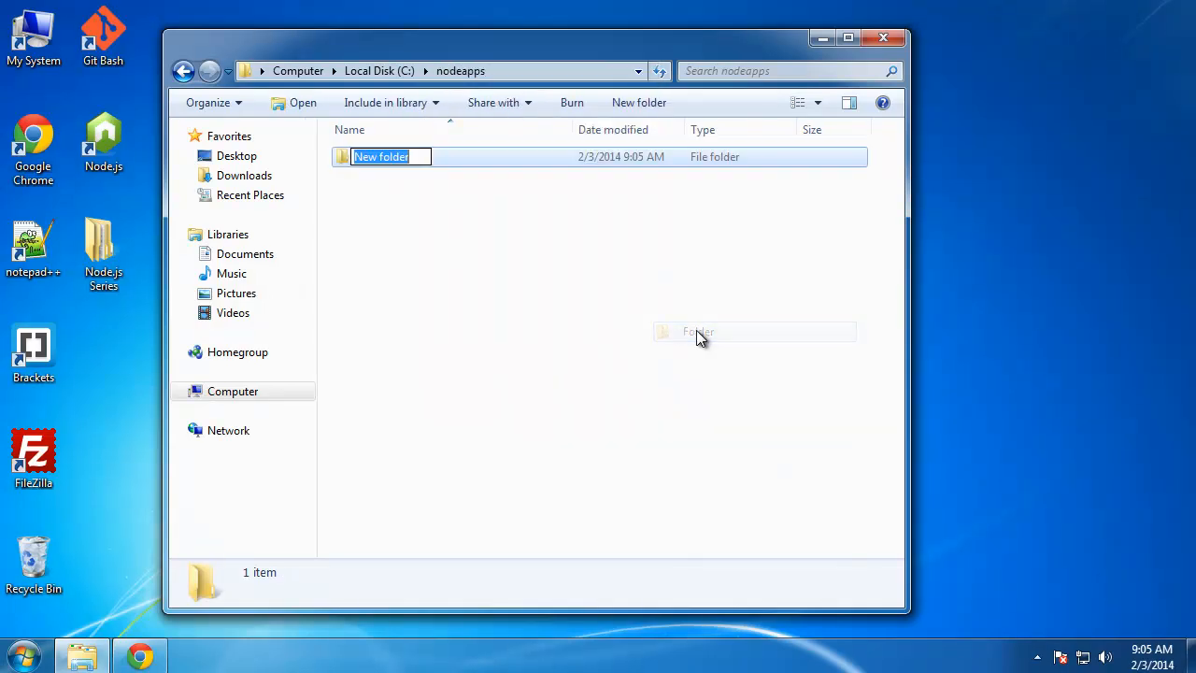
text(testapp)
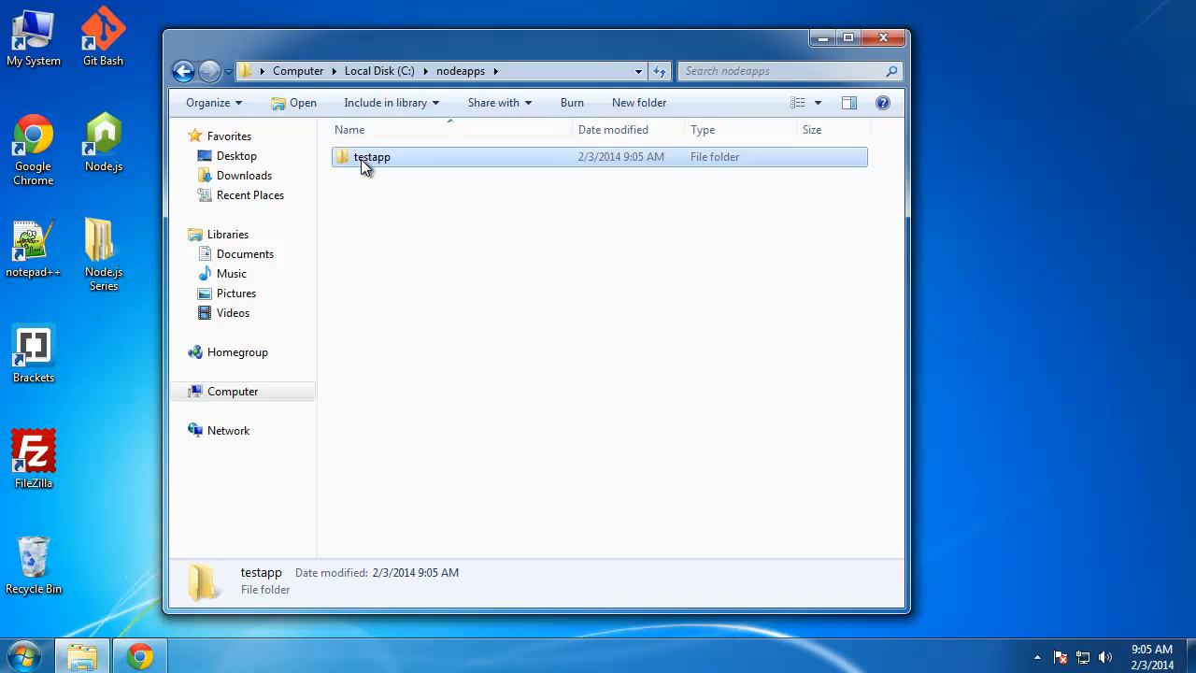
double_click(372, 156)
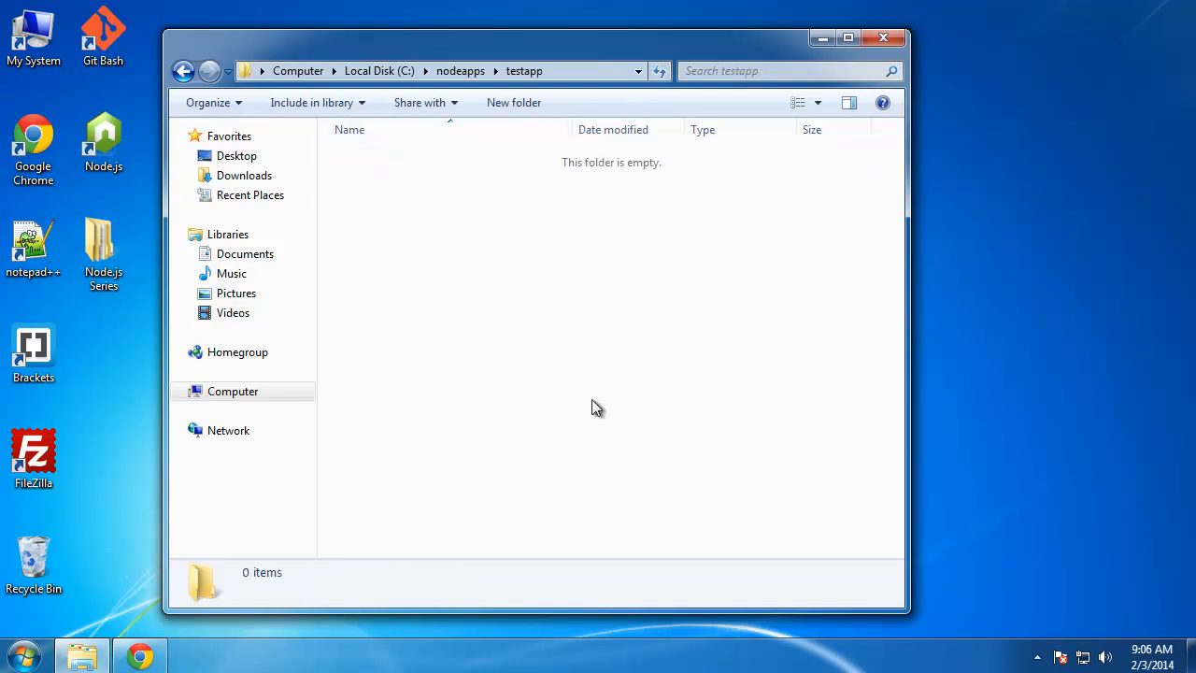
Create a new text document renamed app.js, accepting the extension-change warning
right_click(599, 406)
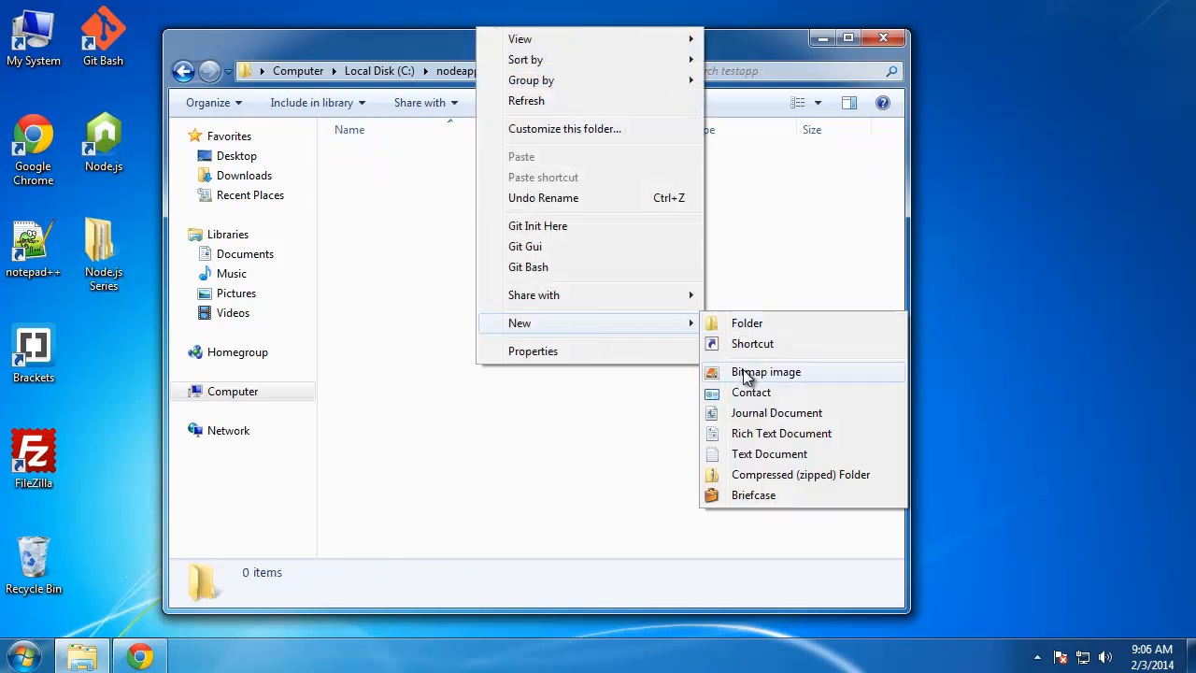
click(769, 453)
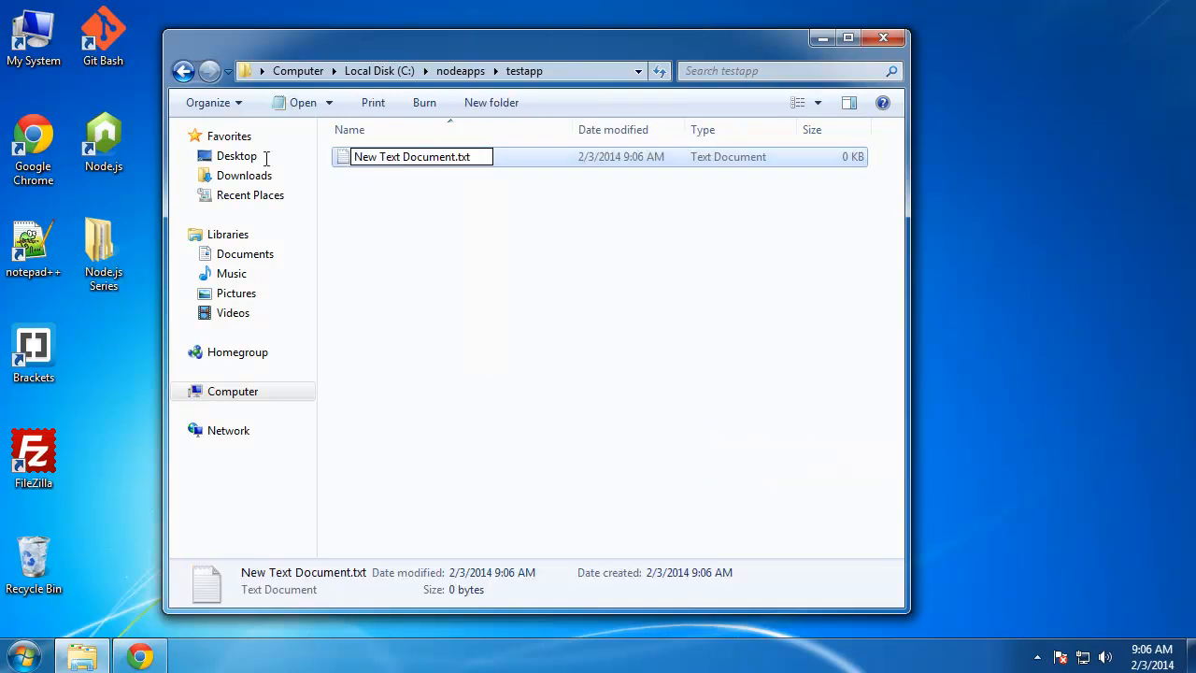
text(app)
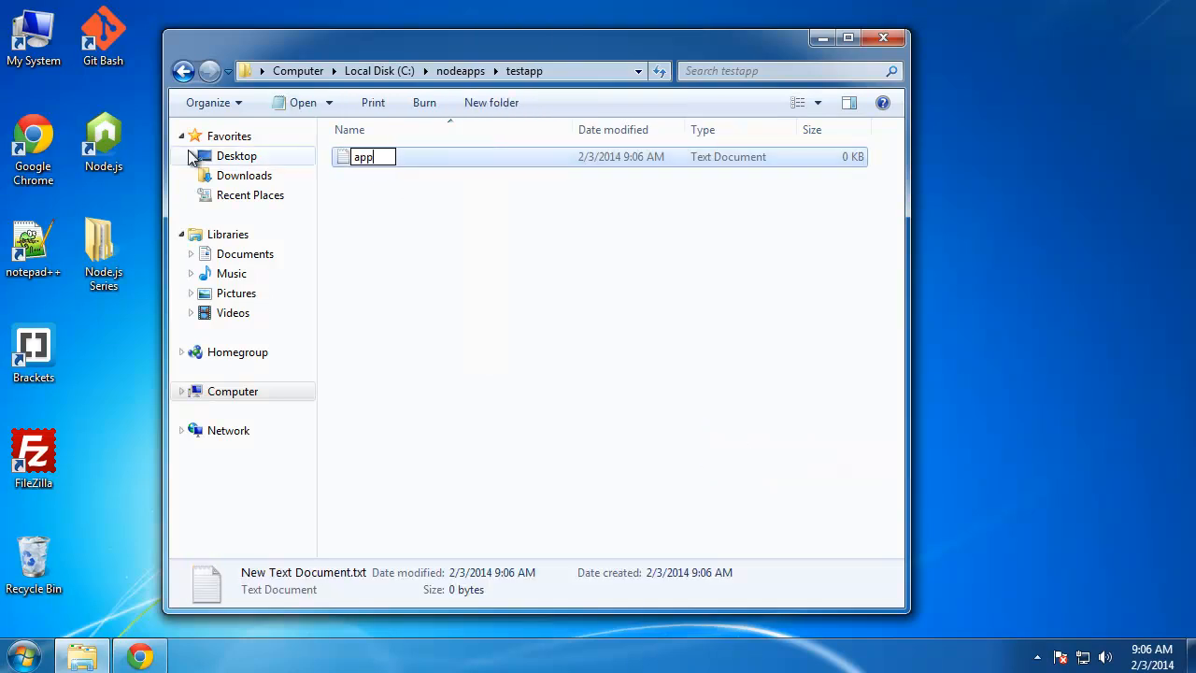
key(Return)
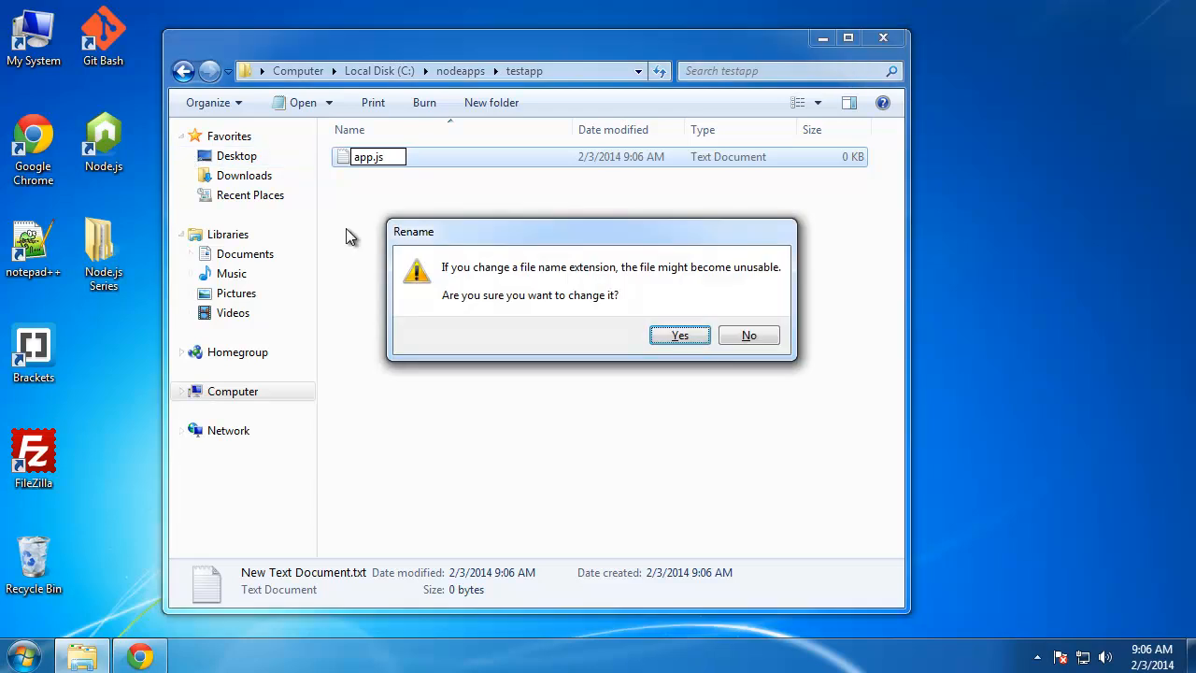
click(679, 335)
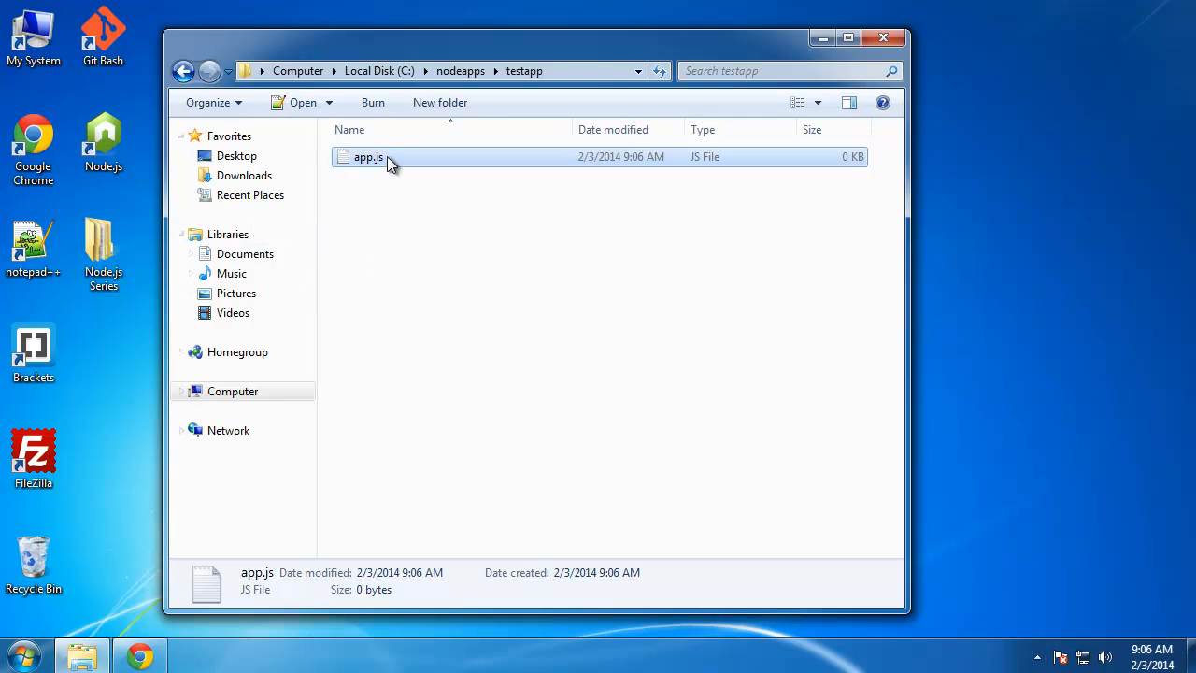
double_click(102, 36)
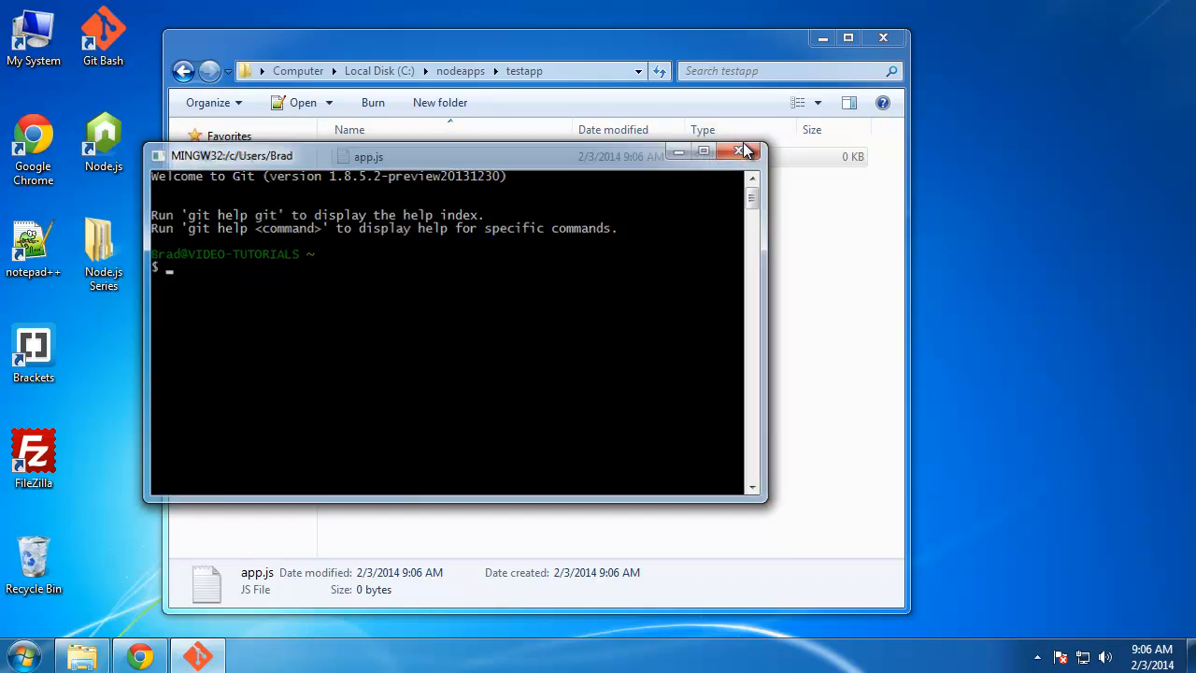
Launch Git Bash from the testapp folder's right-click menu
right_click(370, 157)
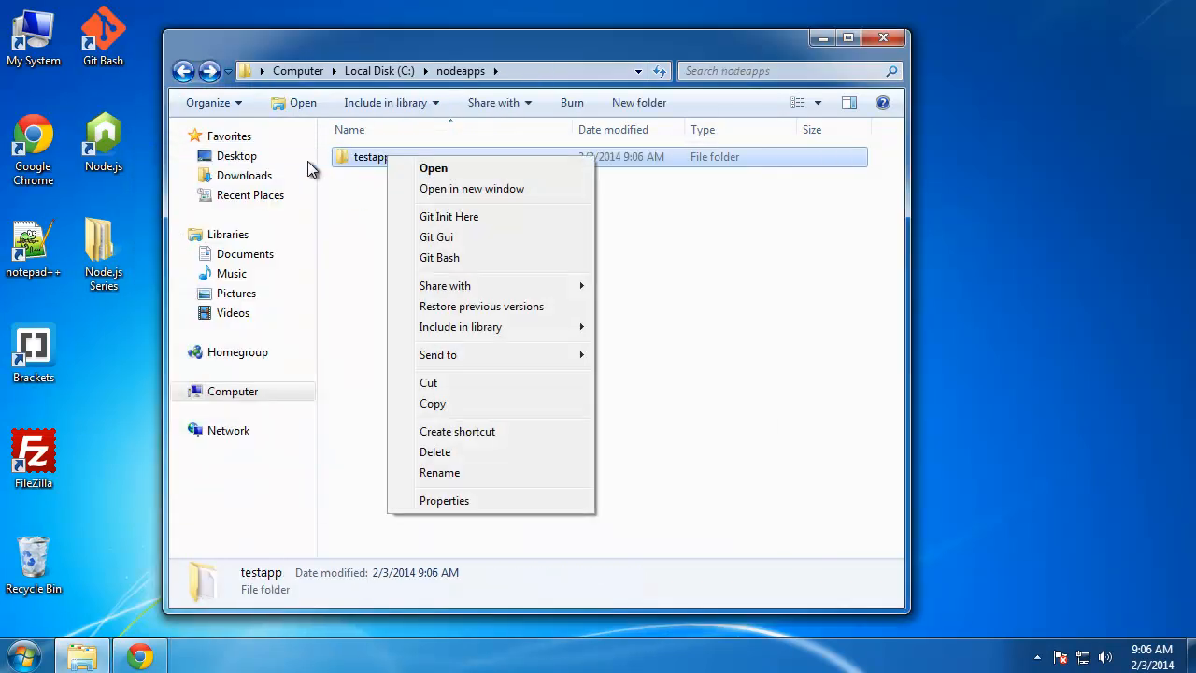
mouse_move(449, 216)
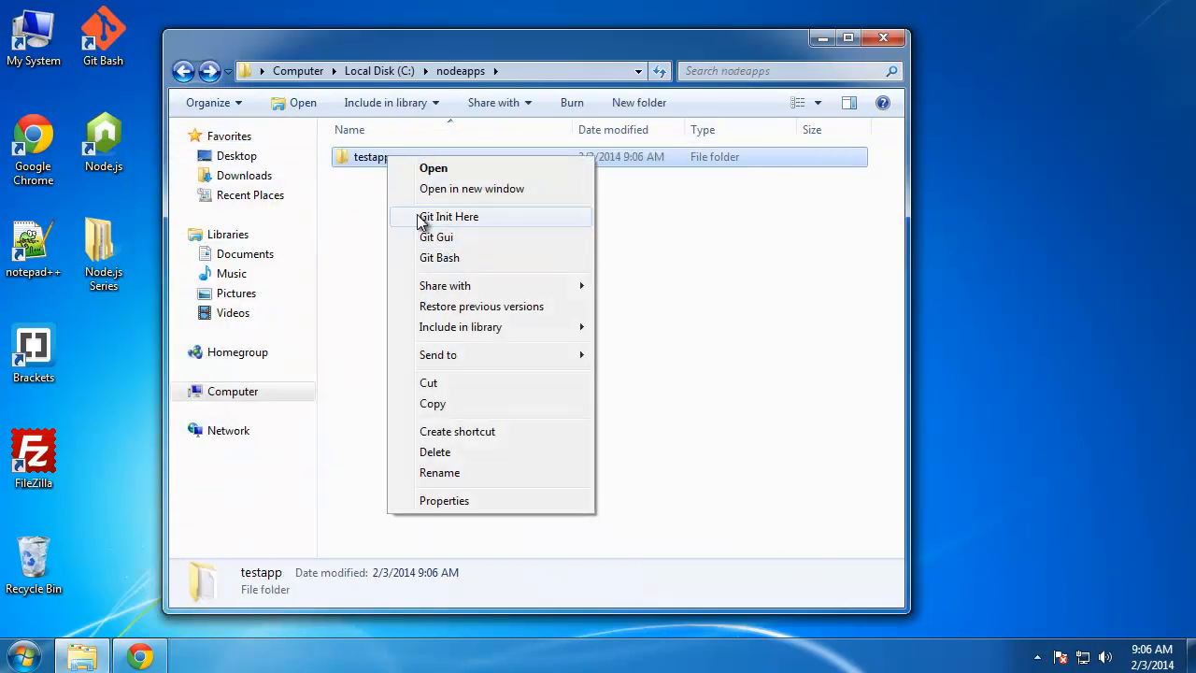
mouse_move(439, 257)
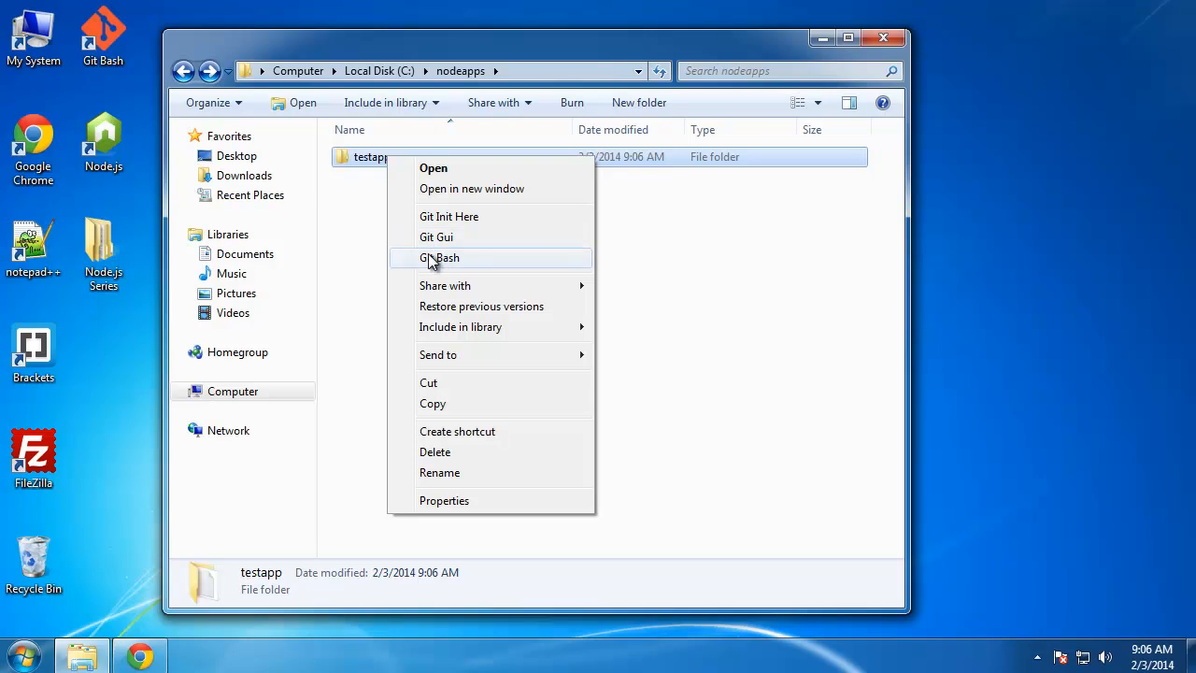
click(439, 258)
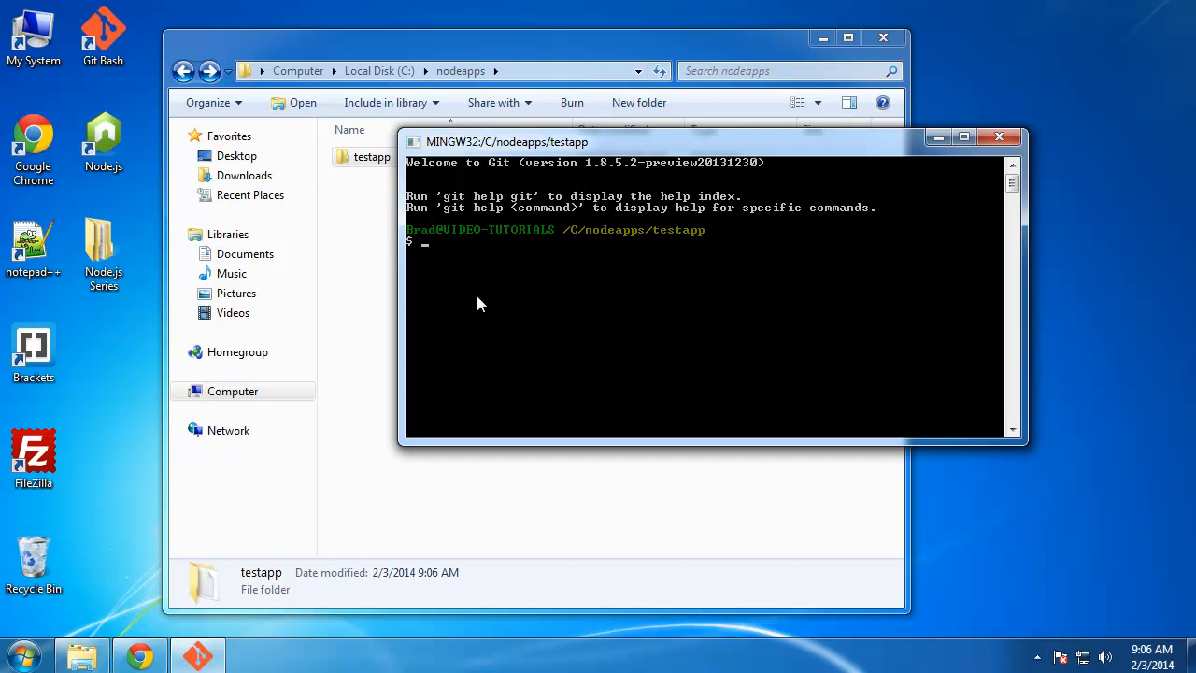
mouse_move(470, 300)
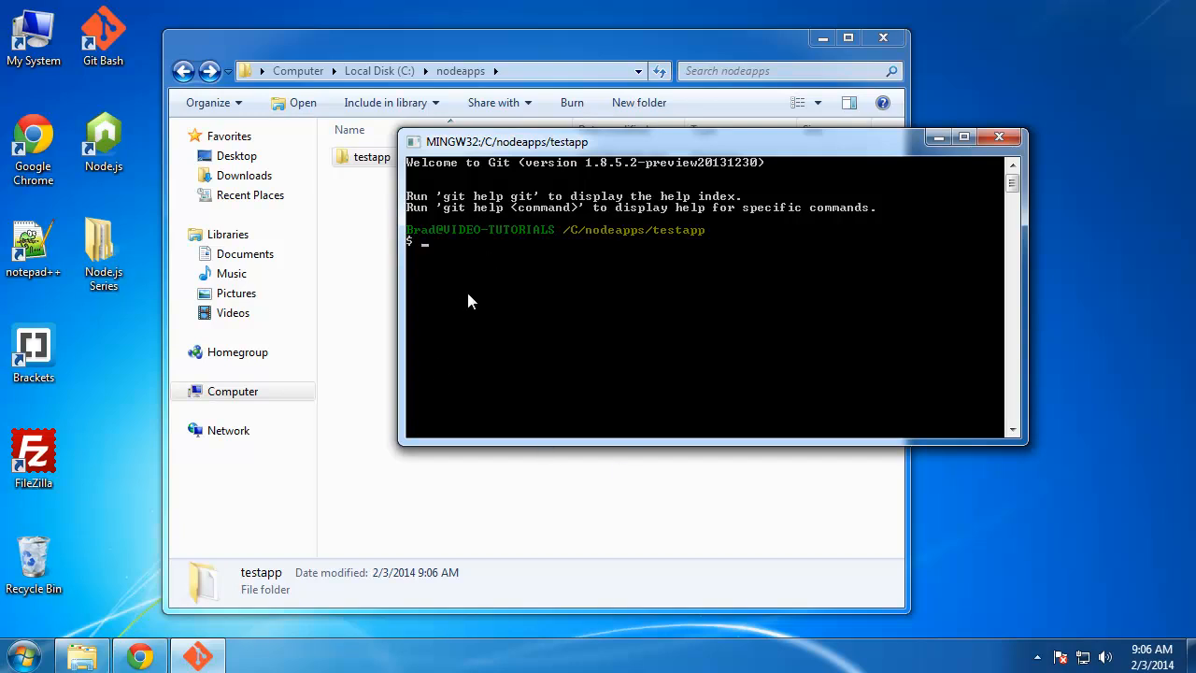
mouse_move(549, 295)
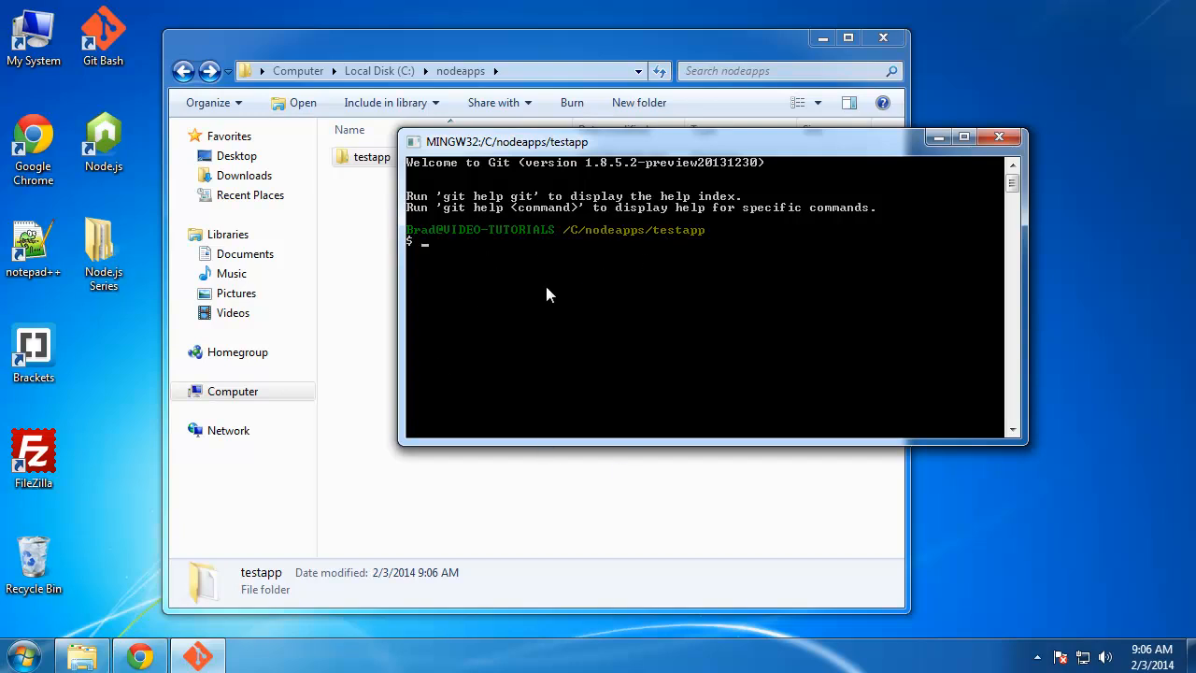
Run npm init in testapp to begin generating package.json
text(np)
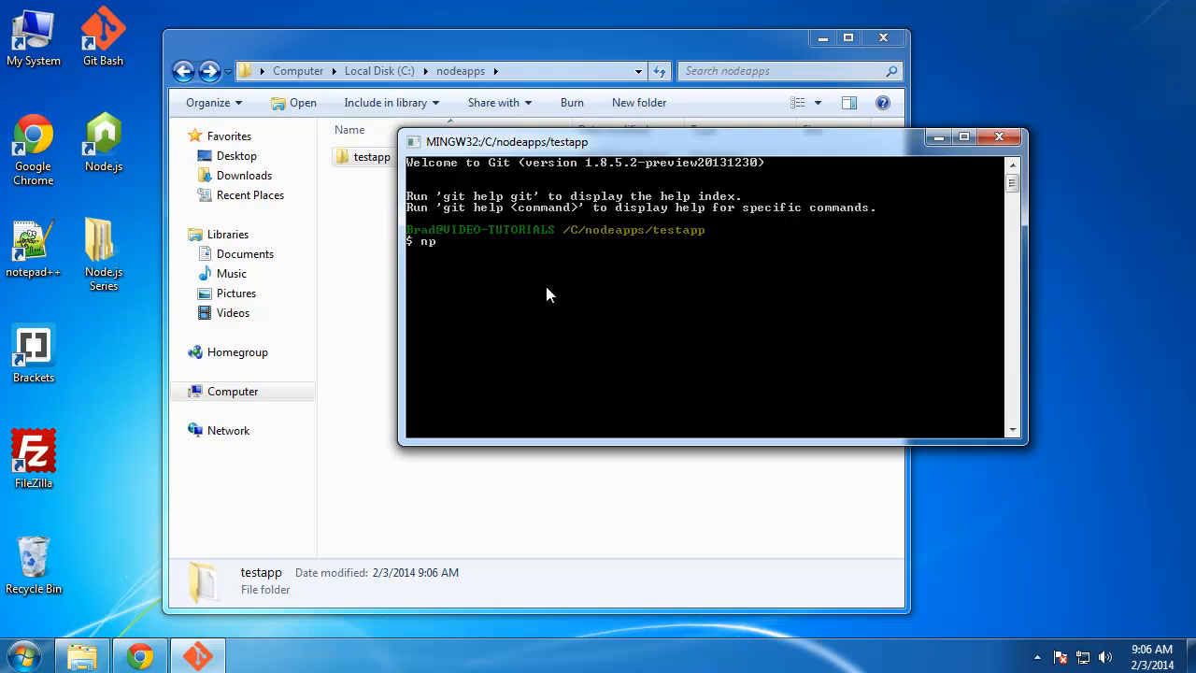
text(m init)
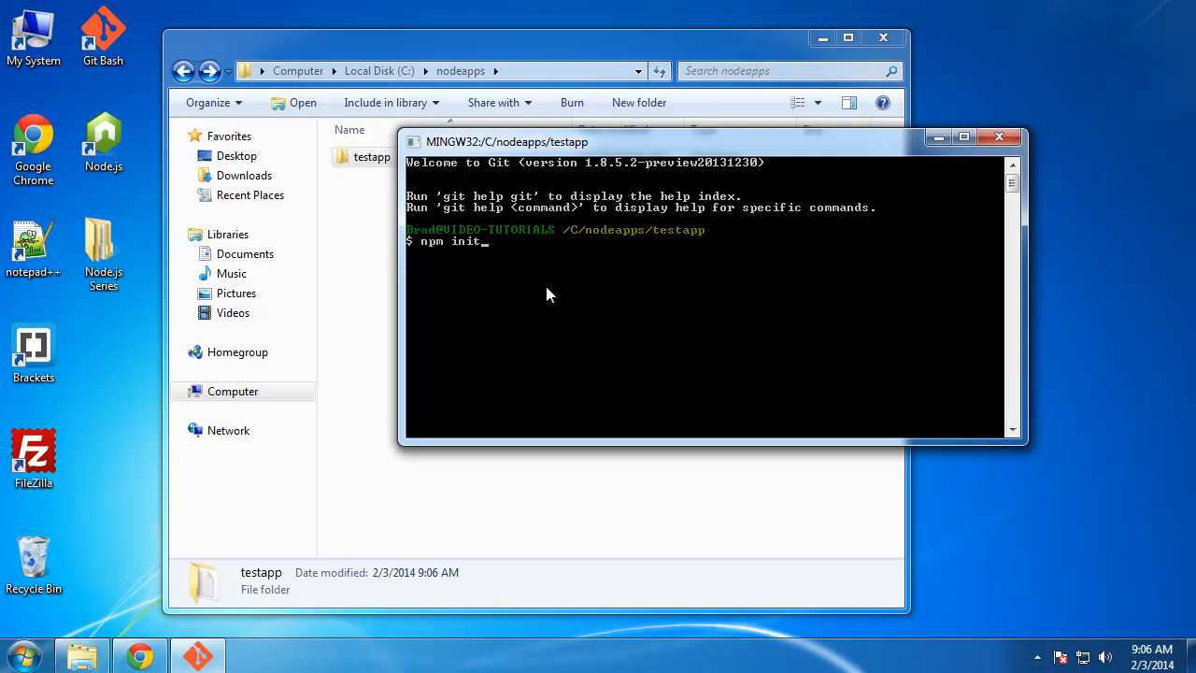
key(Return)
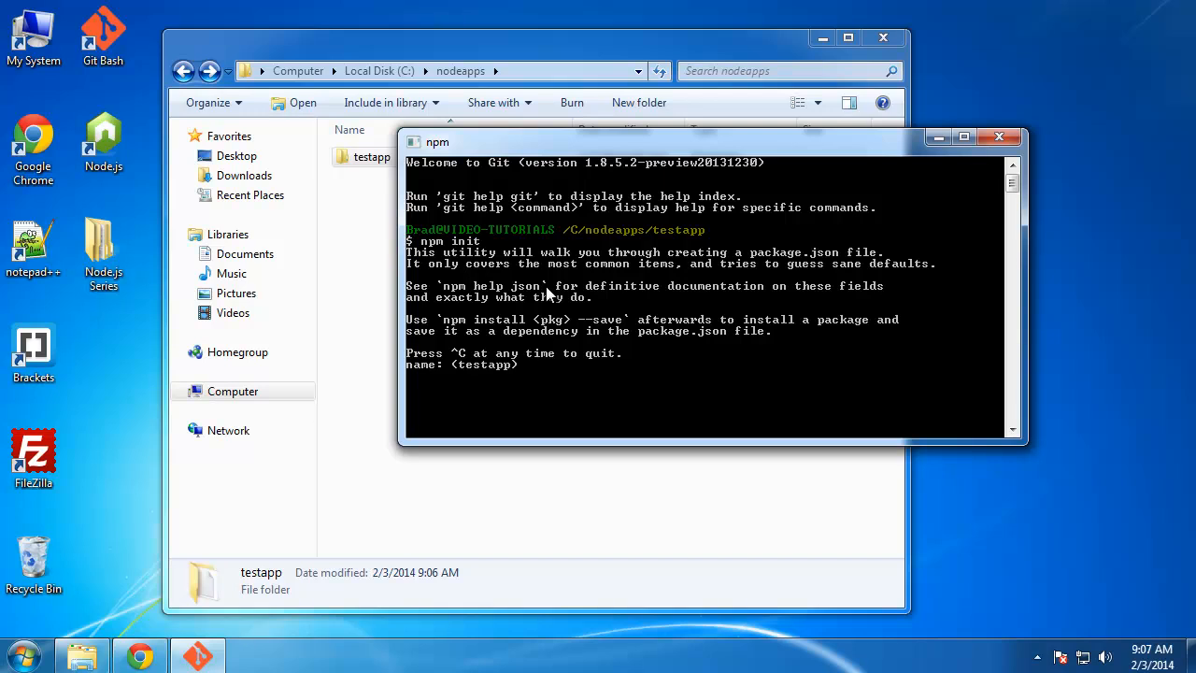
mouse_move(477, 374)
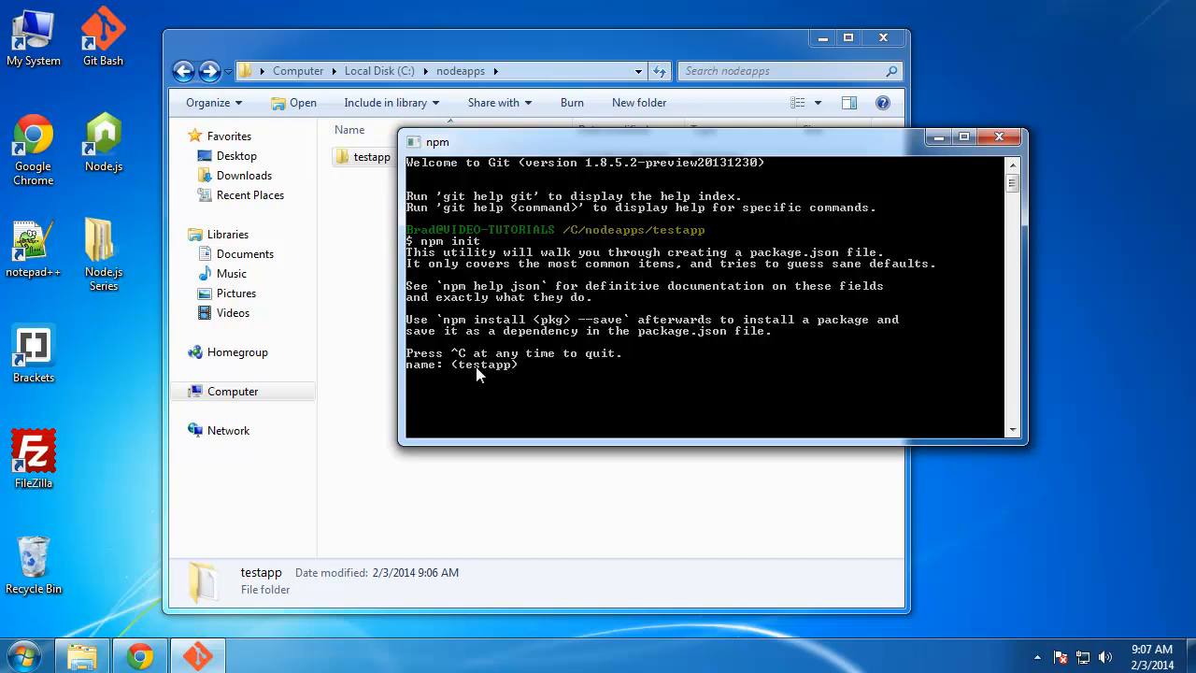
mouse_move(692, 365)
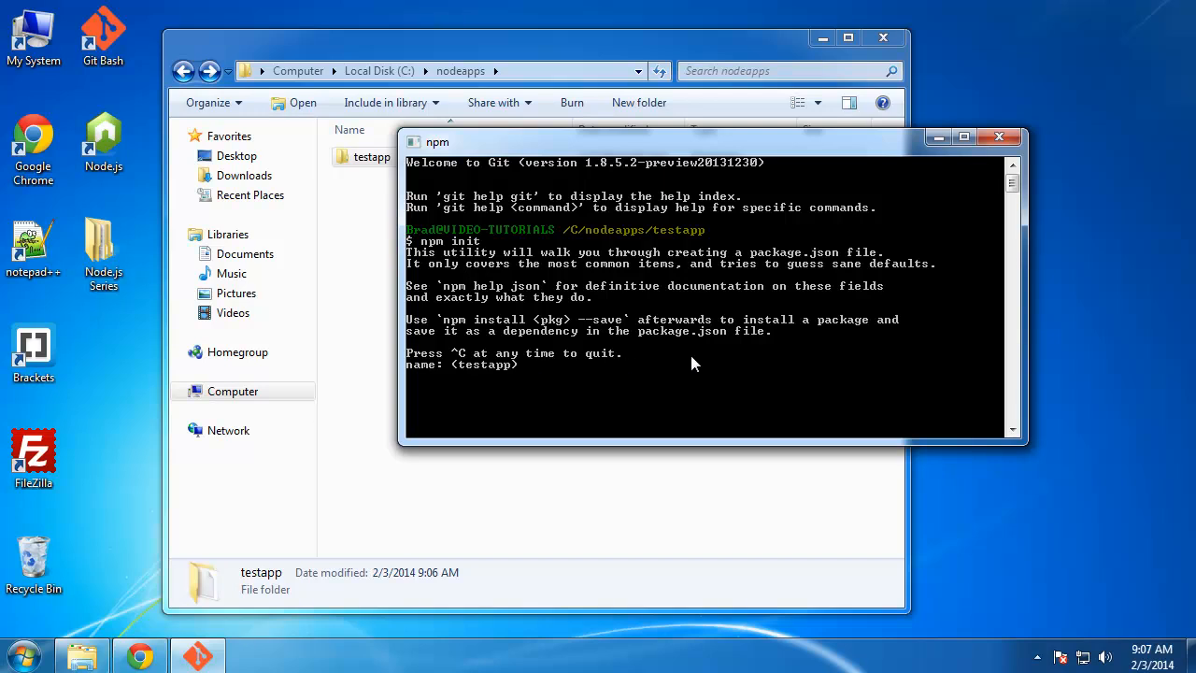
Accept name testapp, enter version 0.0.1, a description, author, and GNU license
key(Return)
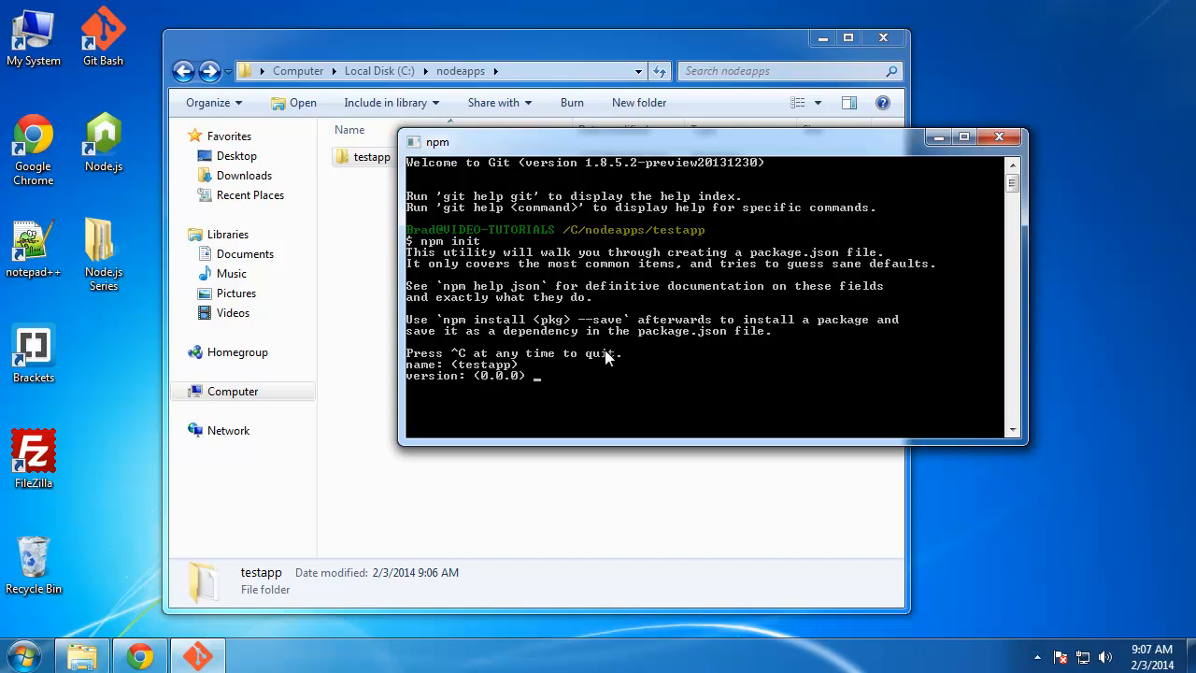
text(0.0.1)
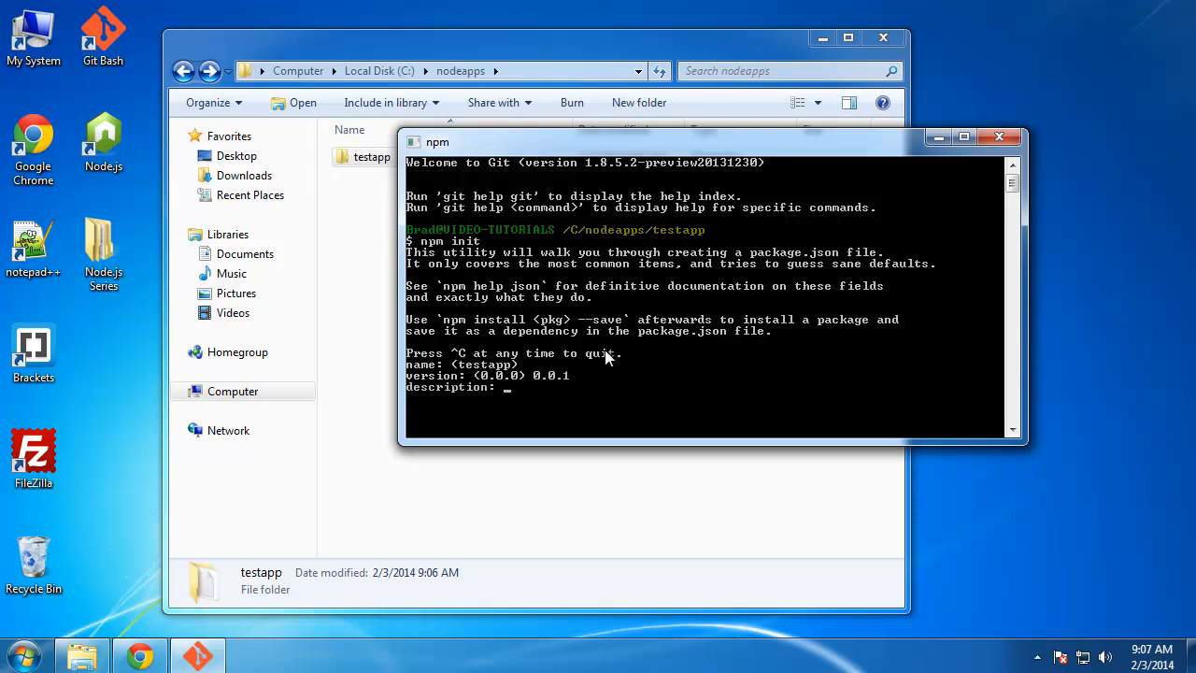
text(This is sample a)
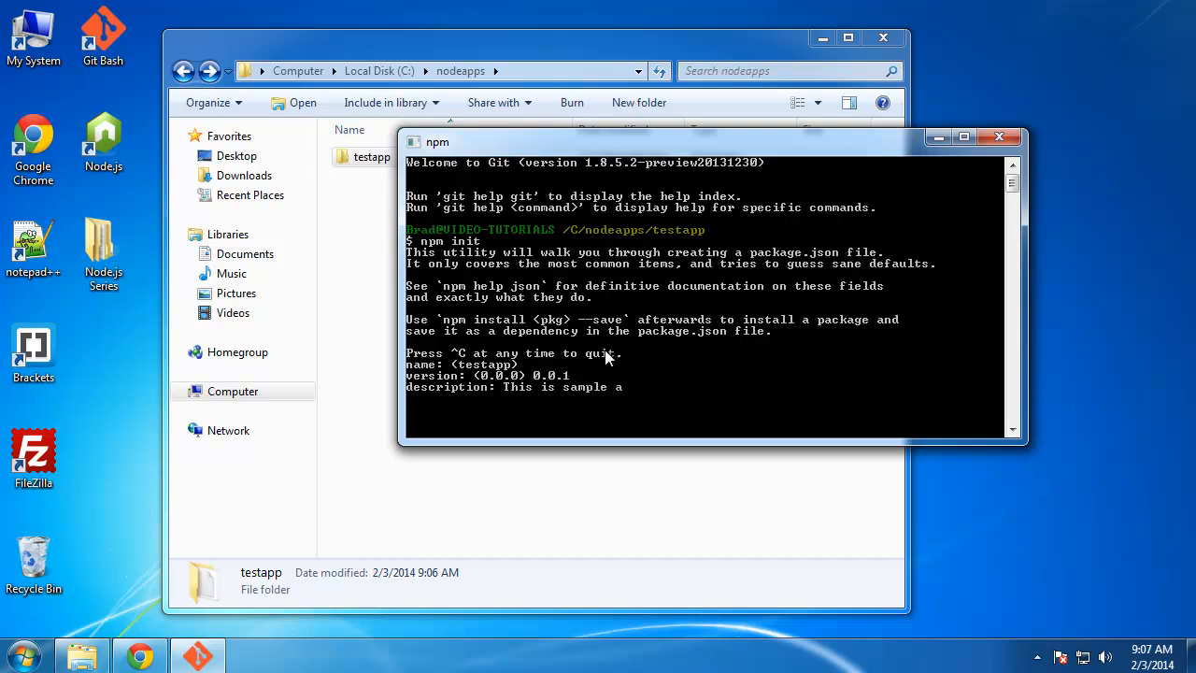
key(Return)
text(Brad Traversy)
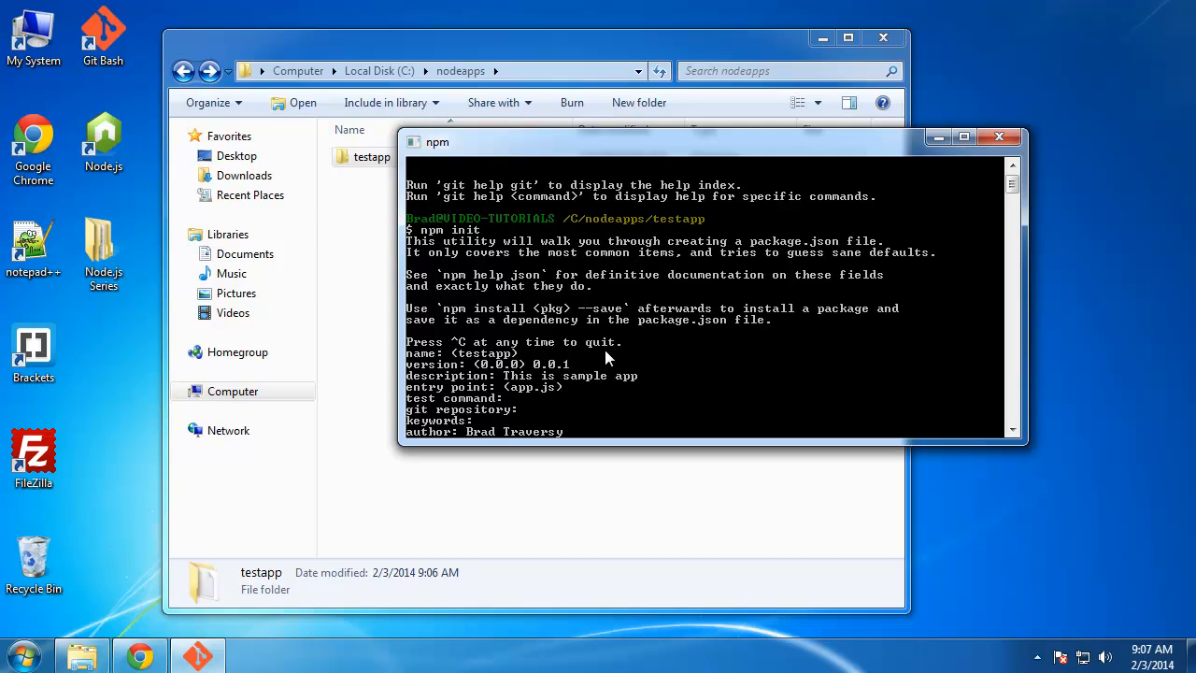
key(Return)
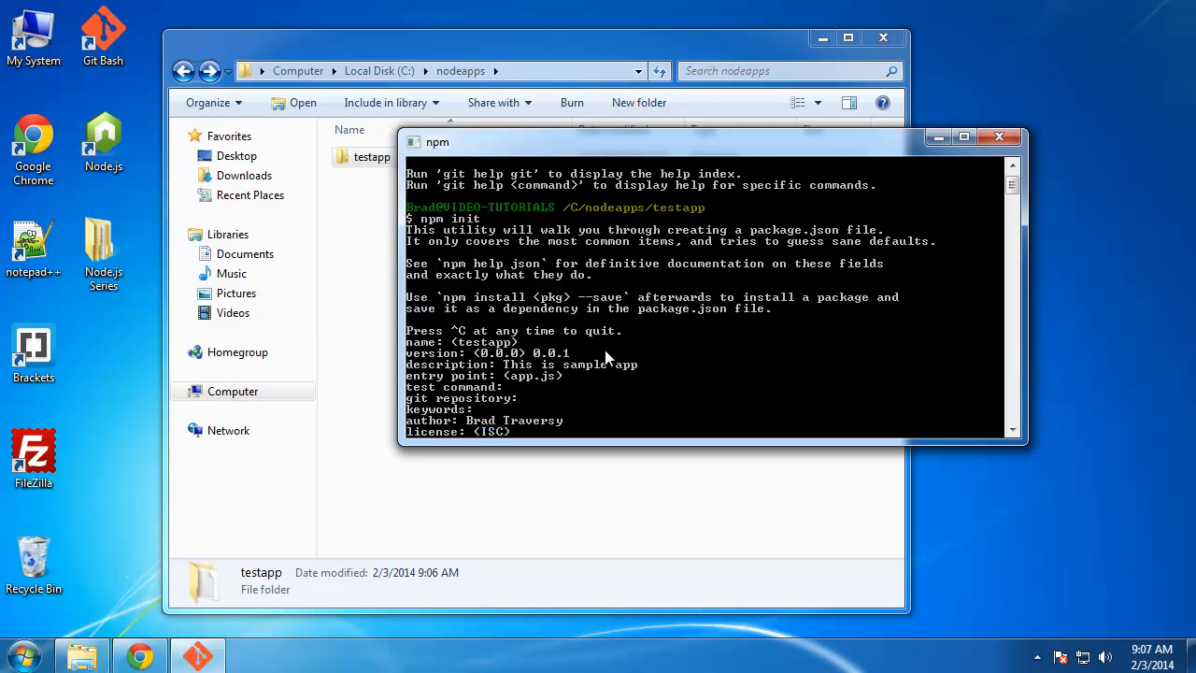
text(G)
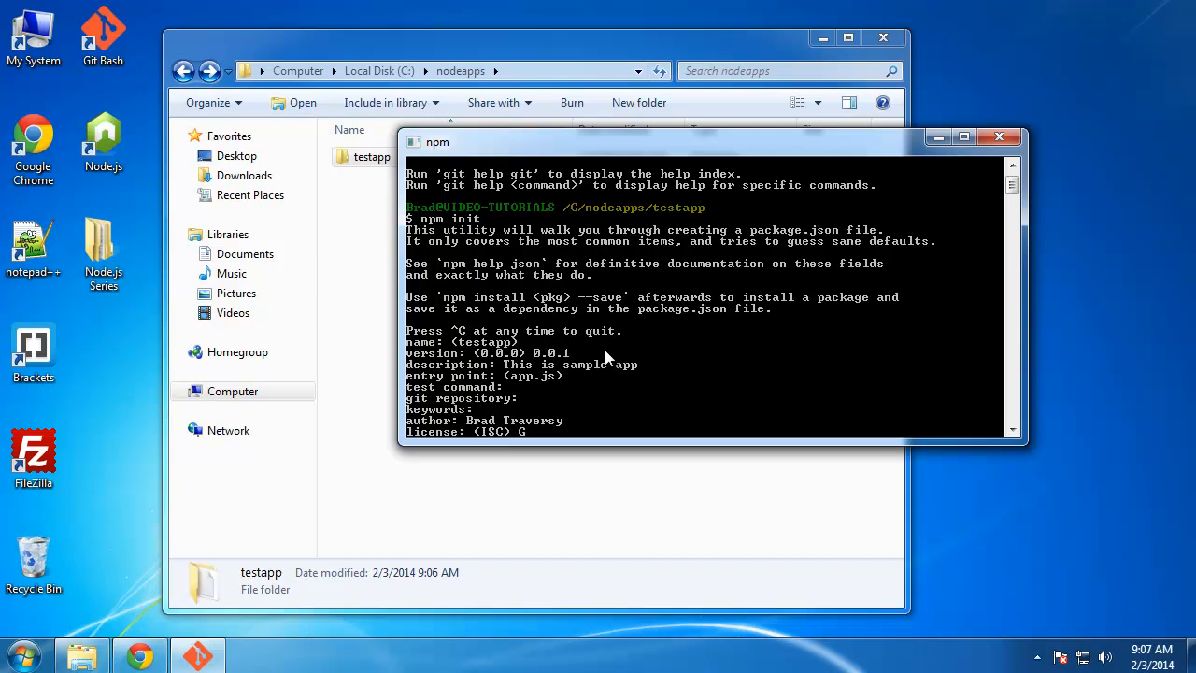
text(NU/G)
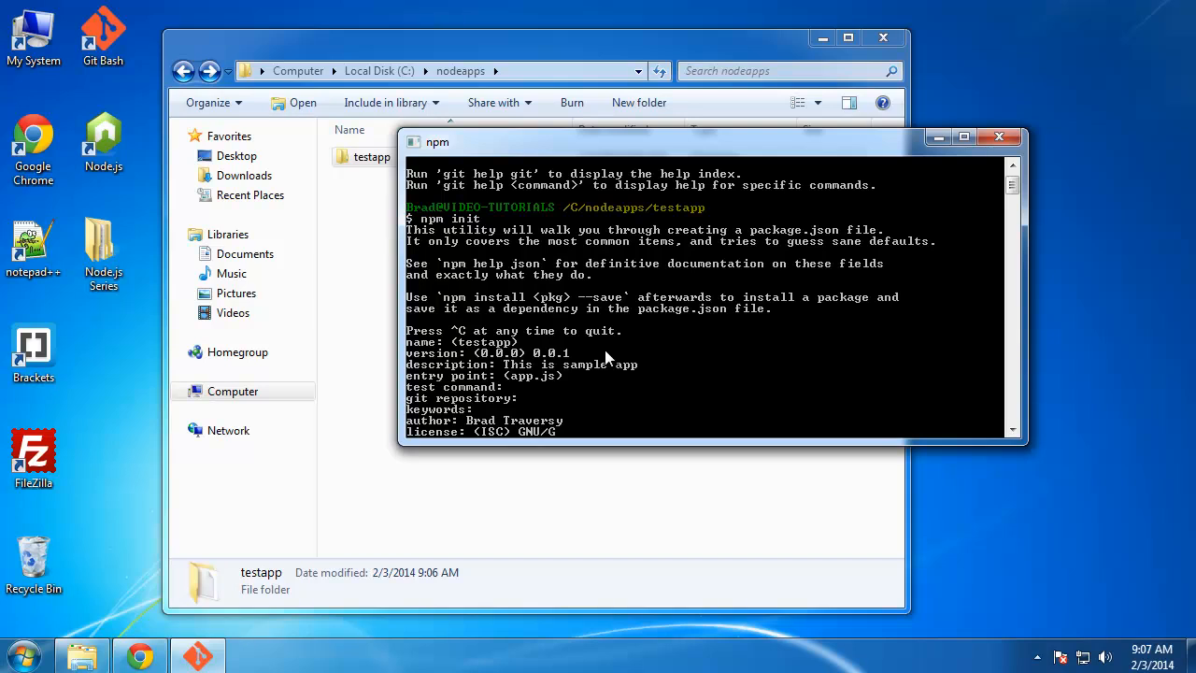
key(Return)
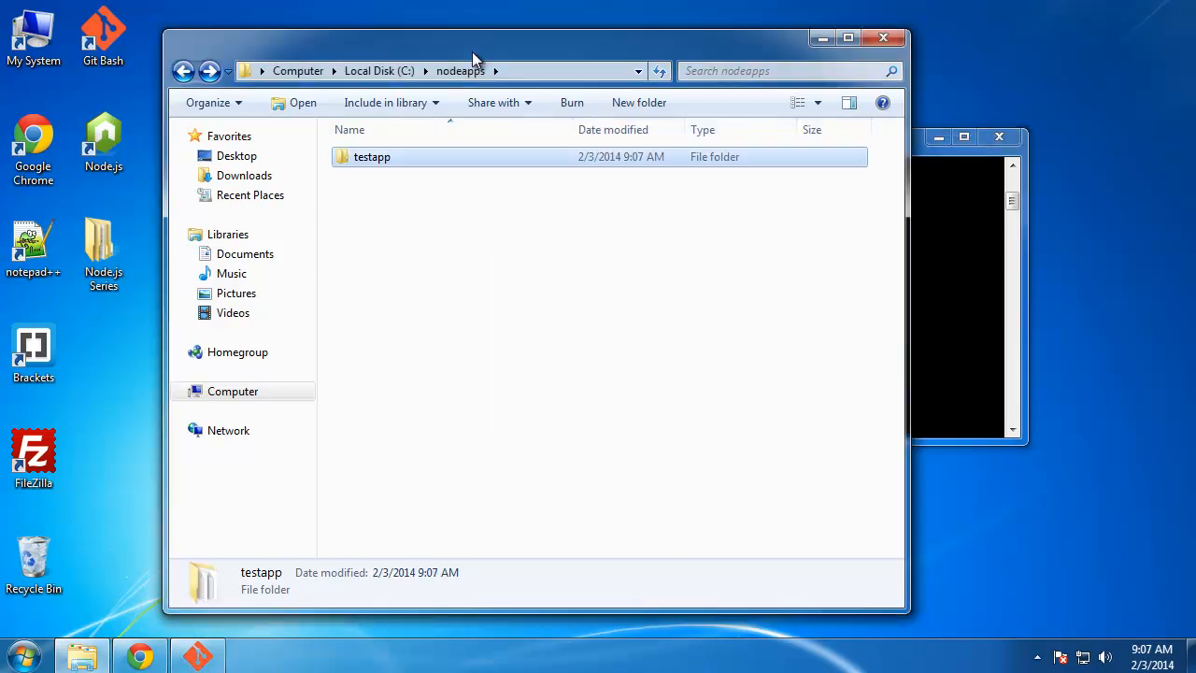
Open the testapp folder and open package.json in Notepad++
double_click(372, 156)
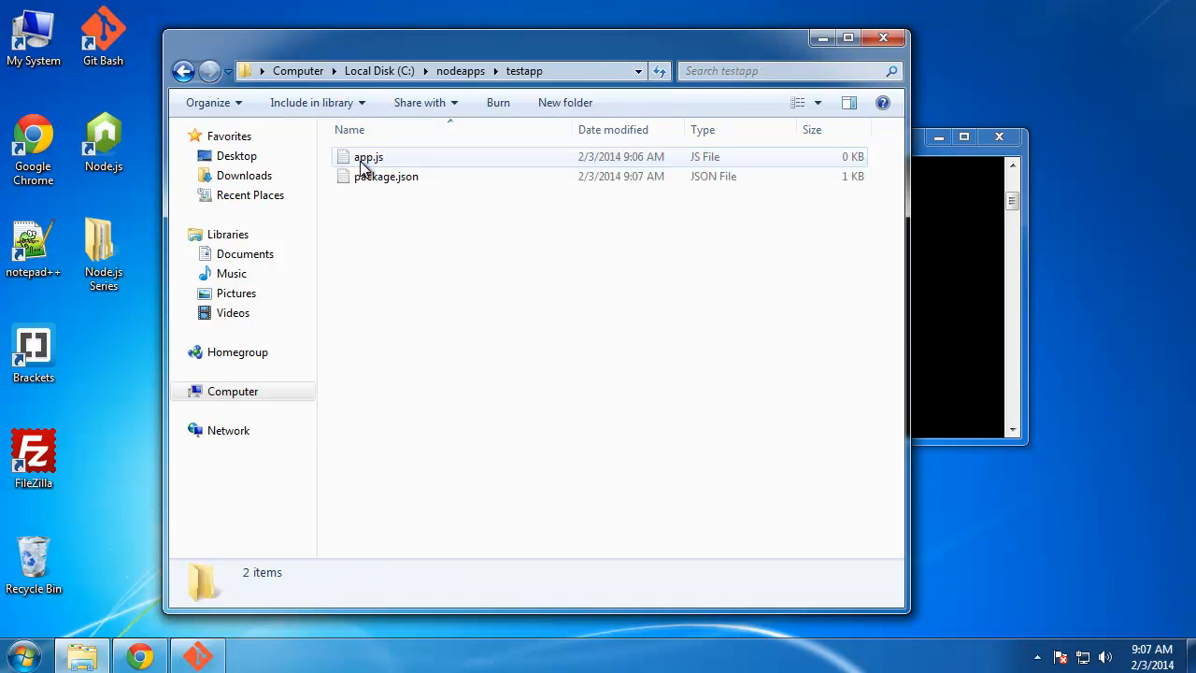
mouse_move(386, 177)
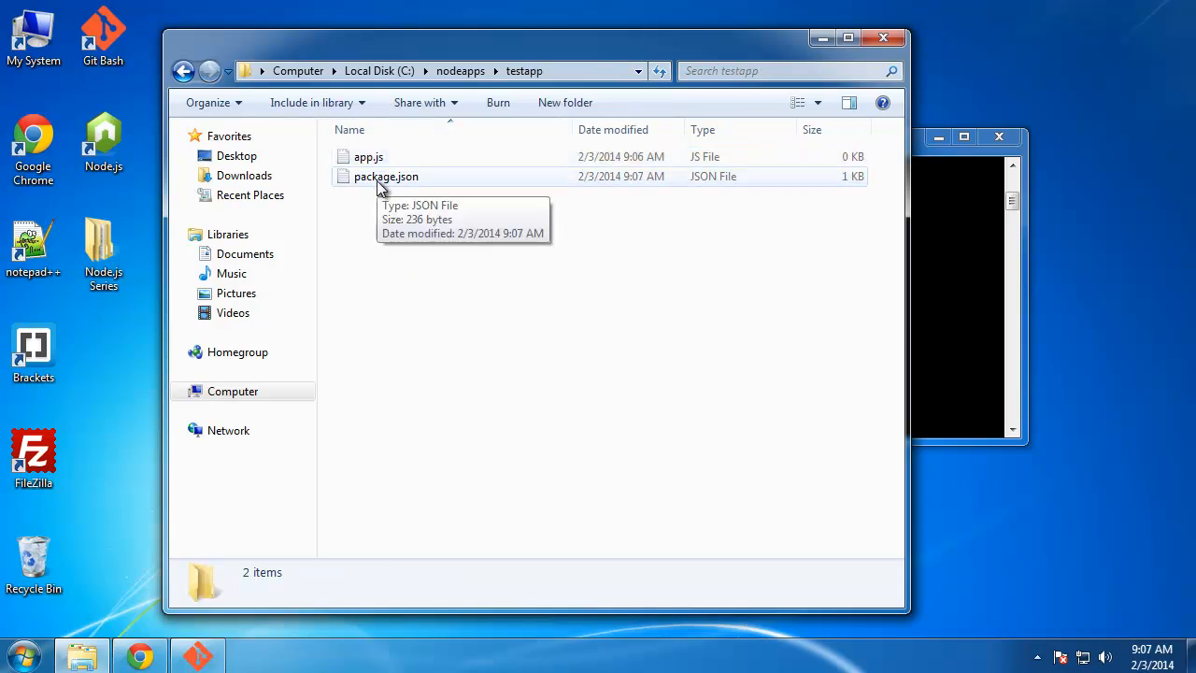
double_click(386, 175)
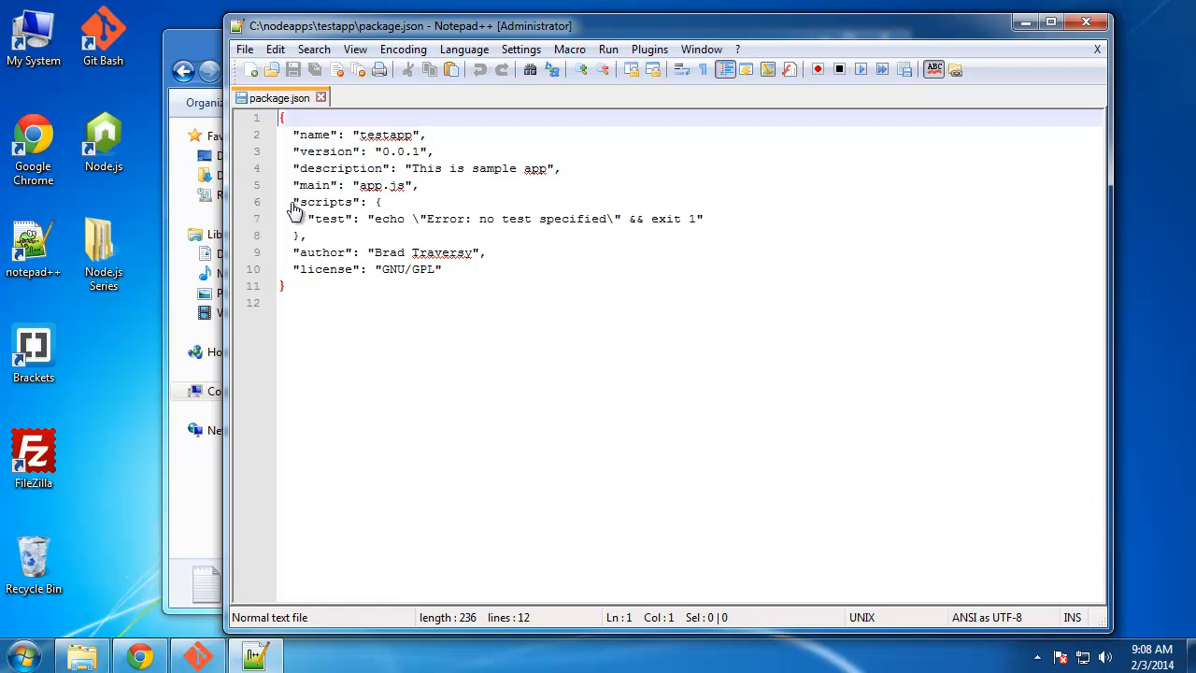
mouse_move(350, 186)
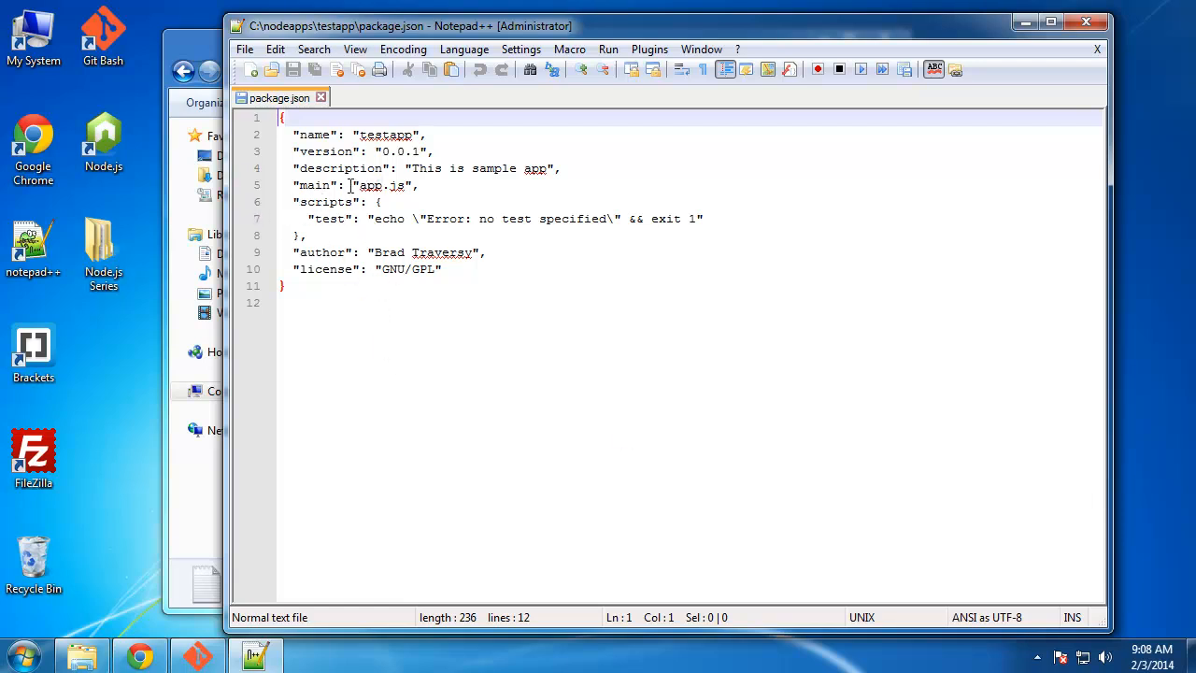
mouse_move(439, 227)
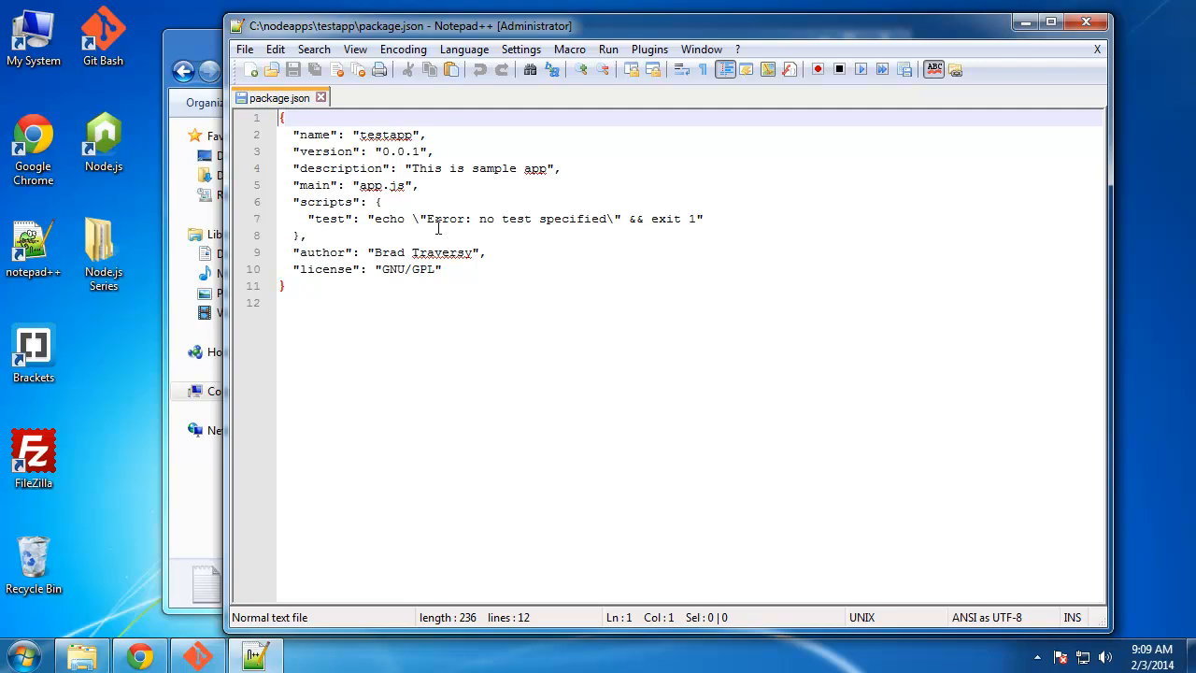
mouse_move(312, 182)
text("de)
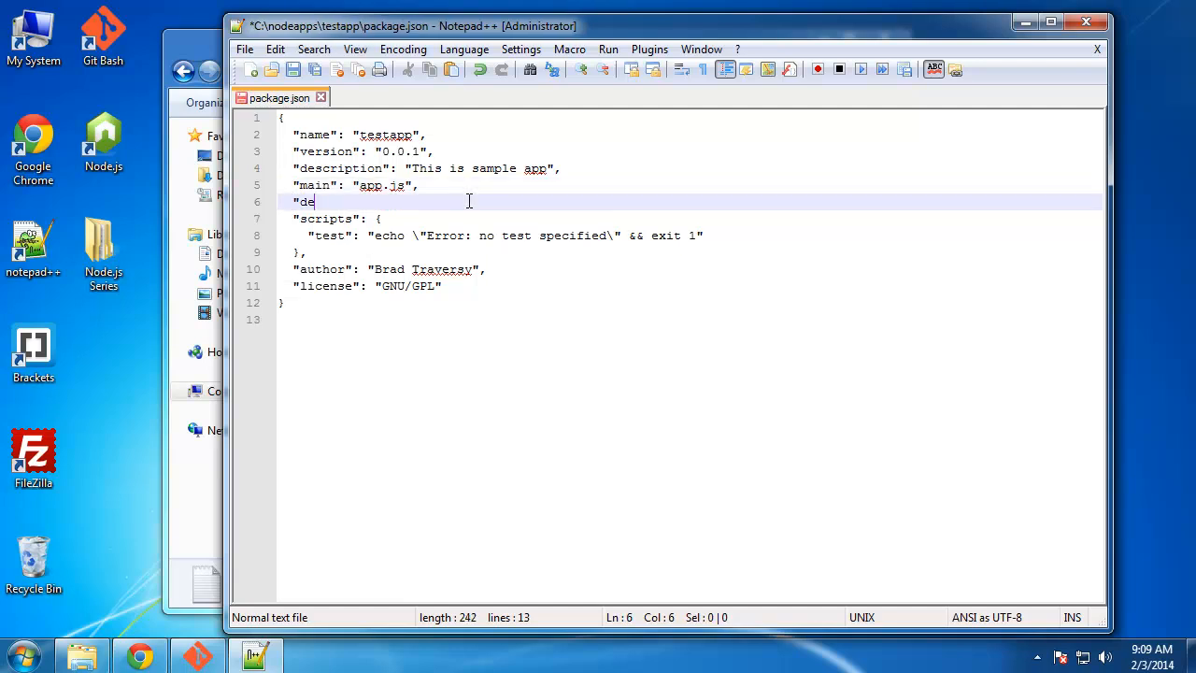
Type "dependencies":{ below main, leaving an indented blank line inside
text(pend)
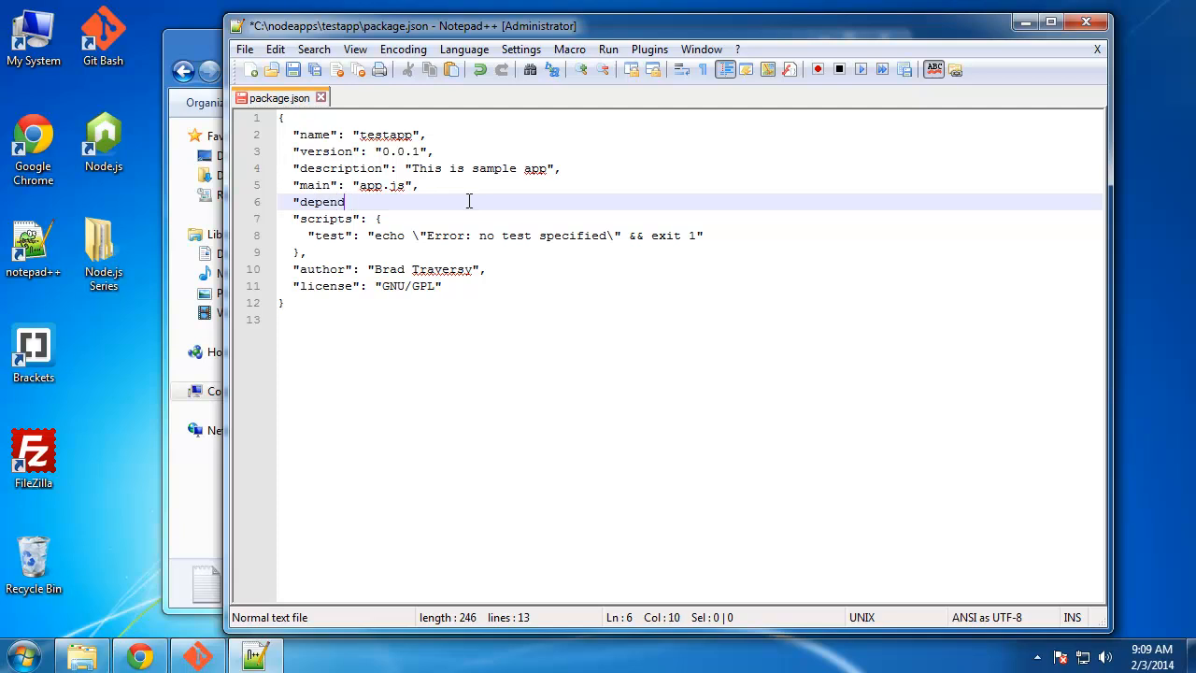
text(encie)
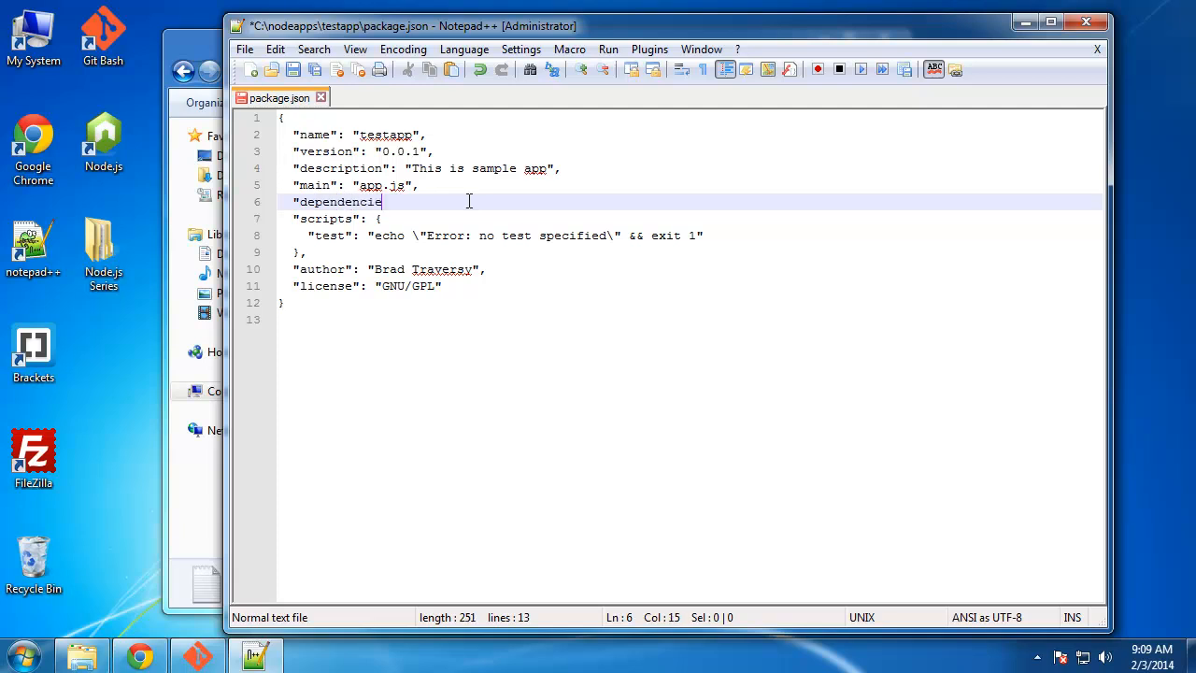
text(s":)
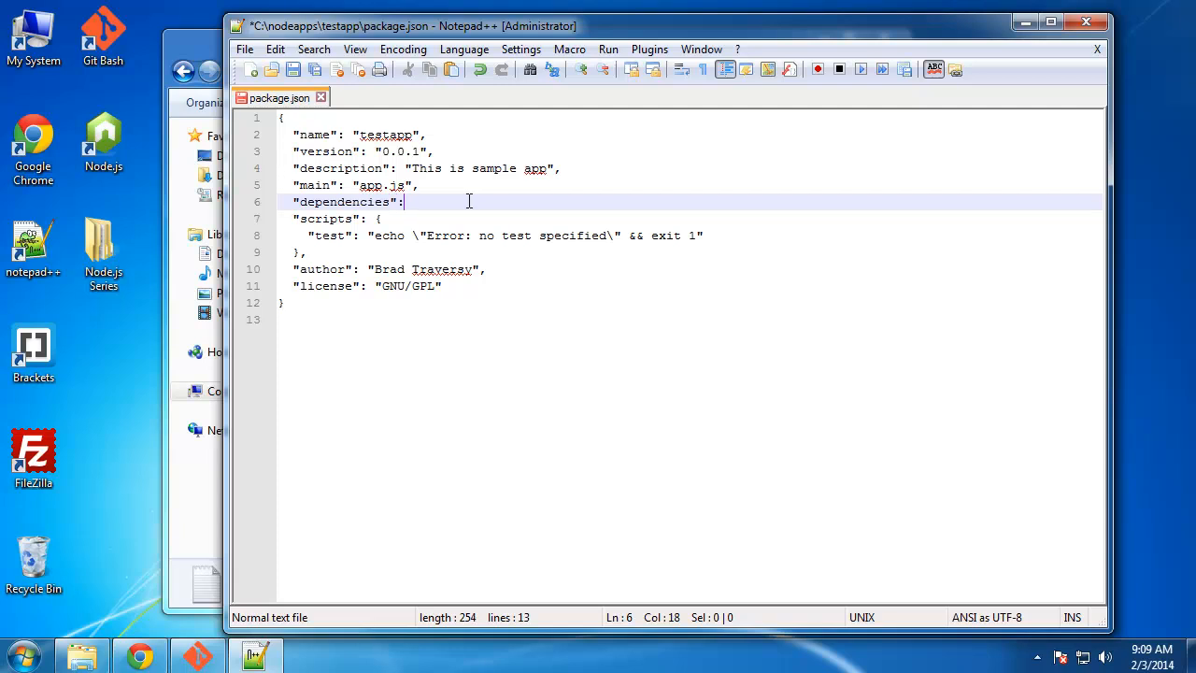
text({)
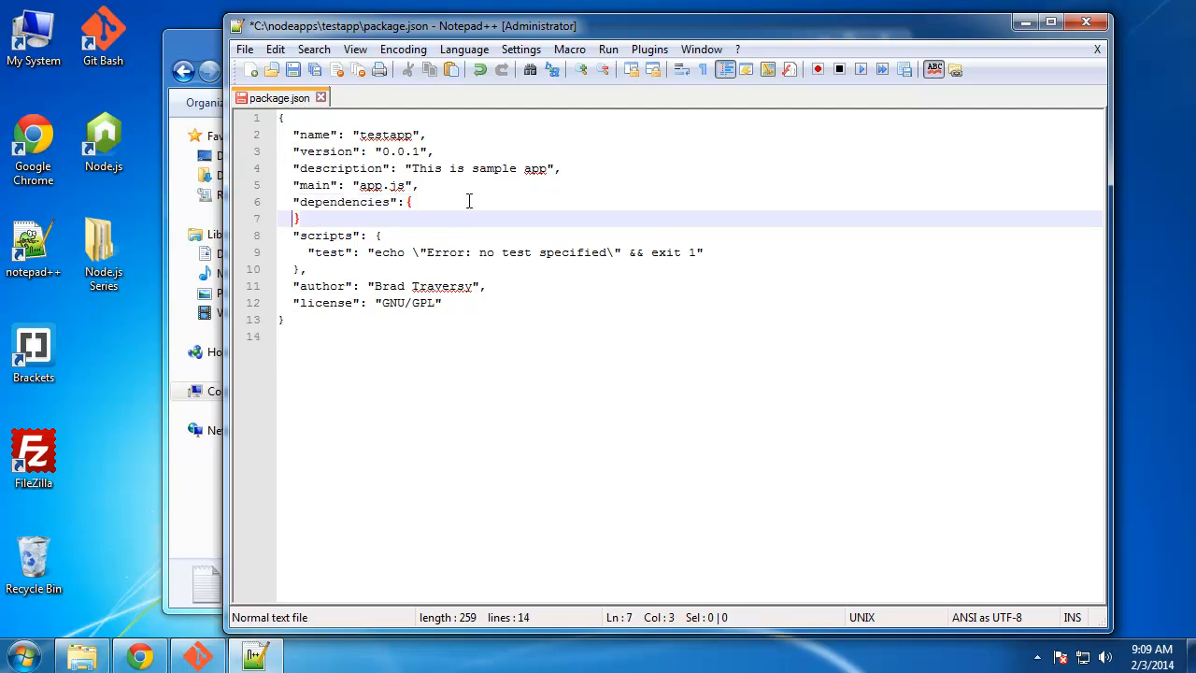
key(Enter)
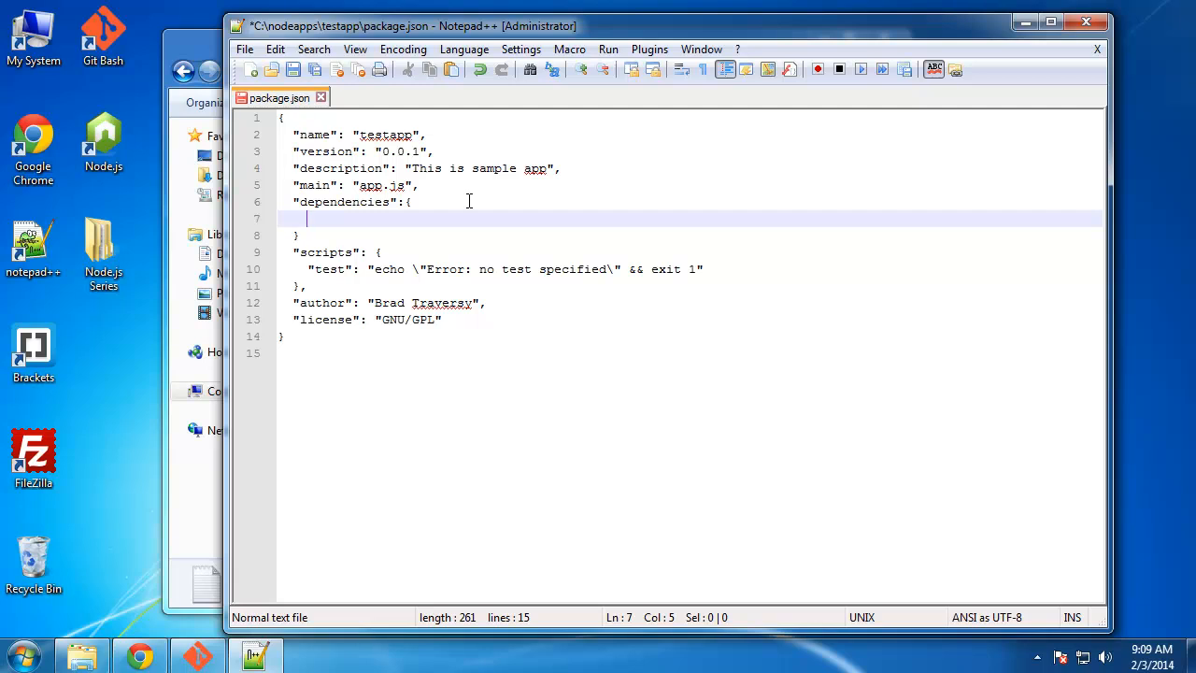
Add "jade":"*" and "stylus":"*" under dependencies and save package.json
text(")
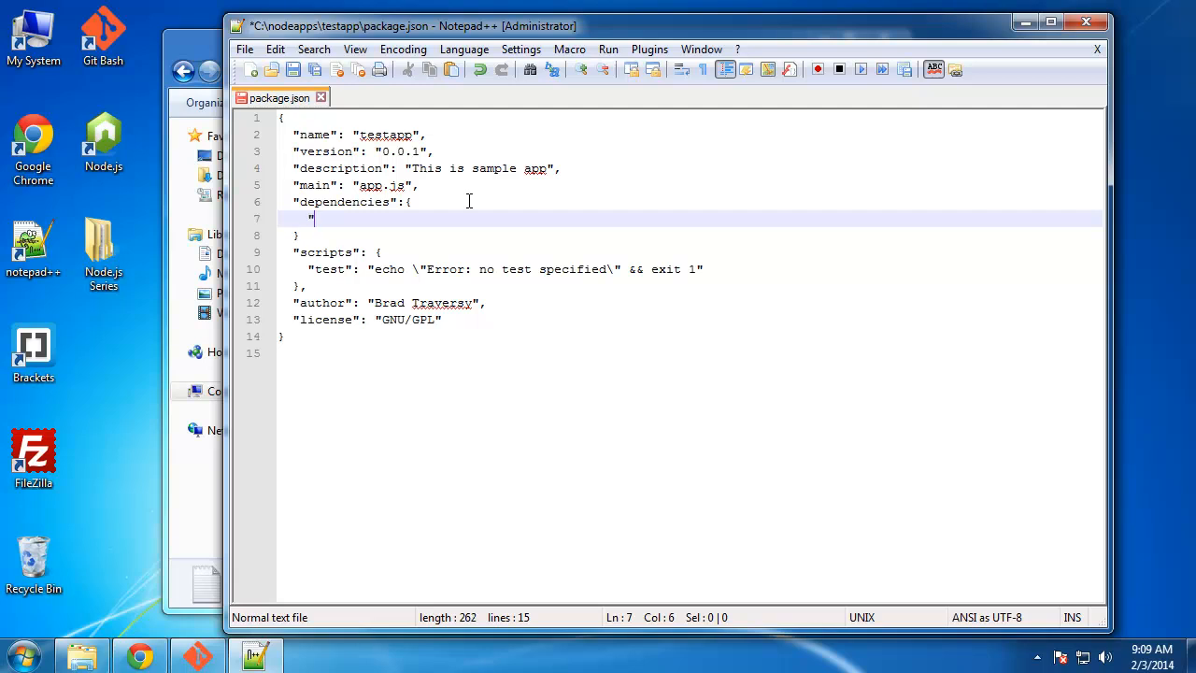
text(jade)
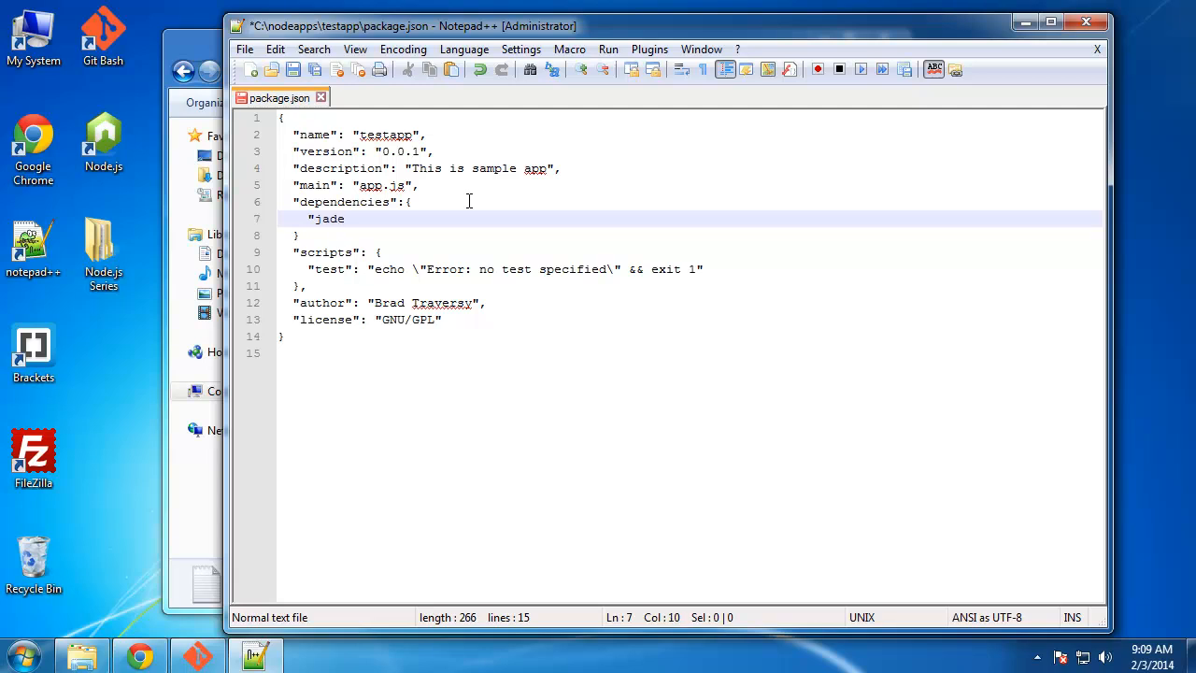
text(")
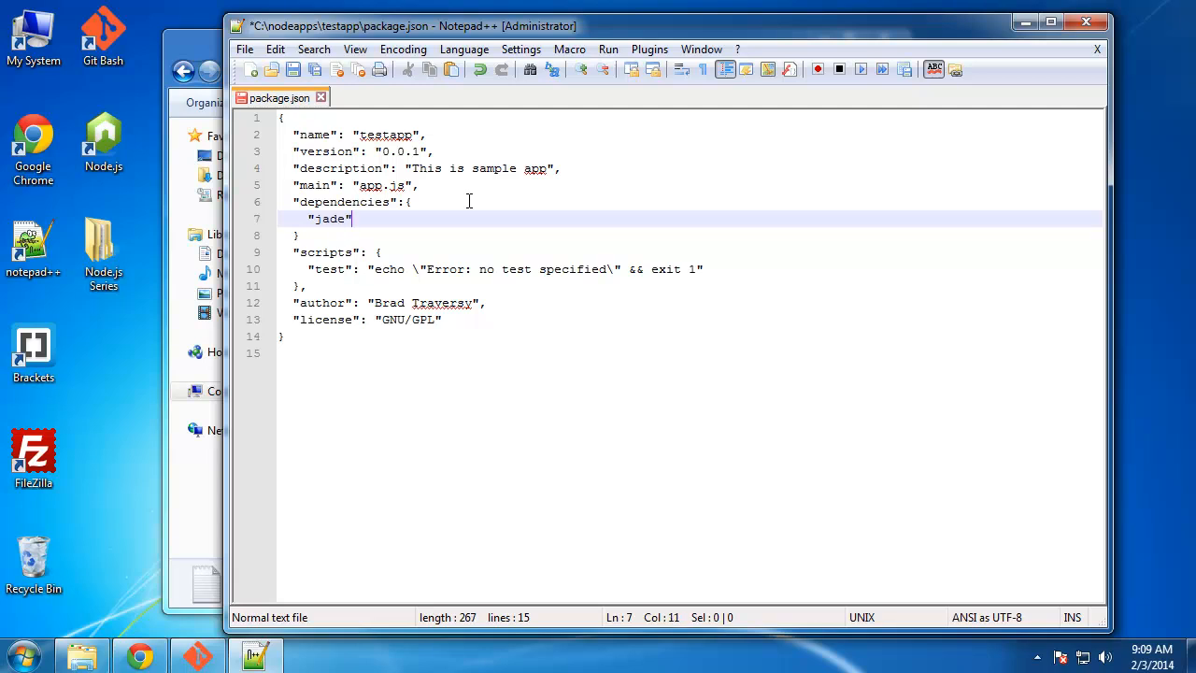
text(:)
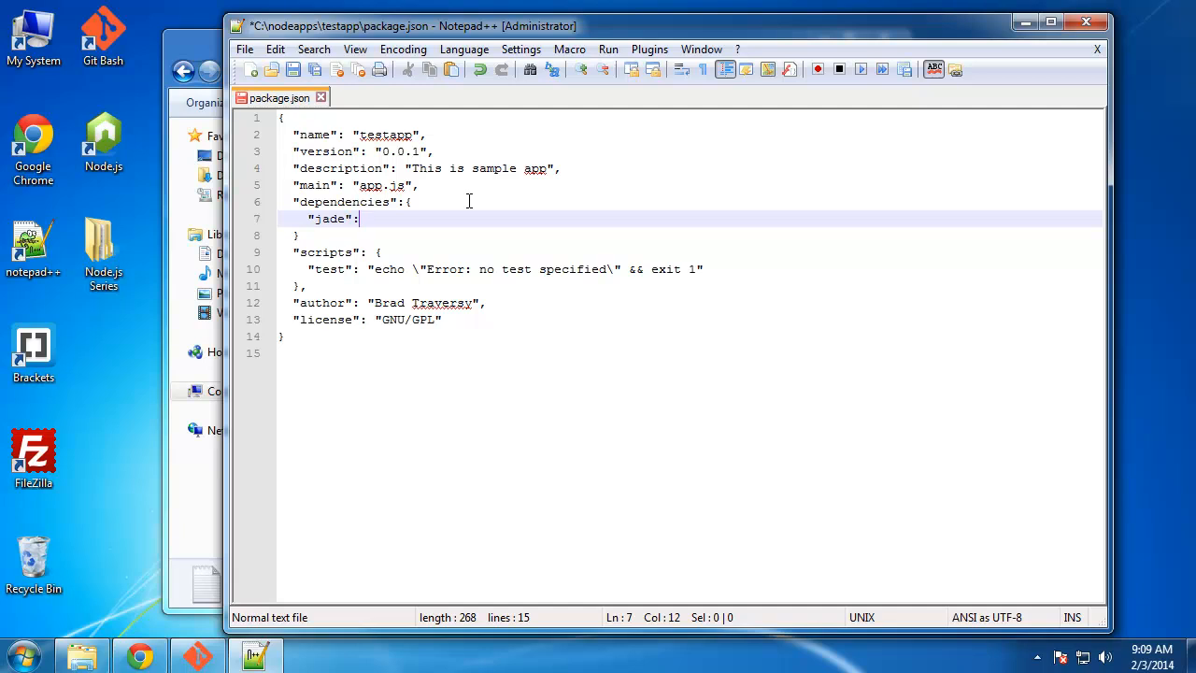
text("*",)
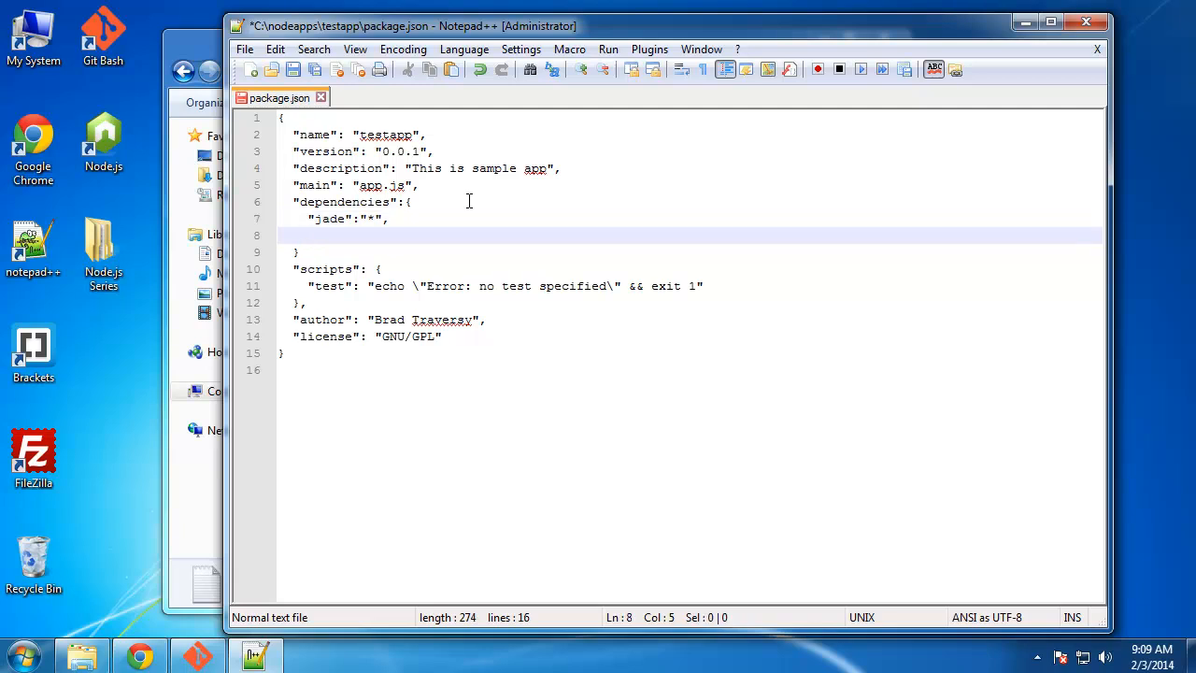
text("styl)
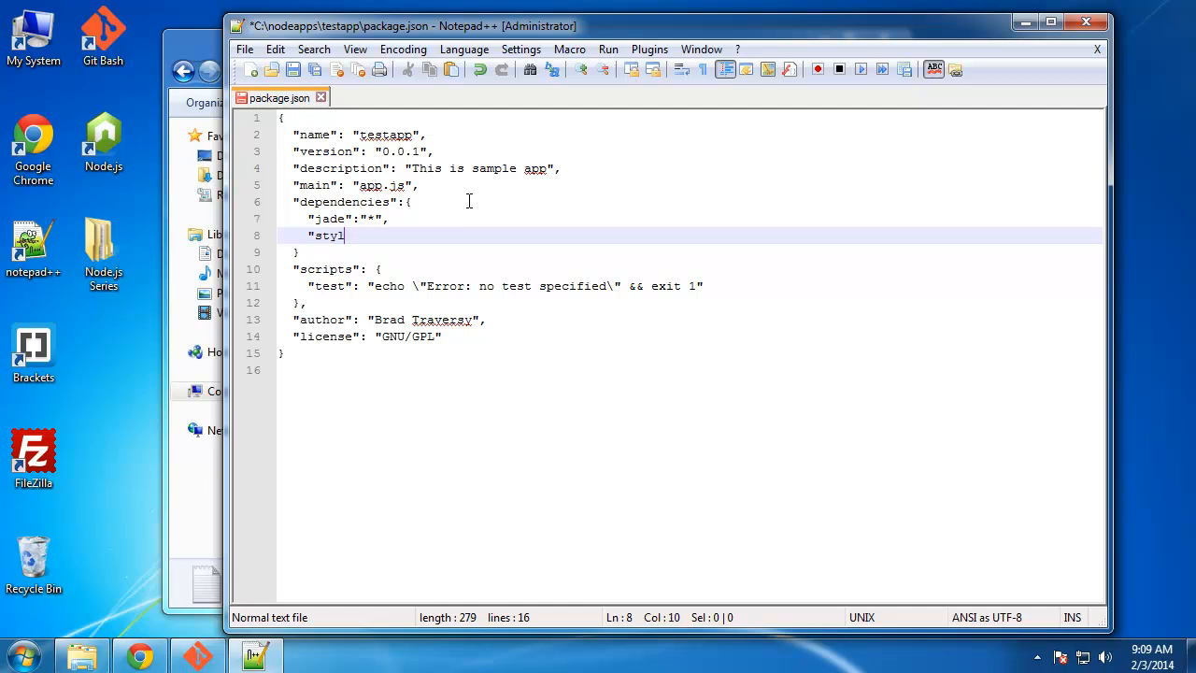
text(us)
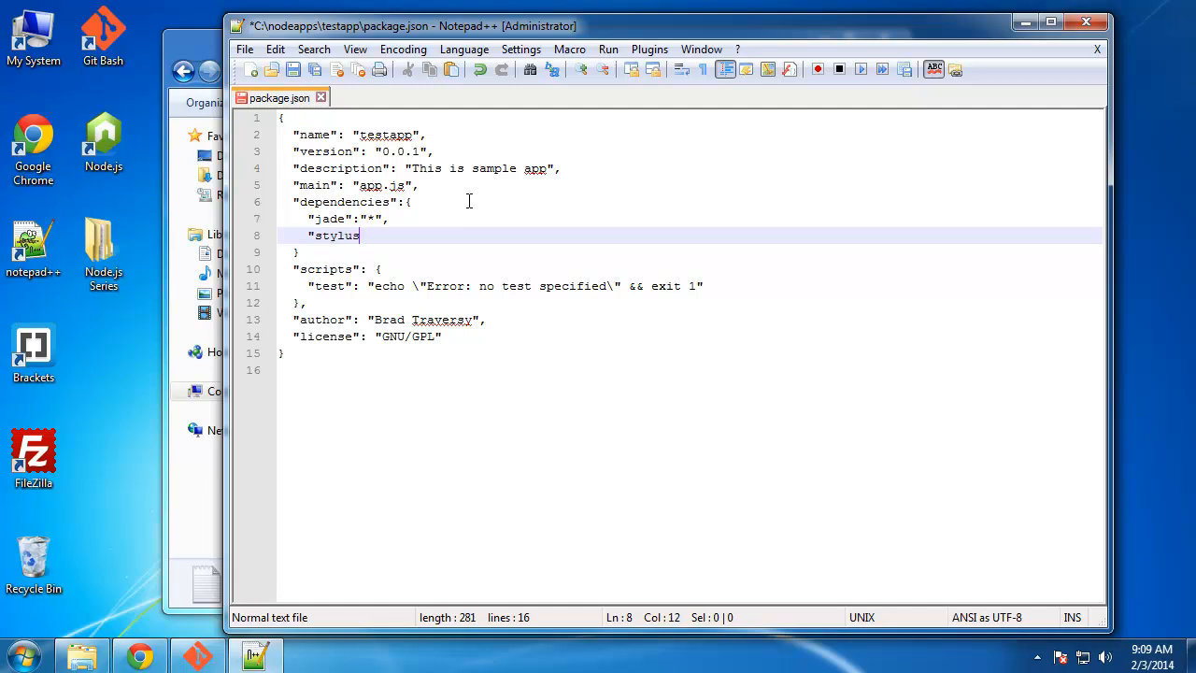
text(":)
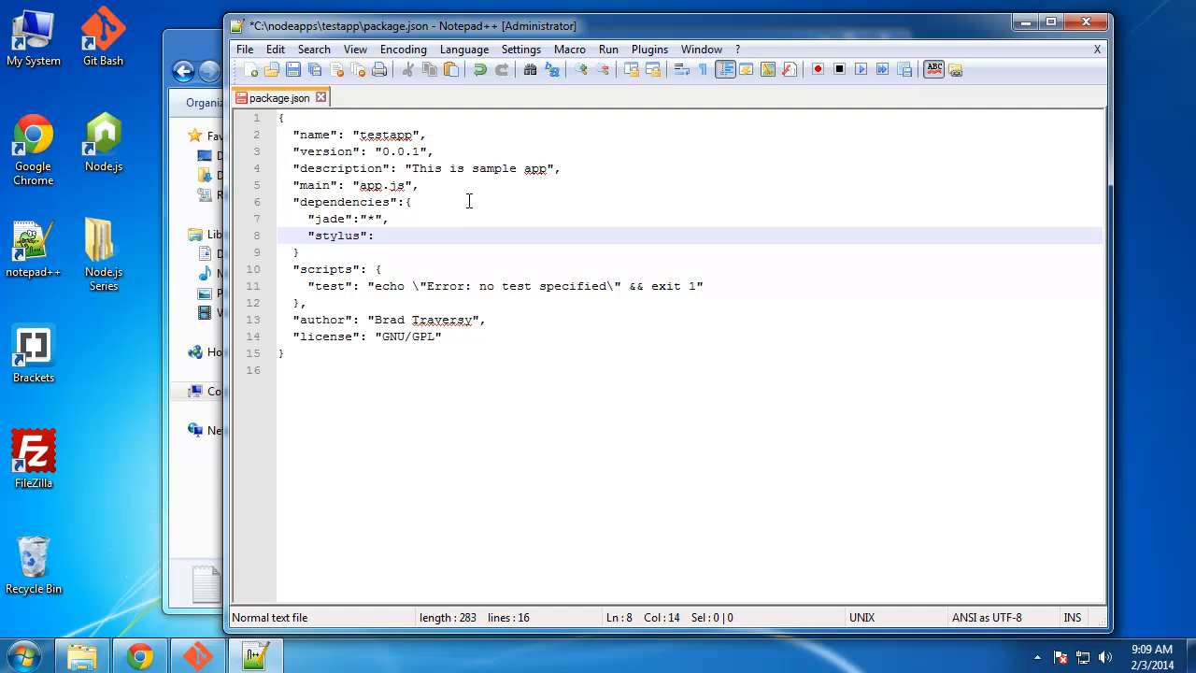
text(:"*")
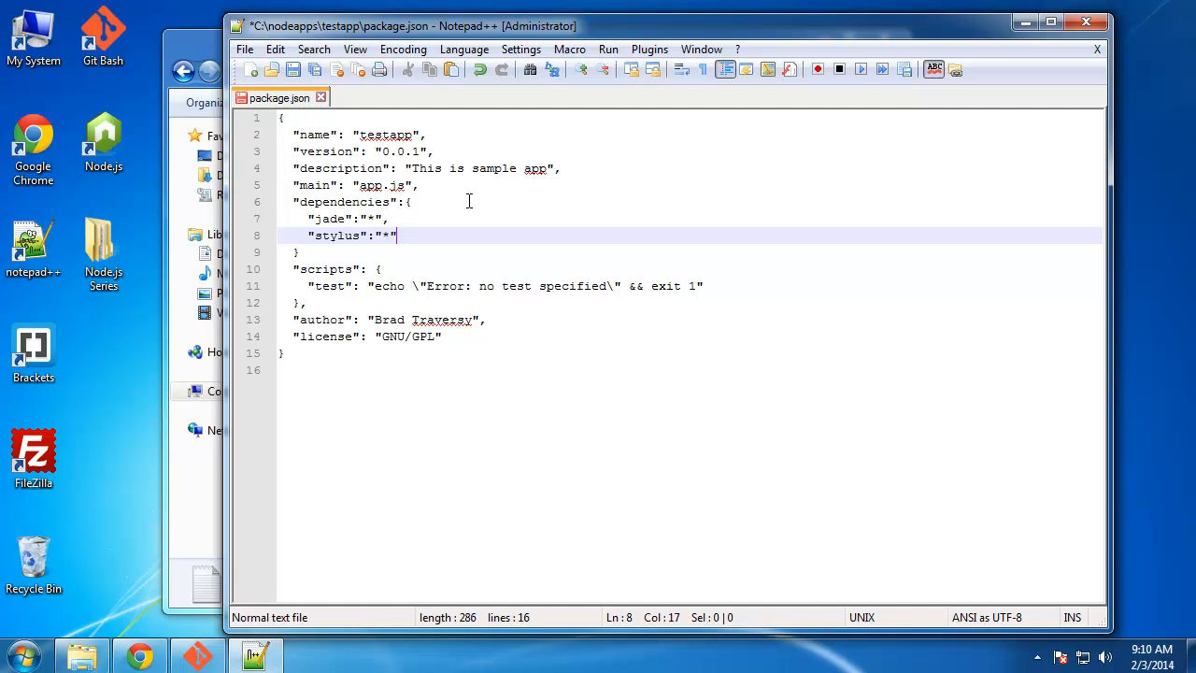
mouse_move(339, 185)
text(,)
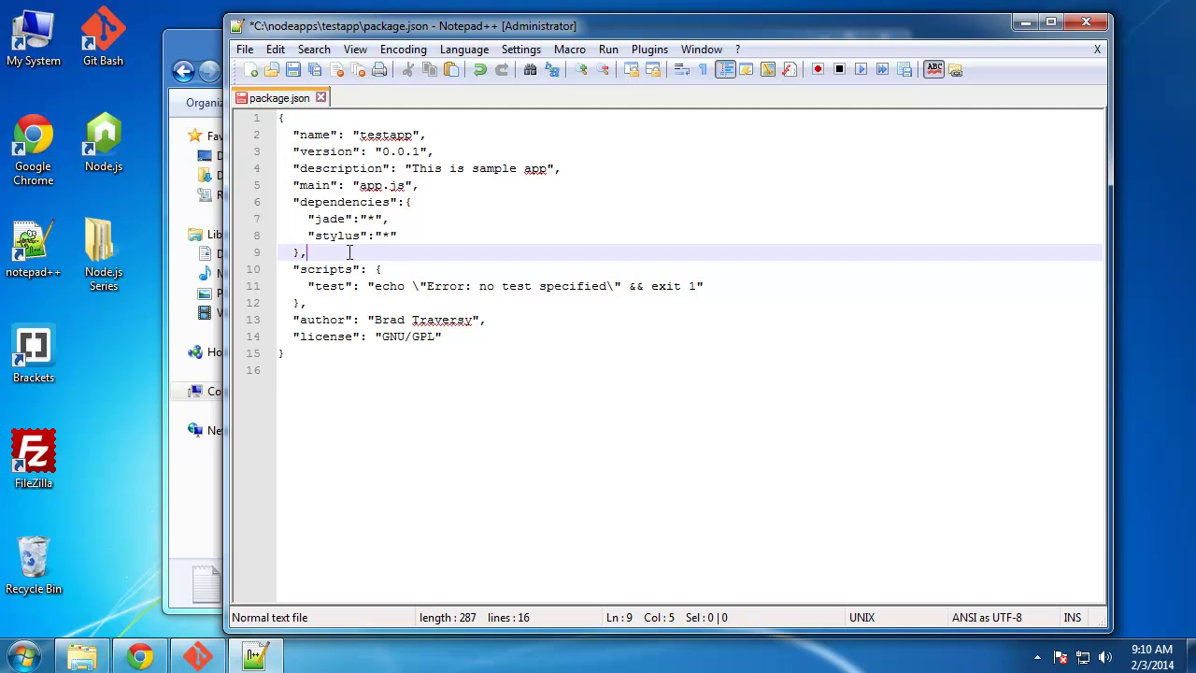
click(390, 219)
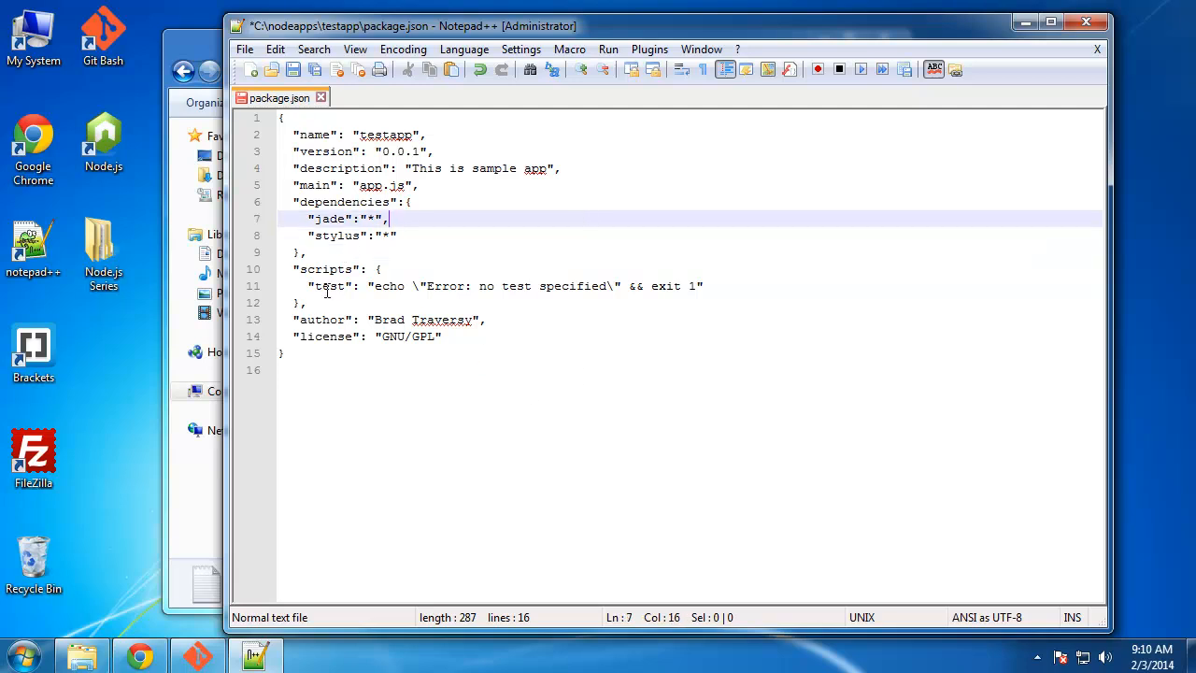
key(ctrl+s)
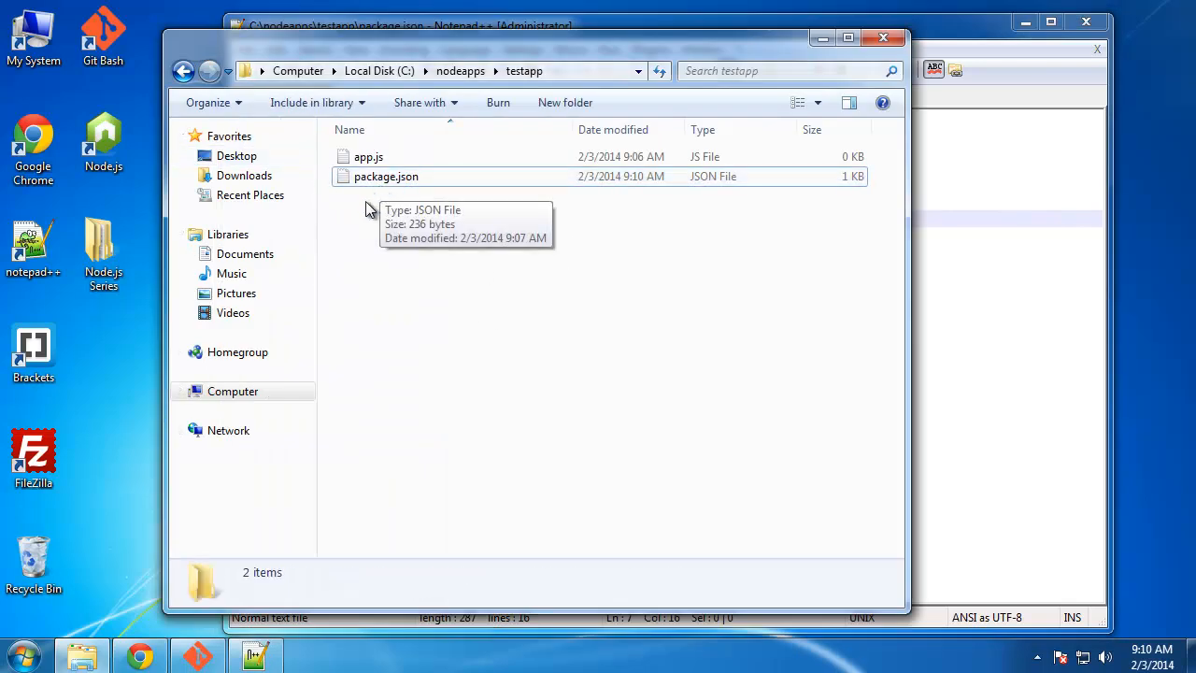
mouse_move(467, 272)
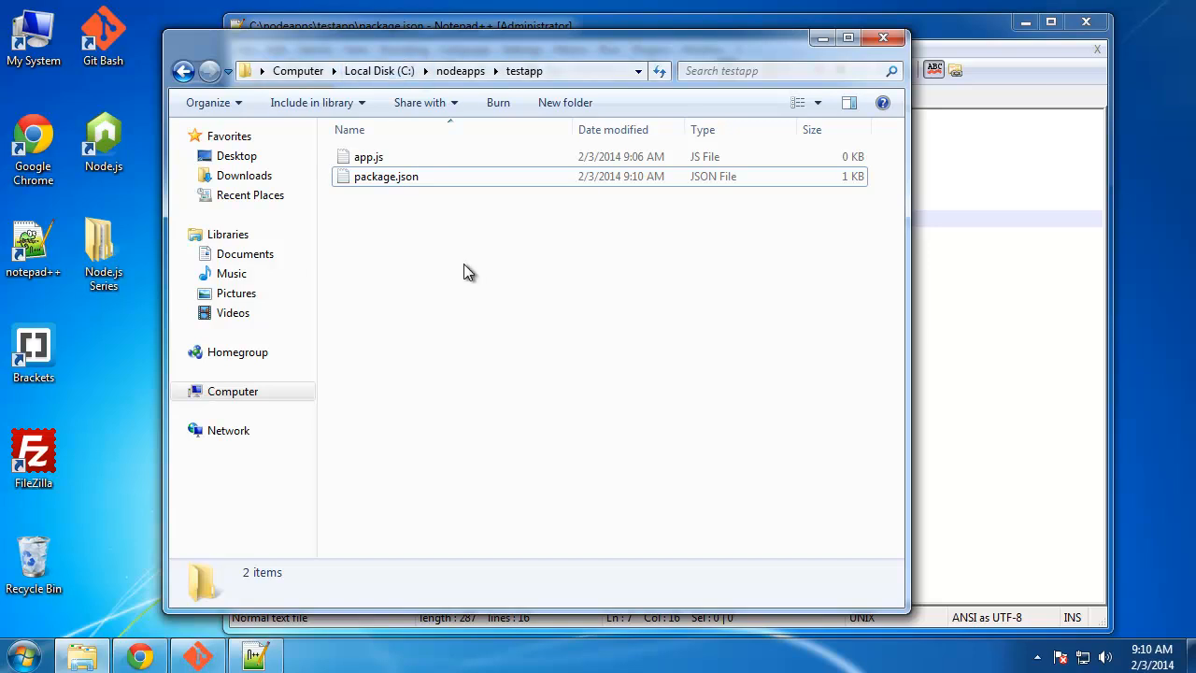
mouse_move(373, 291)
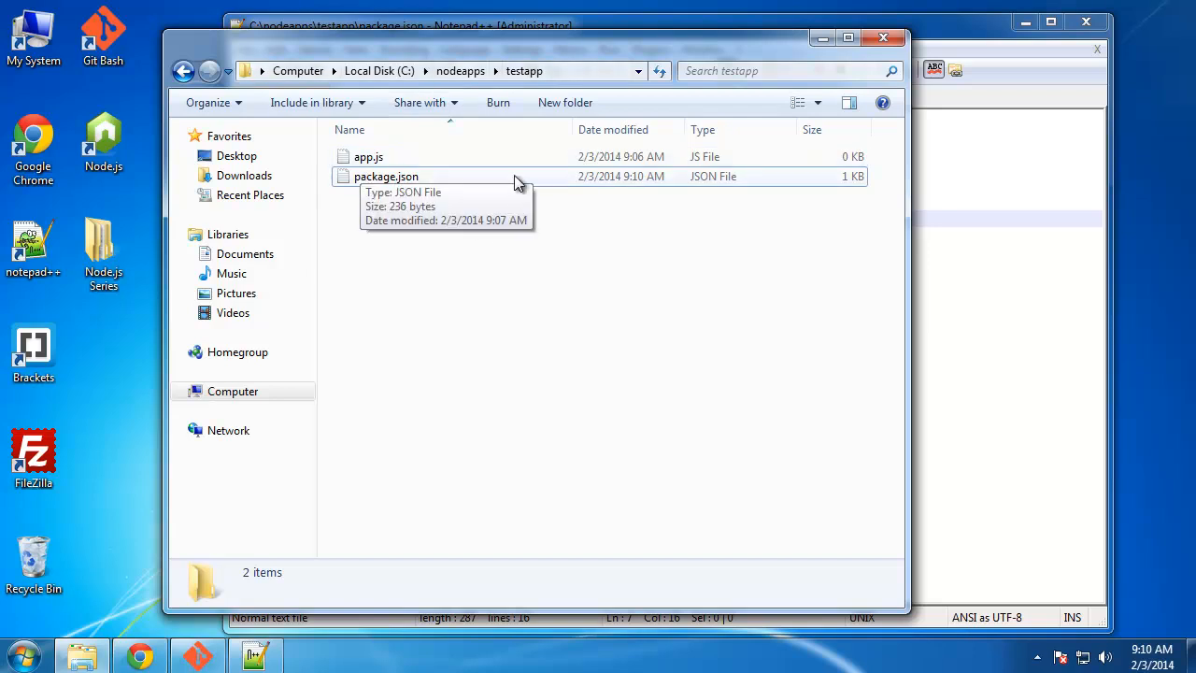
mouse_move(418, 263)
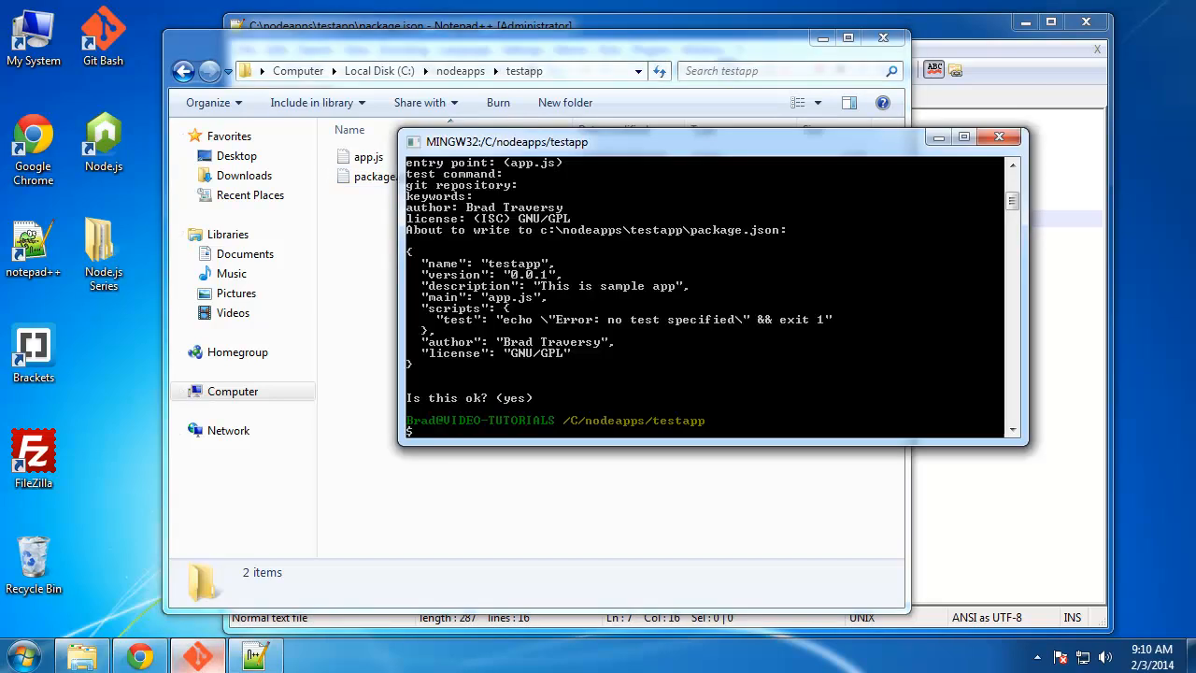
mouse_move(687, 344)
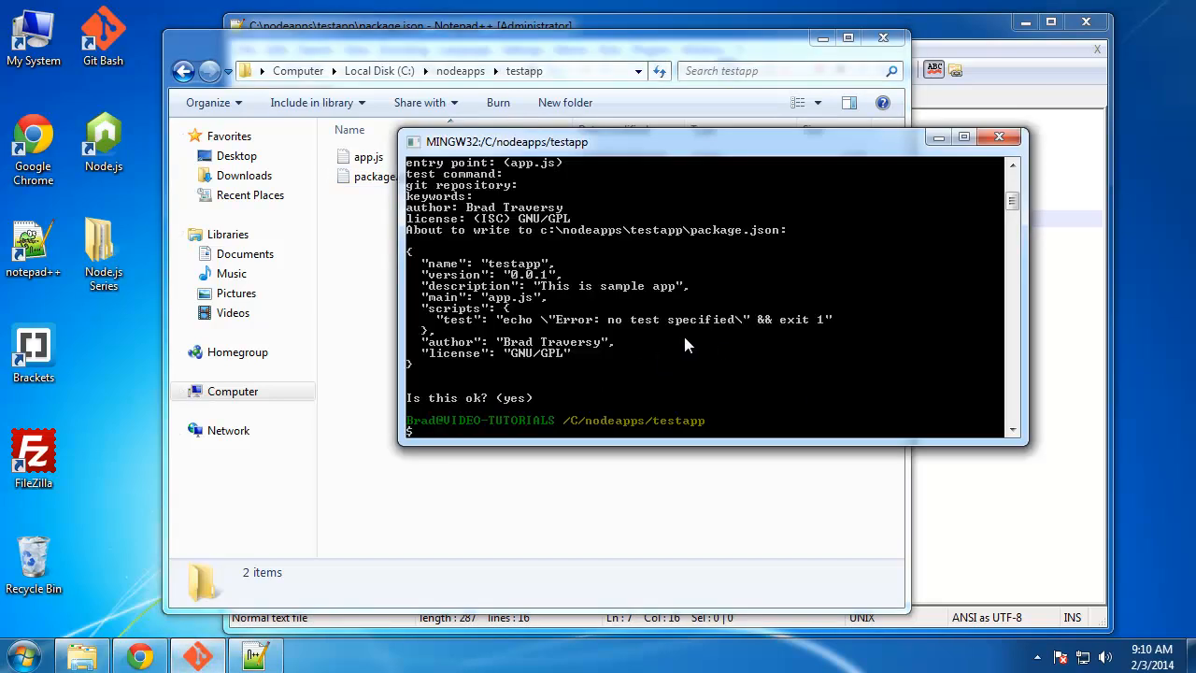
Change the Git Bash working directory into testapp
text(cd)
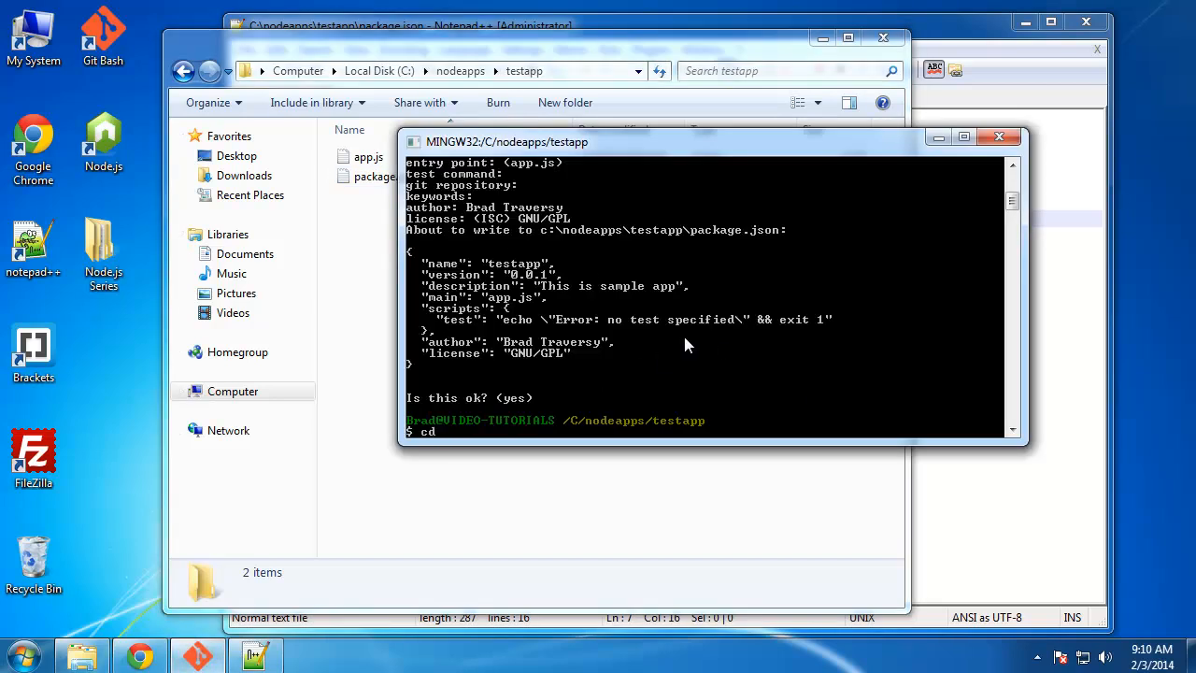
text(tes)
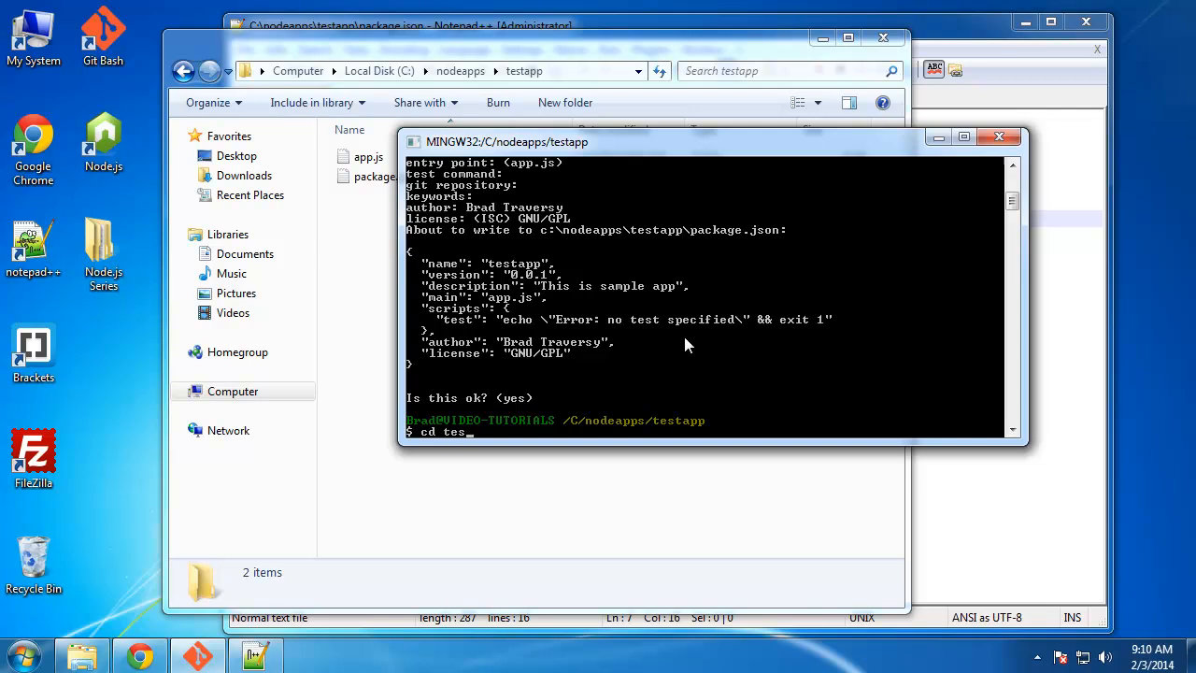
key(Return)
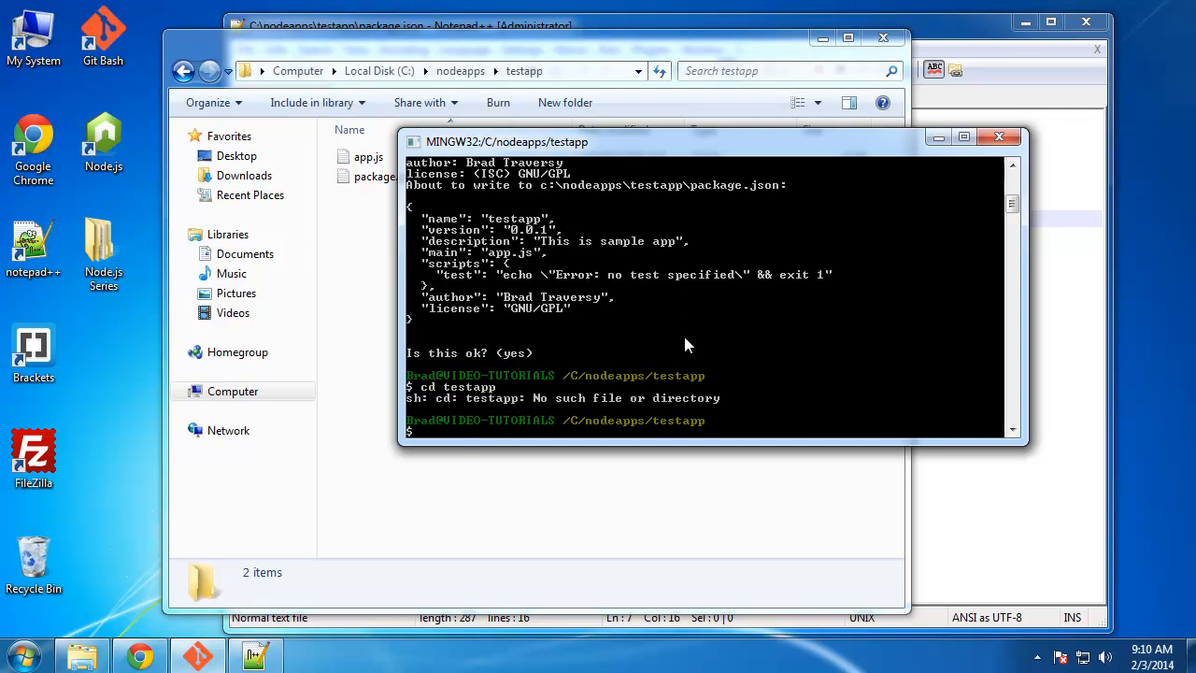
mouse_move(705, 344)
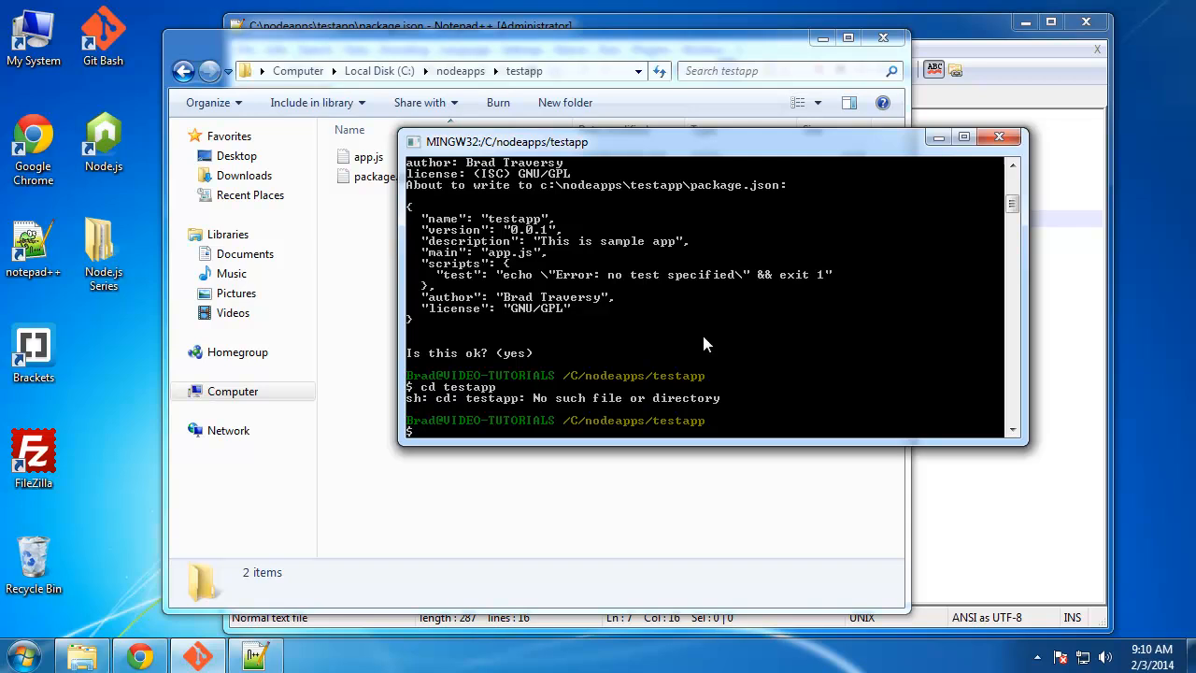
mouse_move(420, 396)
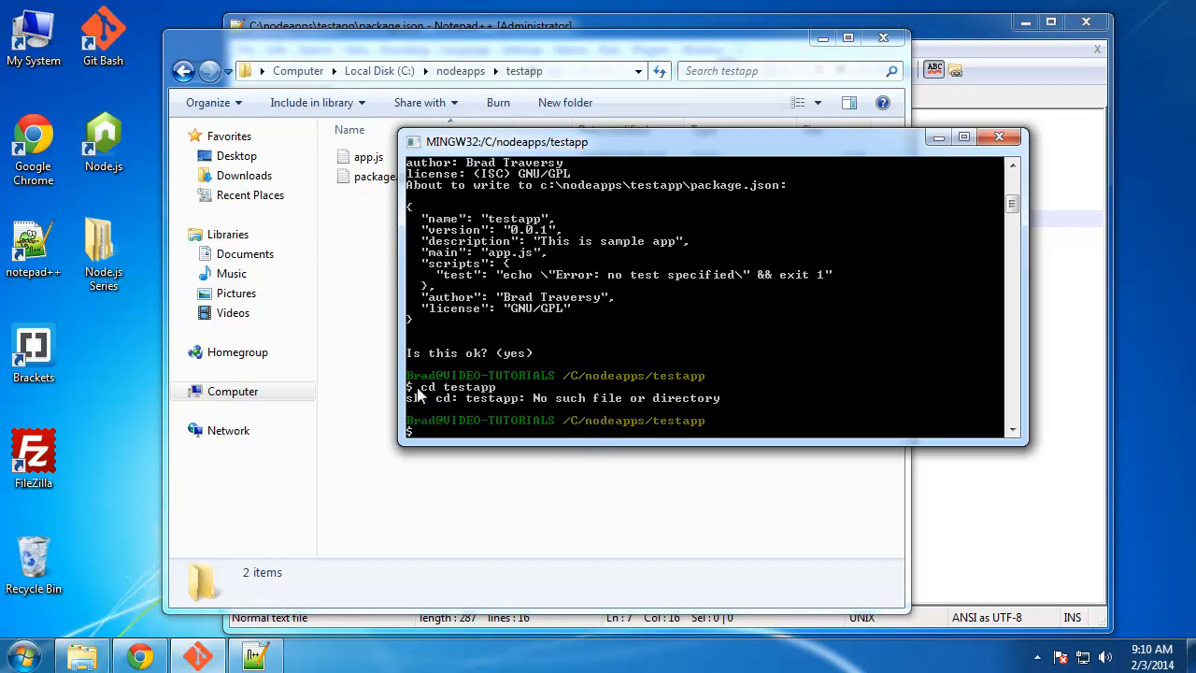
mouse_move(881, 352)
text(ls)
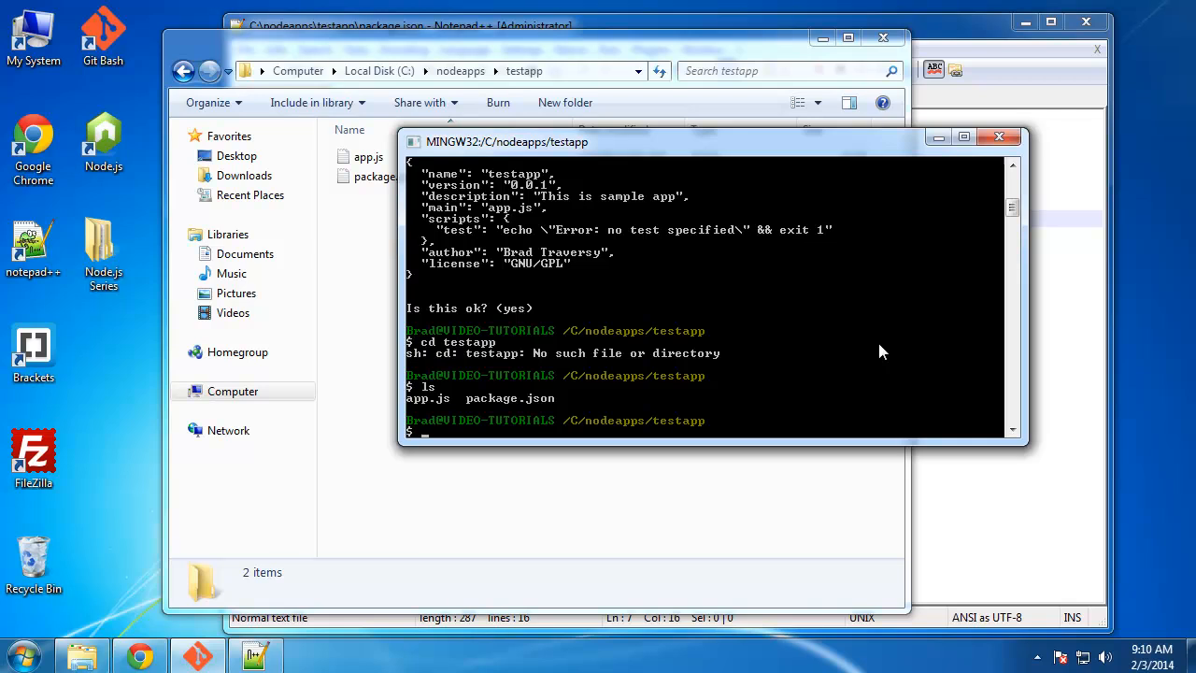
Run npm install to download jade and stylus into node_modules
text(npm insta)
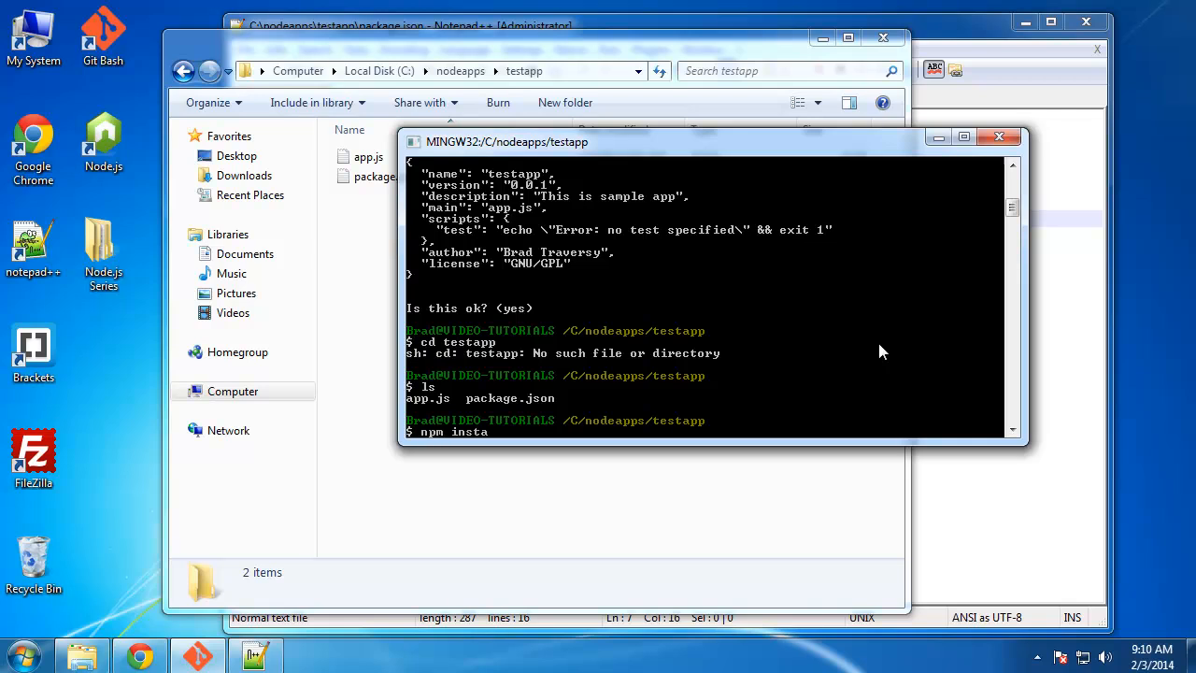
text(ll)
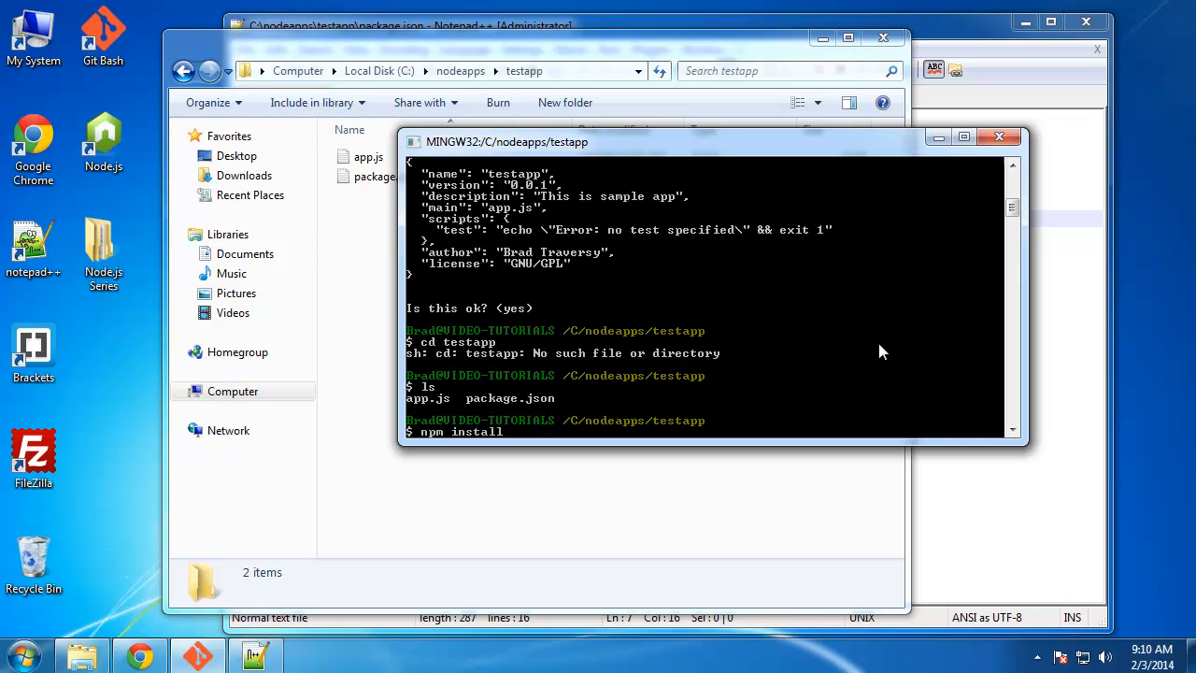
key(Return)
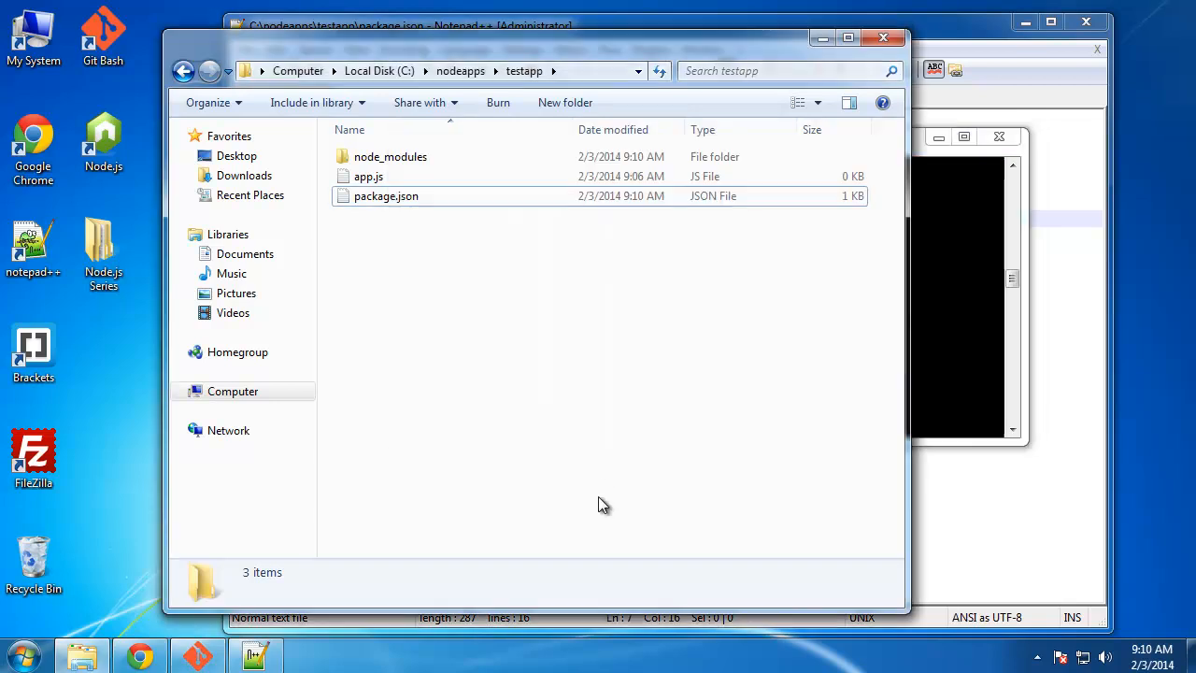
mouse_move(391, 156)
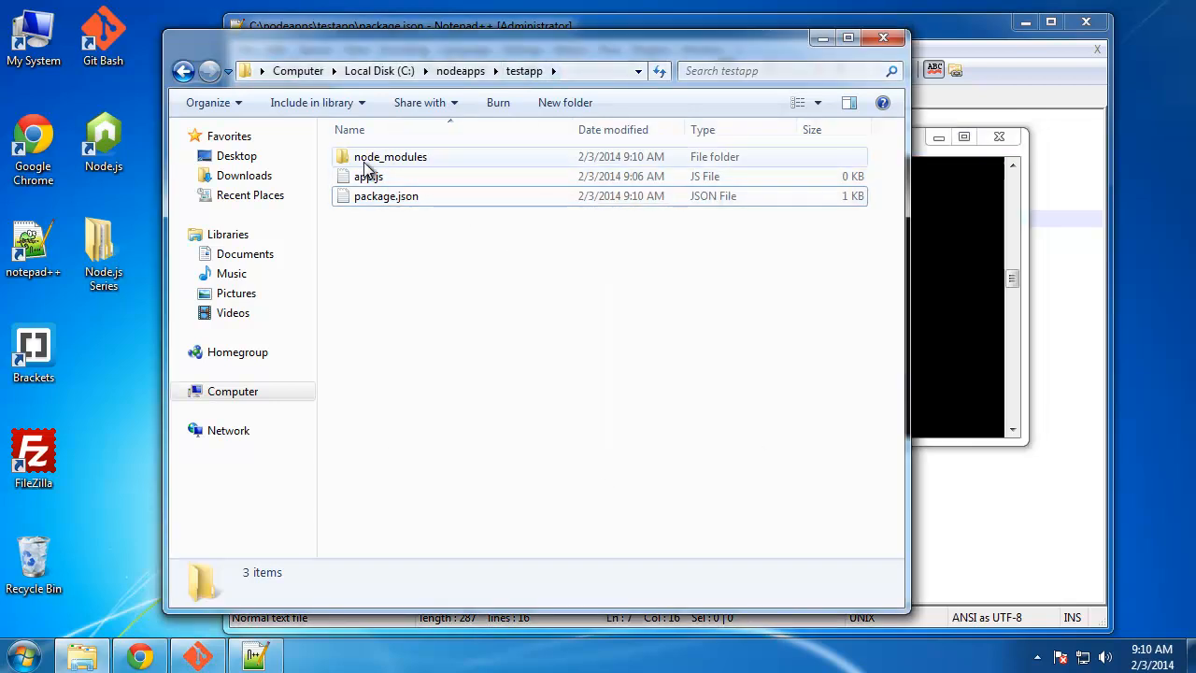
Browse into node_modules/jade in testapp and open jade's package.json in Notepad++
double_click(391, 156)
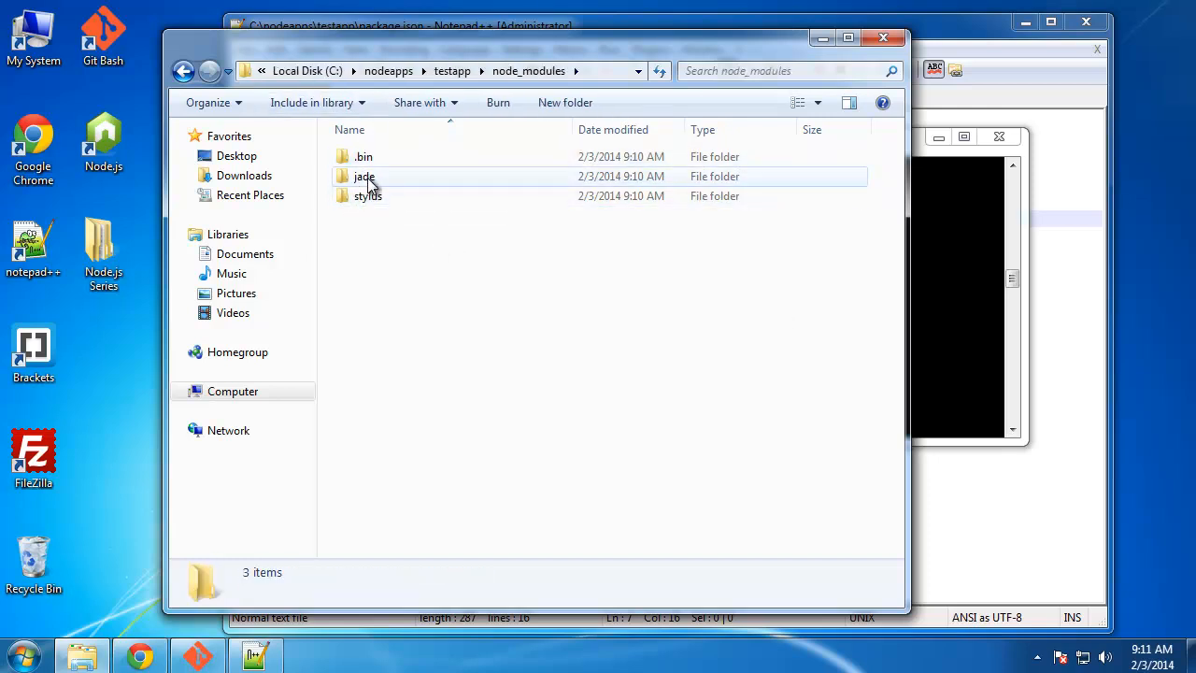
double_click(365, 176)
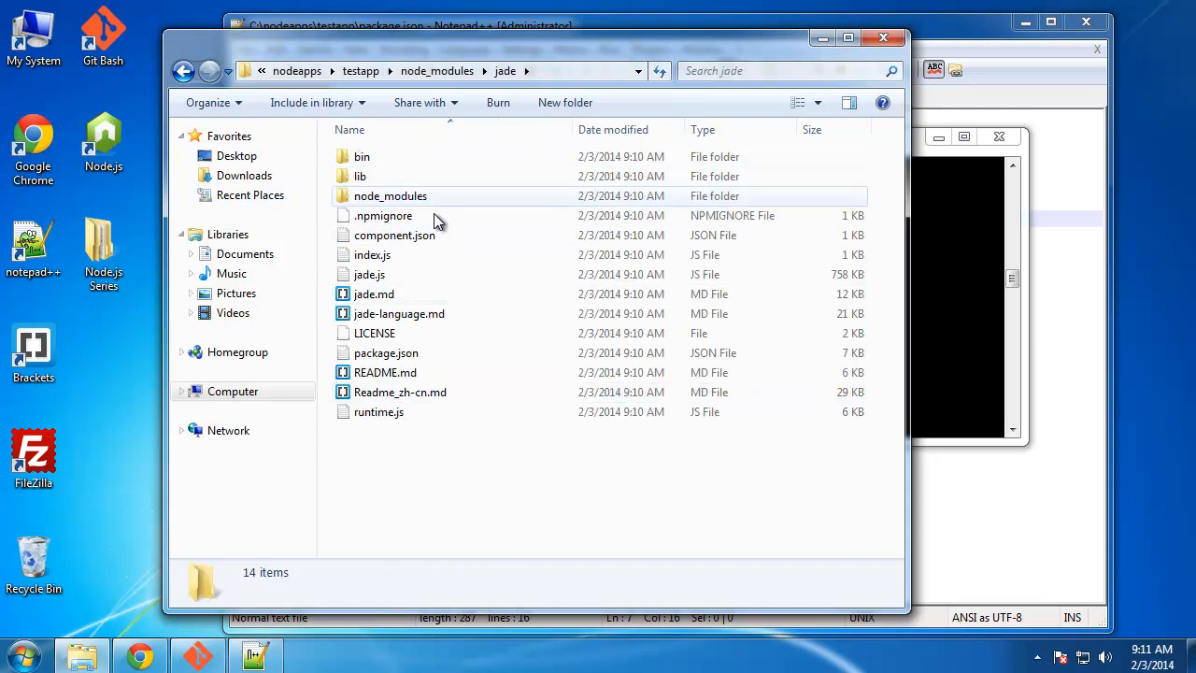
mouse_move(394, 234)
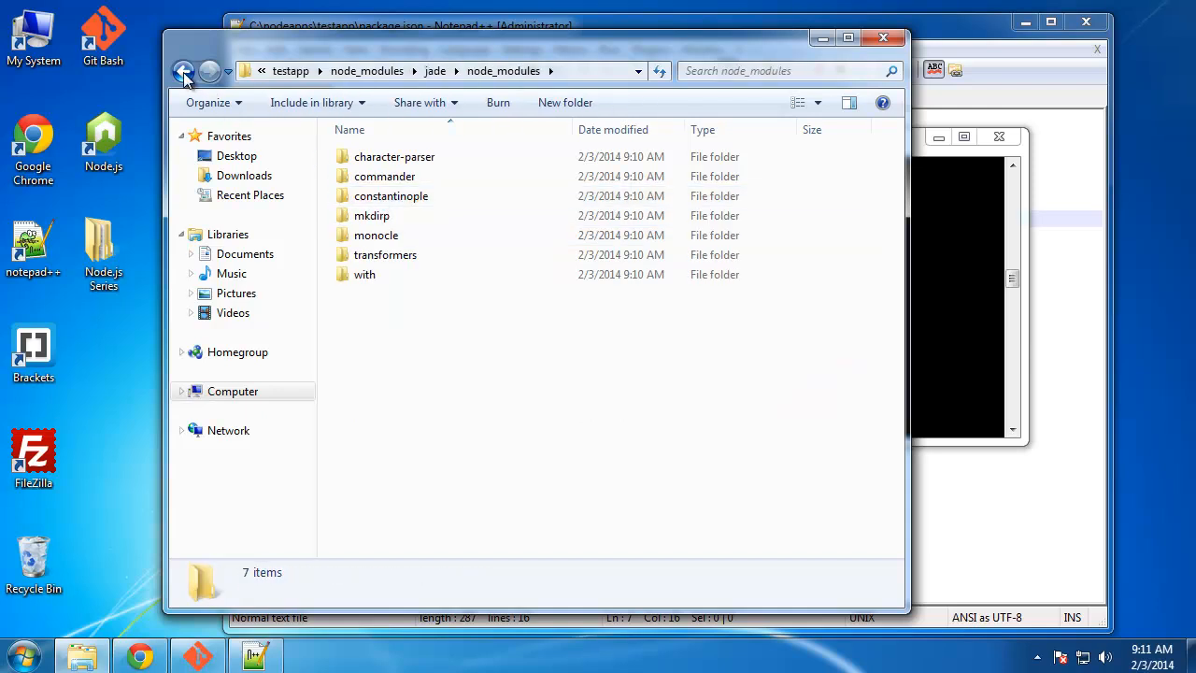
click(184, 70)
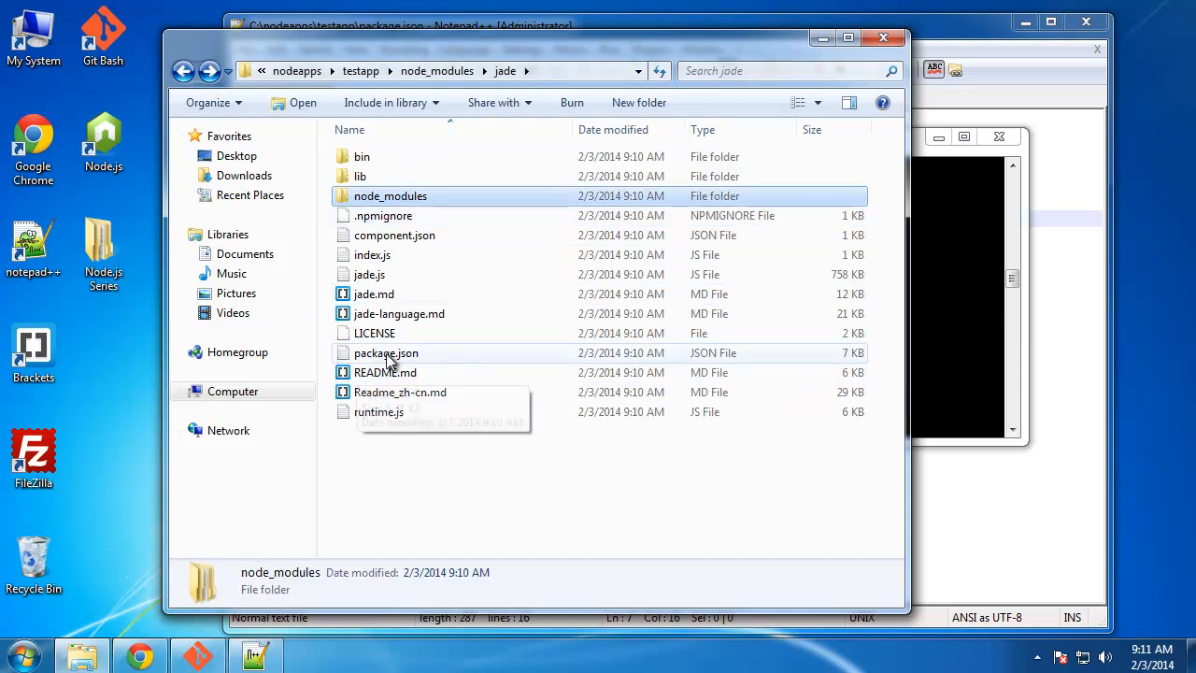
double_click(386, 353)
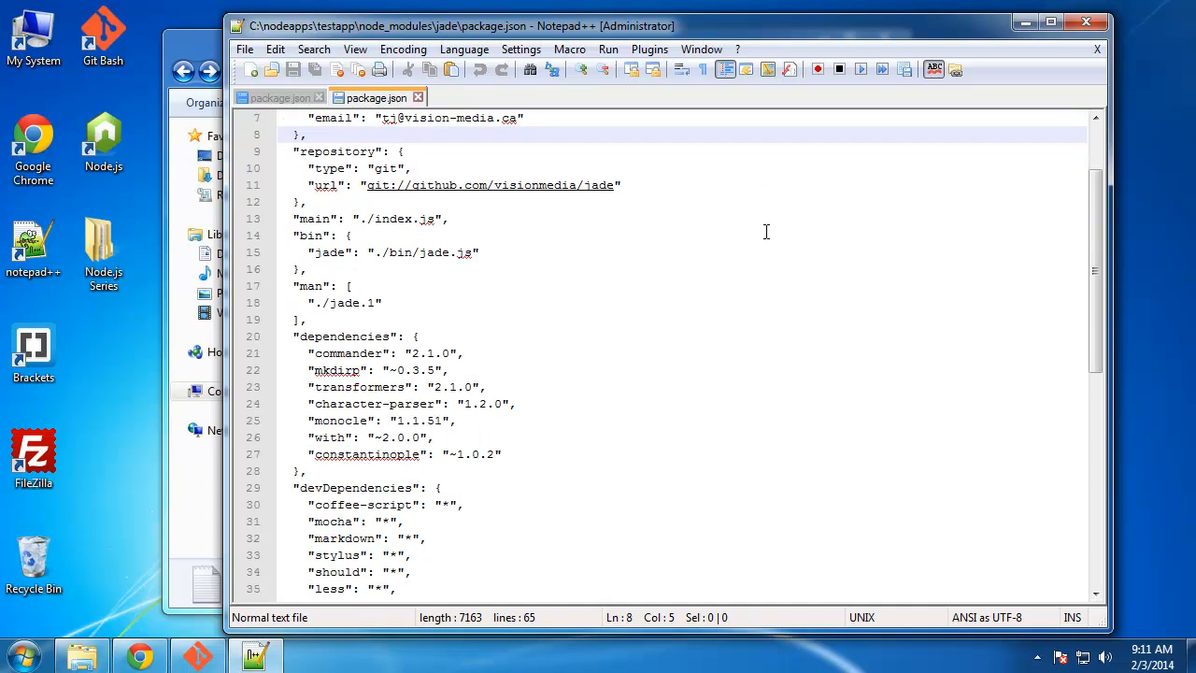
Scroll through jade's package.json dependency list, including commander and mkdirp
scroll(down, 3)
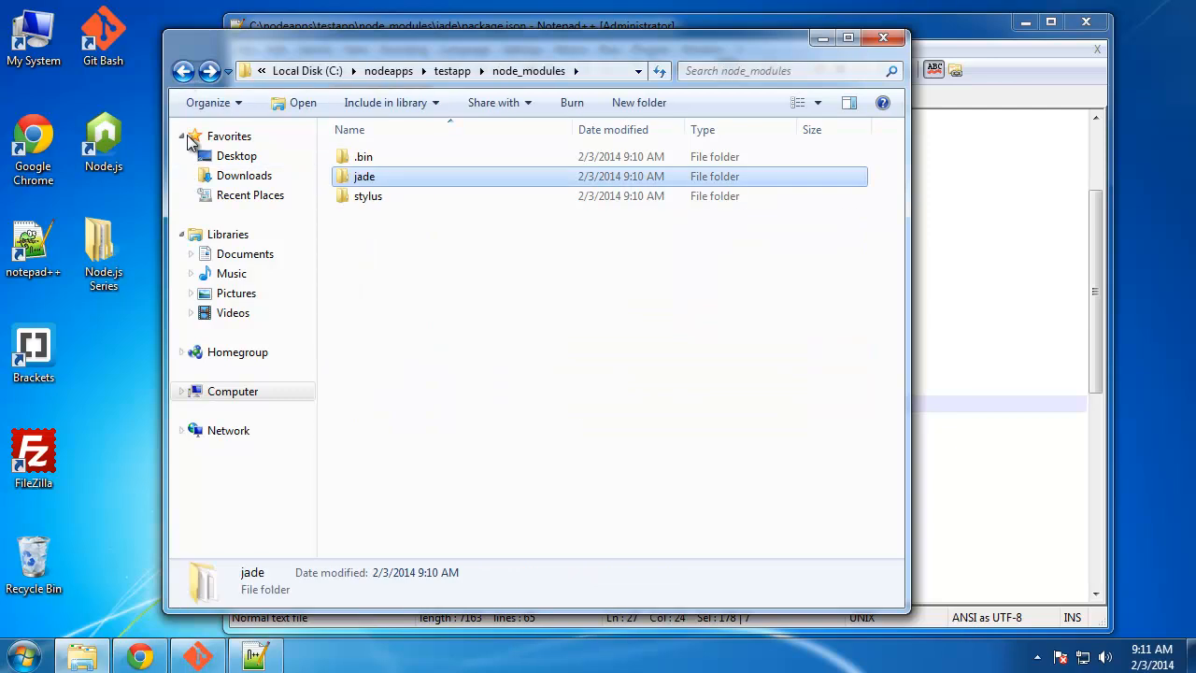
Go back up to the testapp folder using the address bar breadcrumb
click(183, 70)
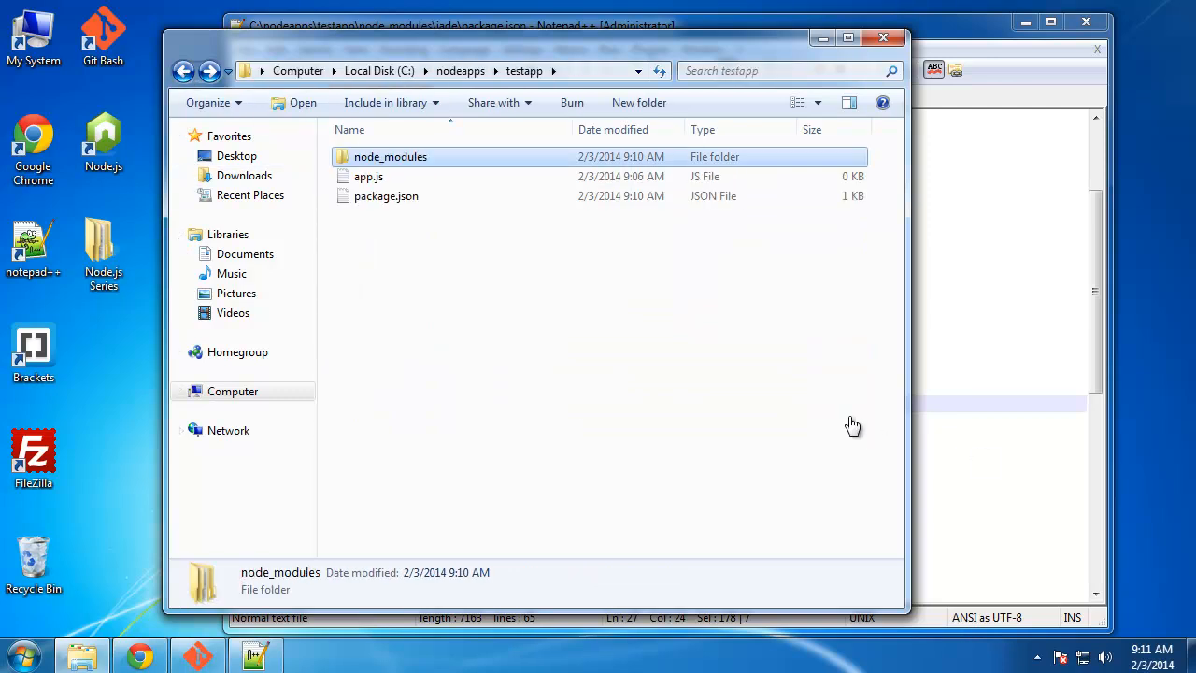
mouse_move(847, 433)
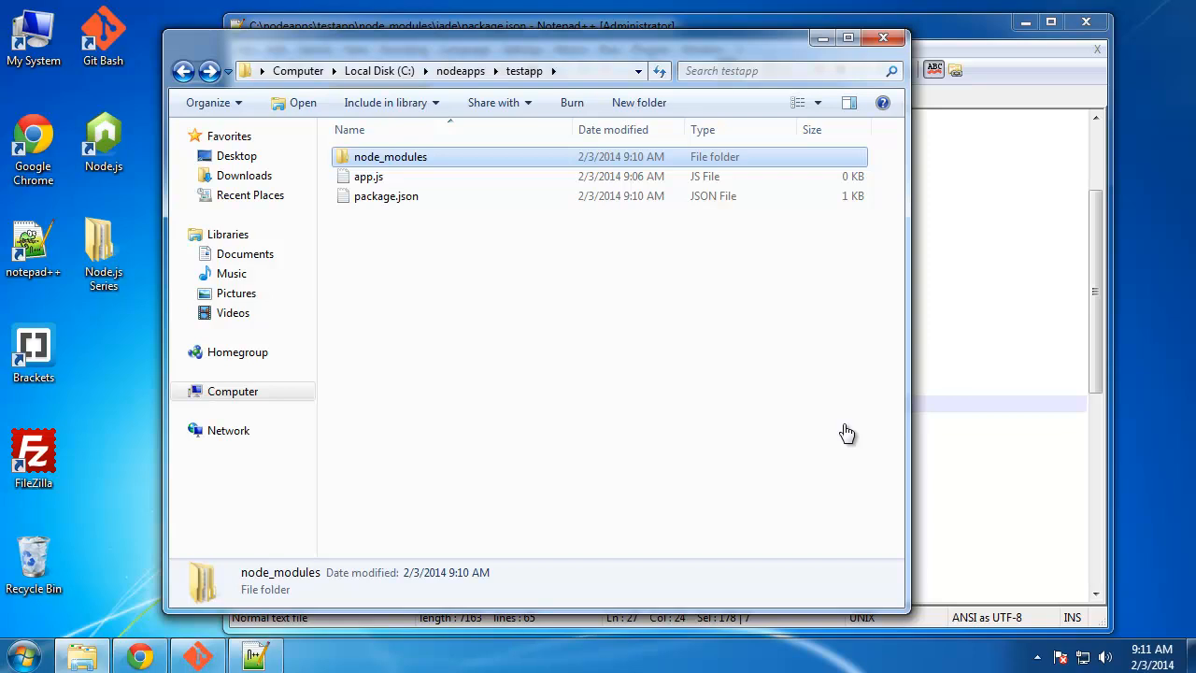
mouse_move(388, 324)
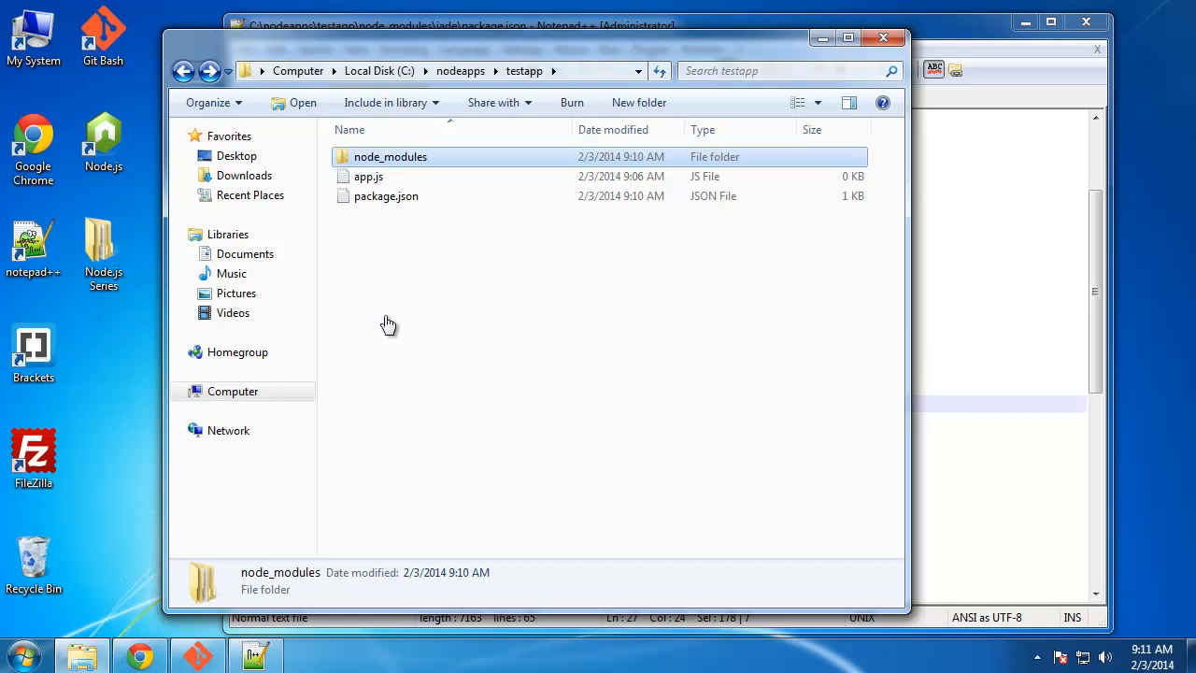
mouse_move(381, 324)
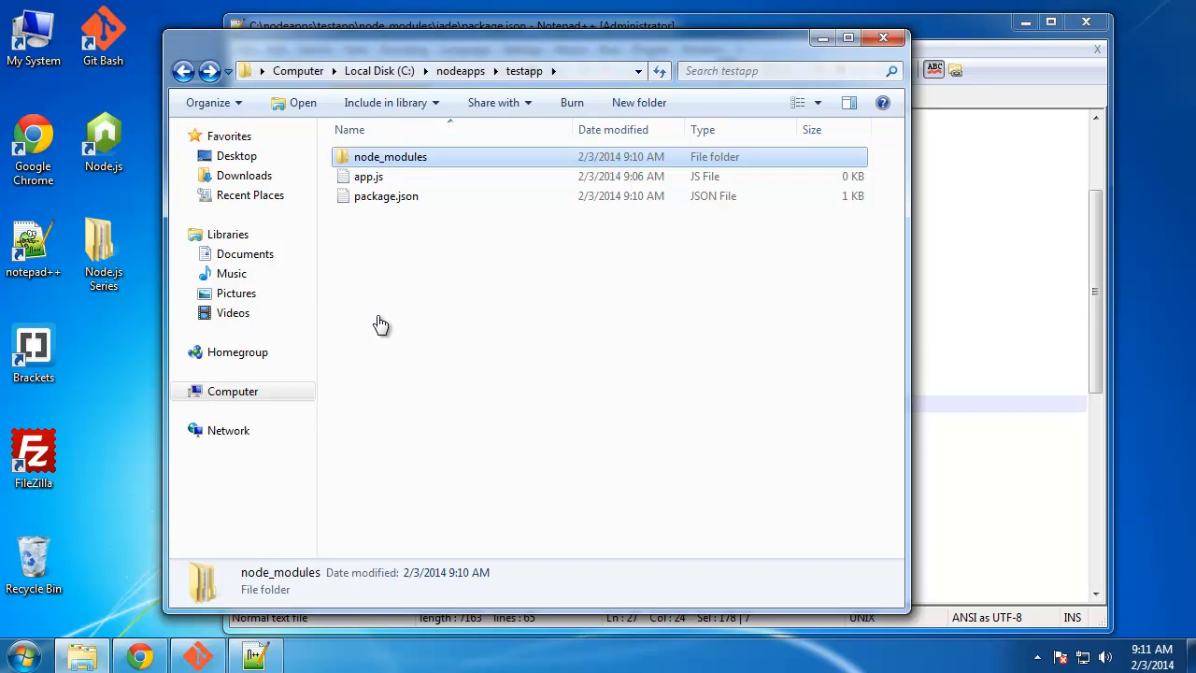
mouse_move(375, 326)
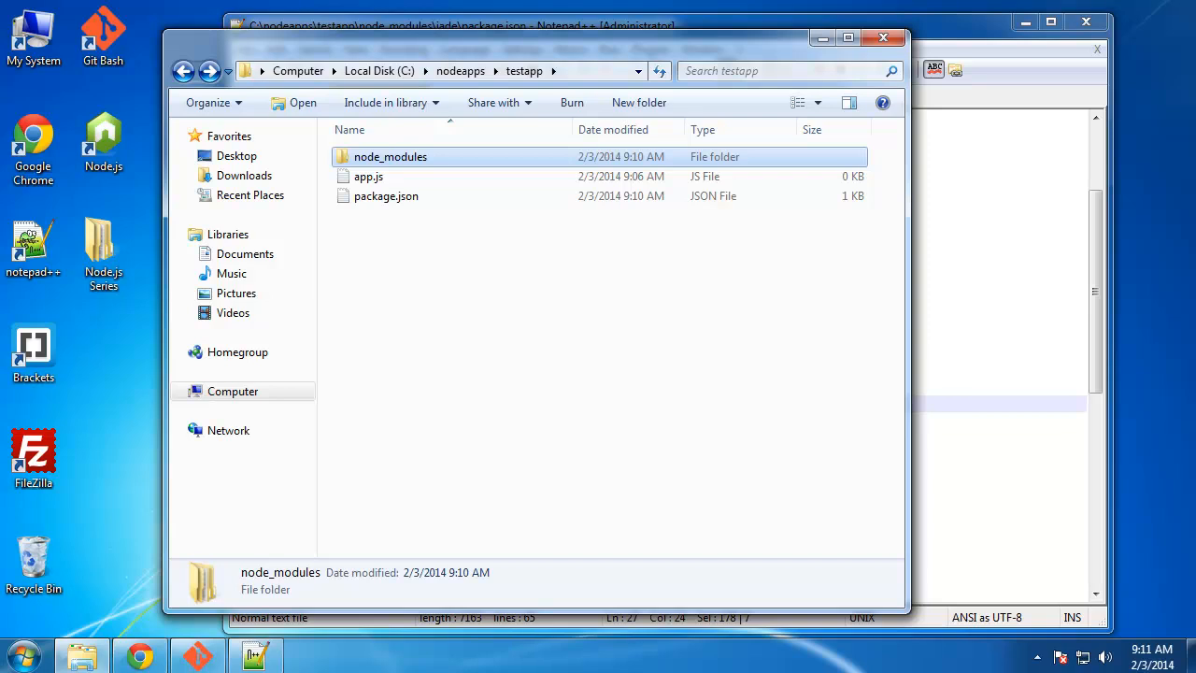
mouse_move(833, 437)
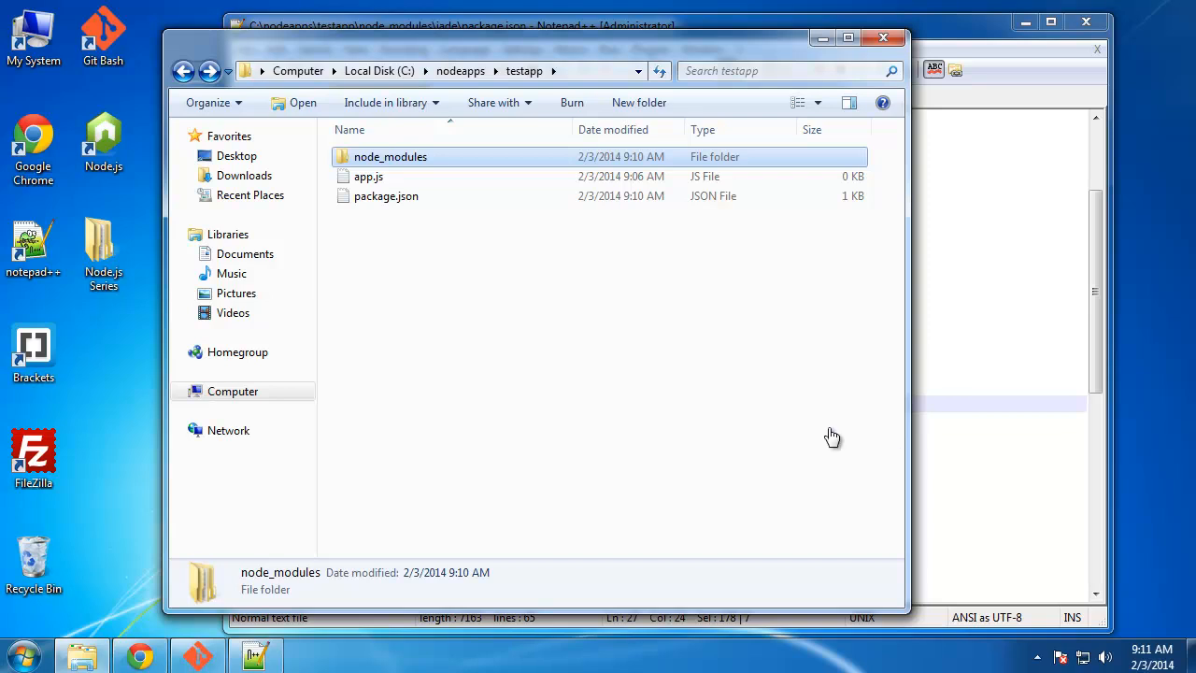
mouse_move(799, 439)
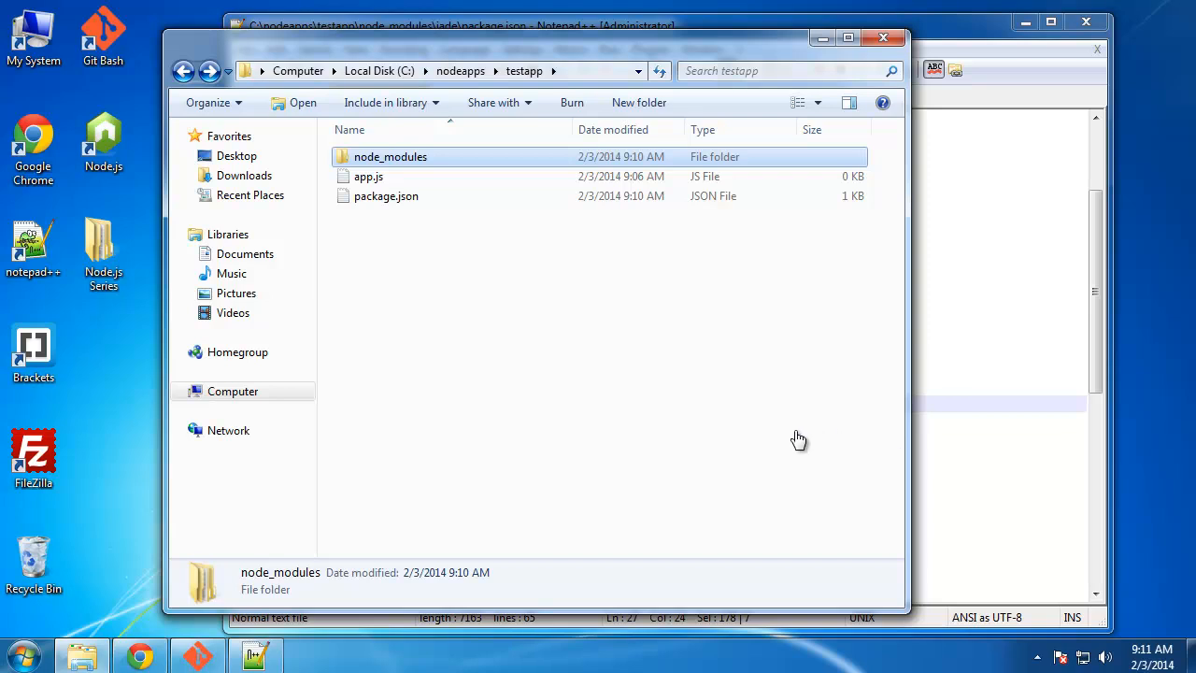
mouse_move(196, 654)
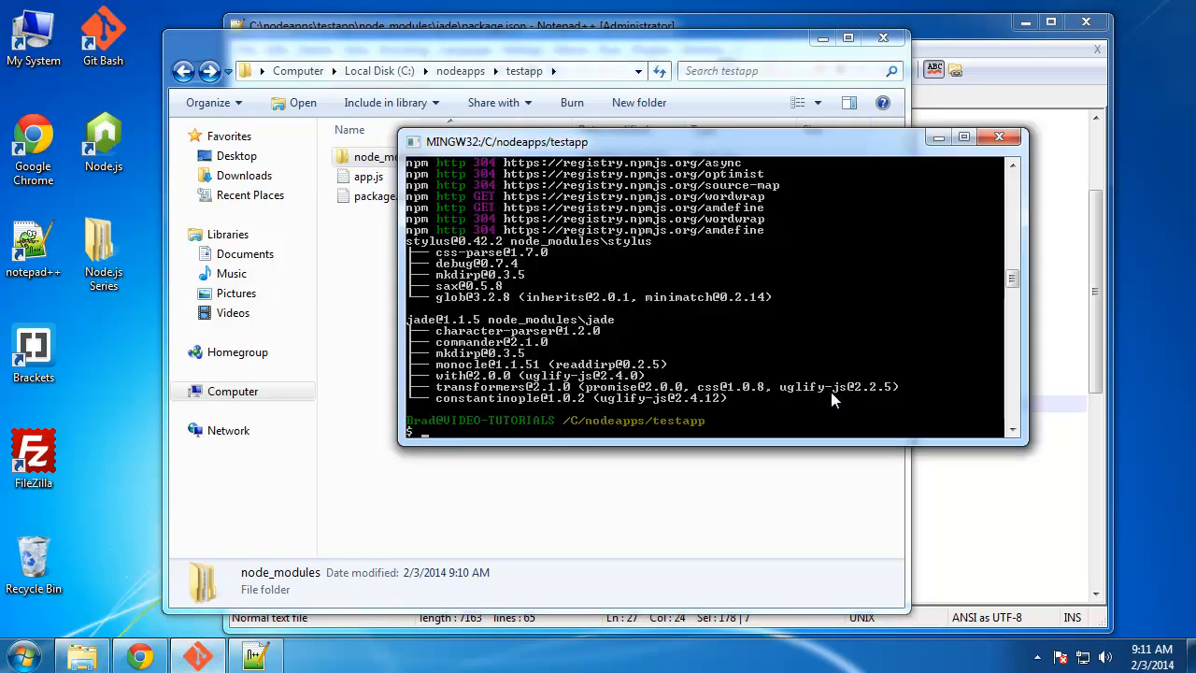
Run 'npm search' in Git Bash to print the full registry listing through zzz
text(npm search)
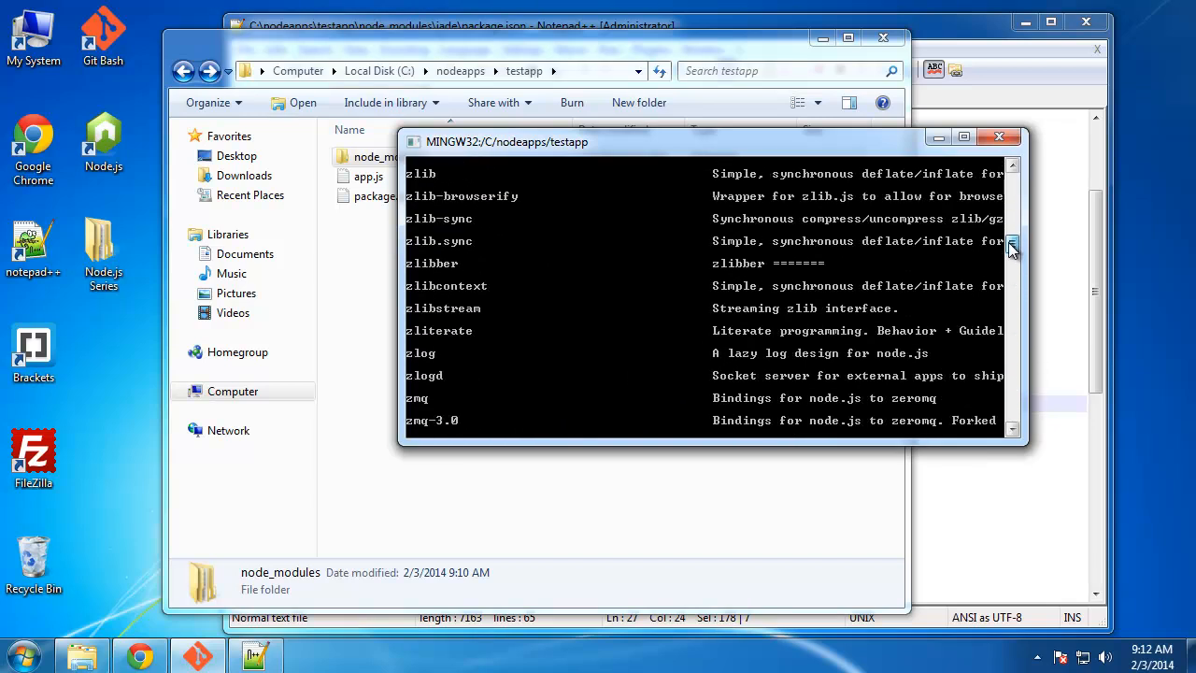
click(1012, 418)
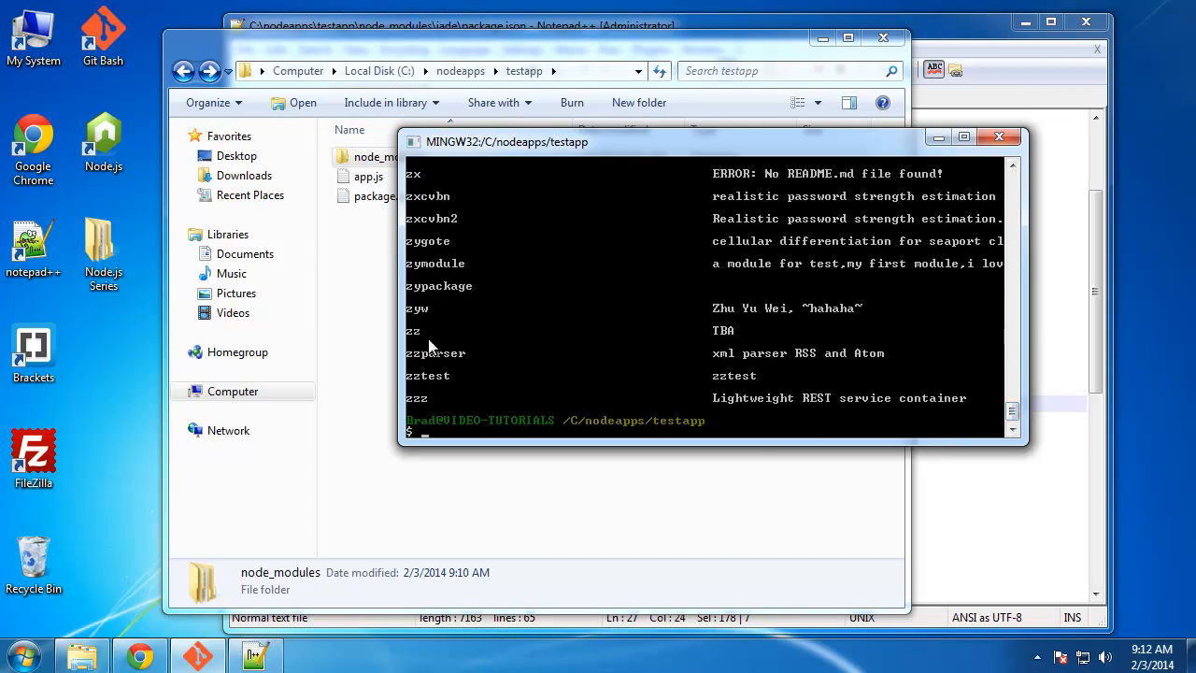
mouse_move(474, 371)
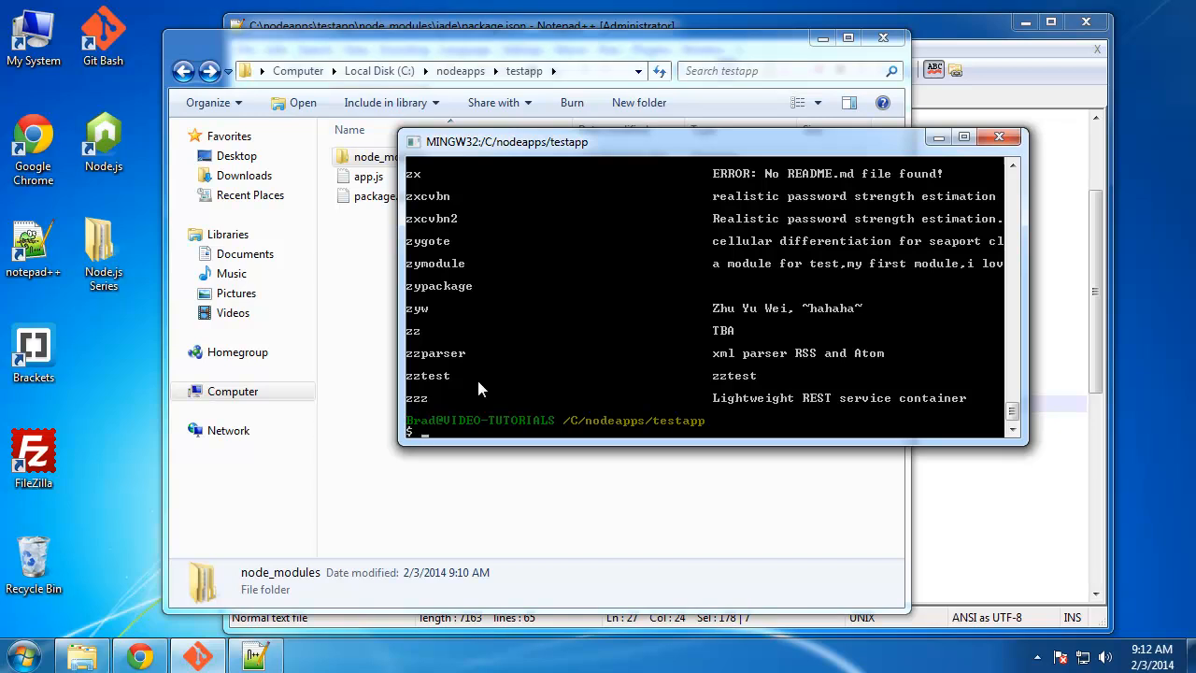
mouse_move(484, 402)
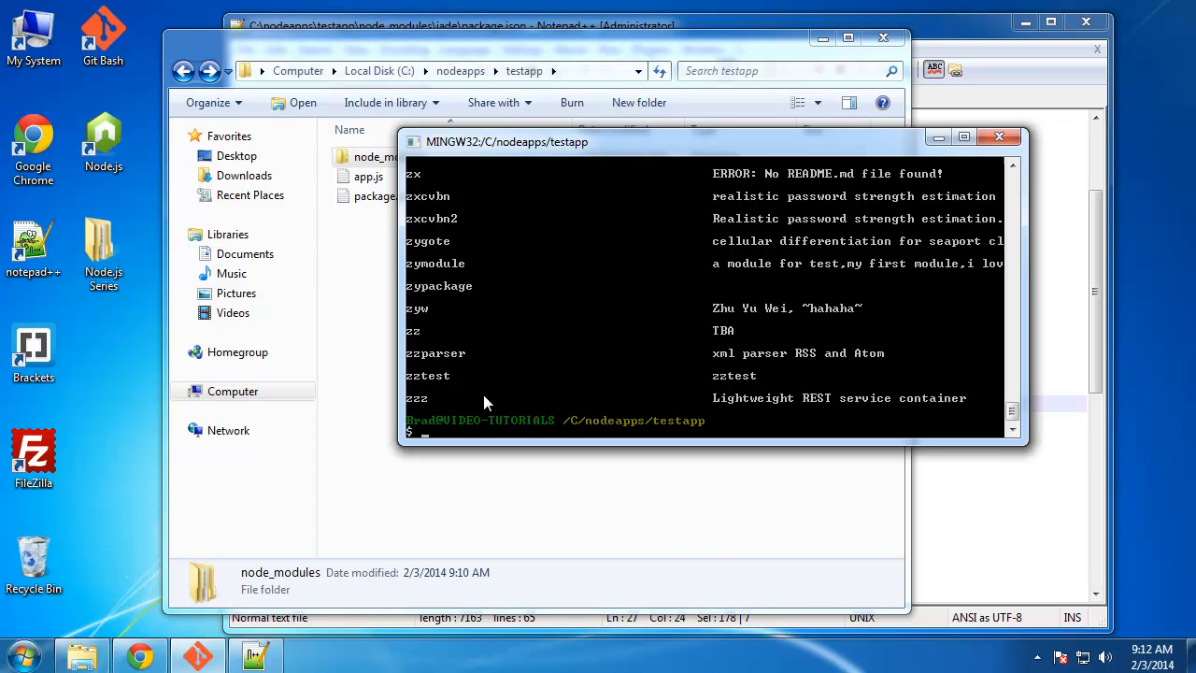
mouse_move(444, 376)
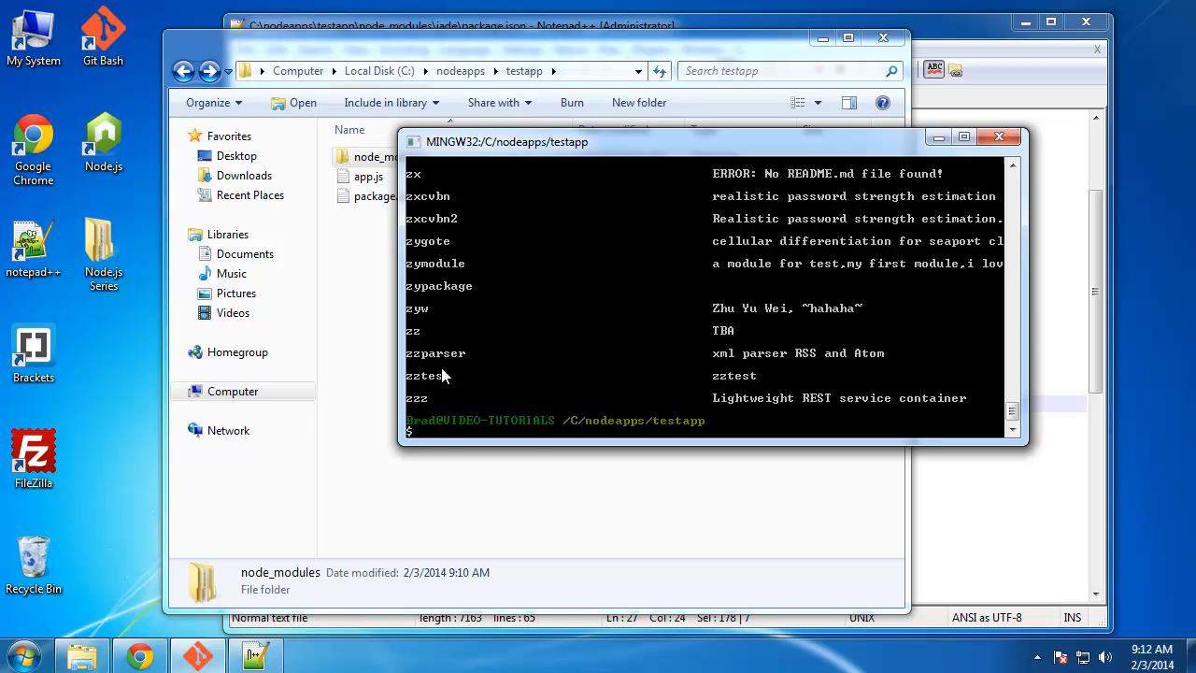